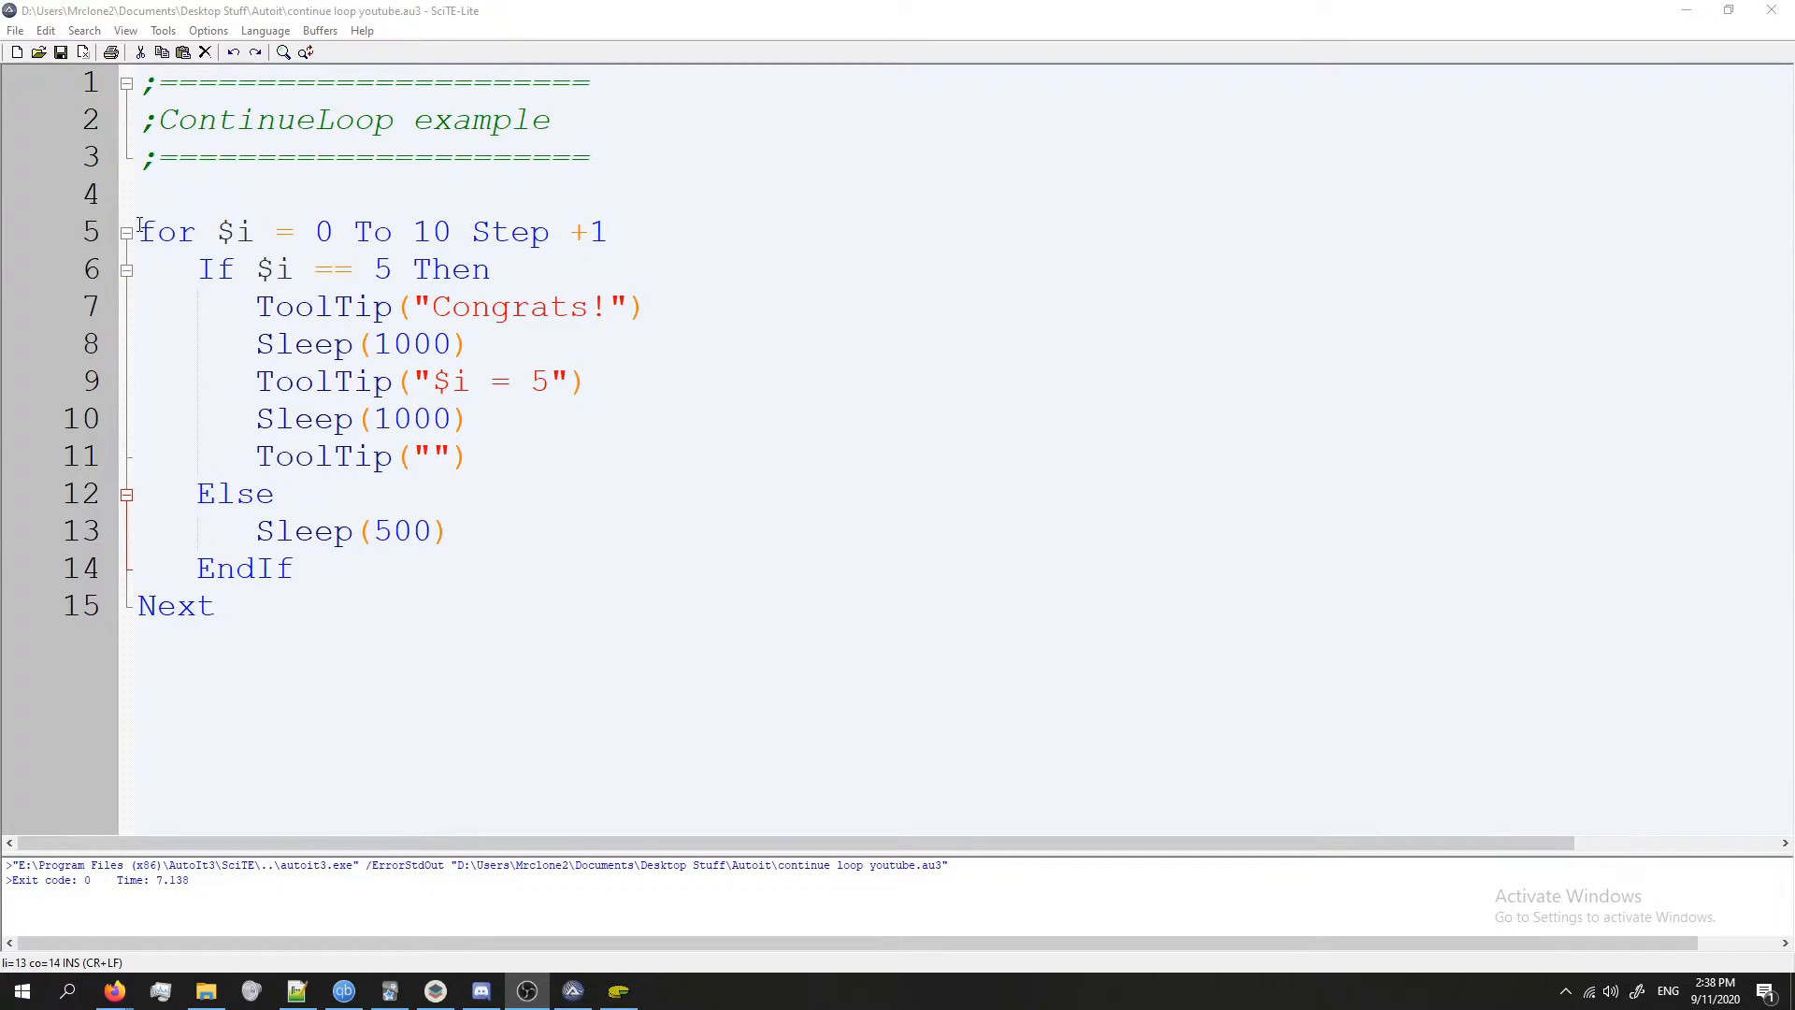
Step: Review the For line and the existing If block lines of the loop body in the editor
left_click(320, 232)
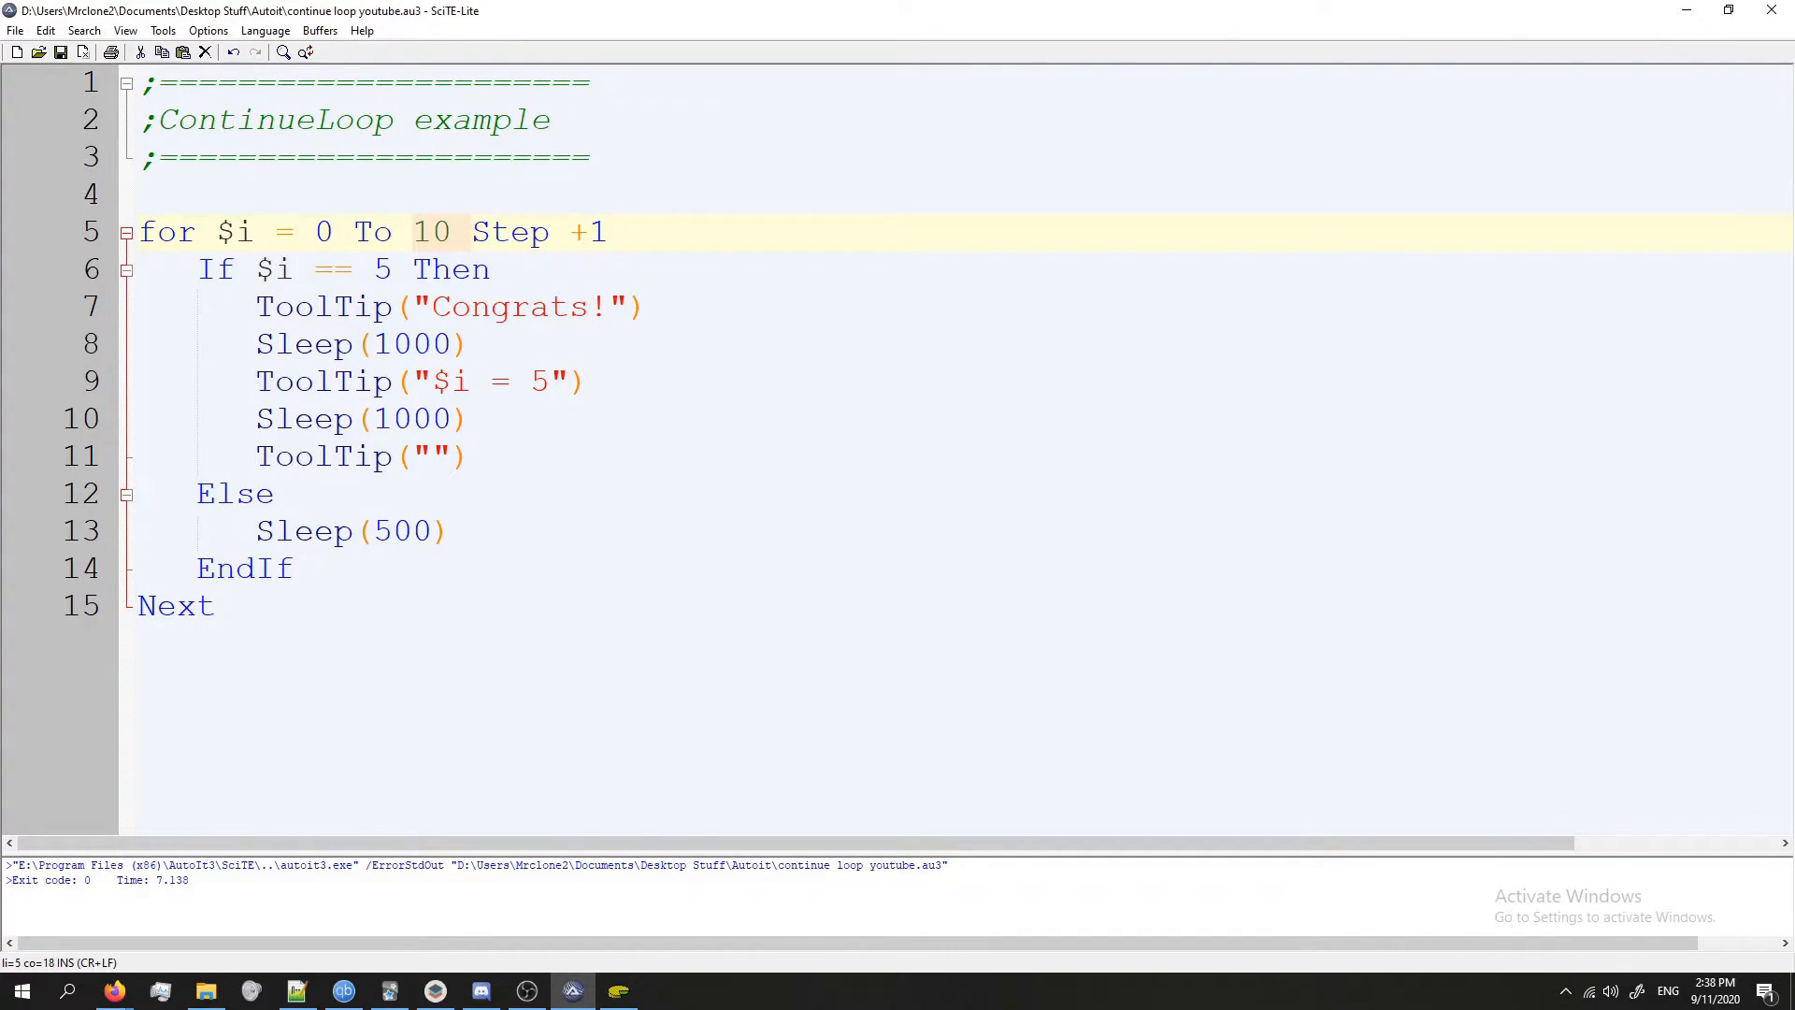
left_click(237, 232)
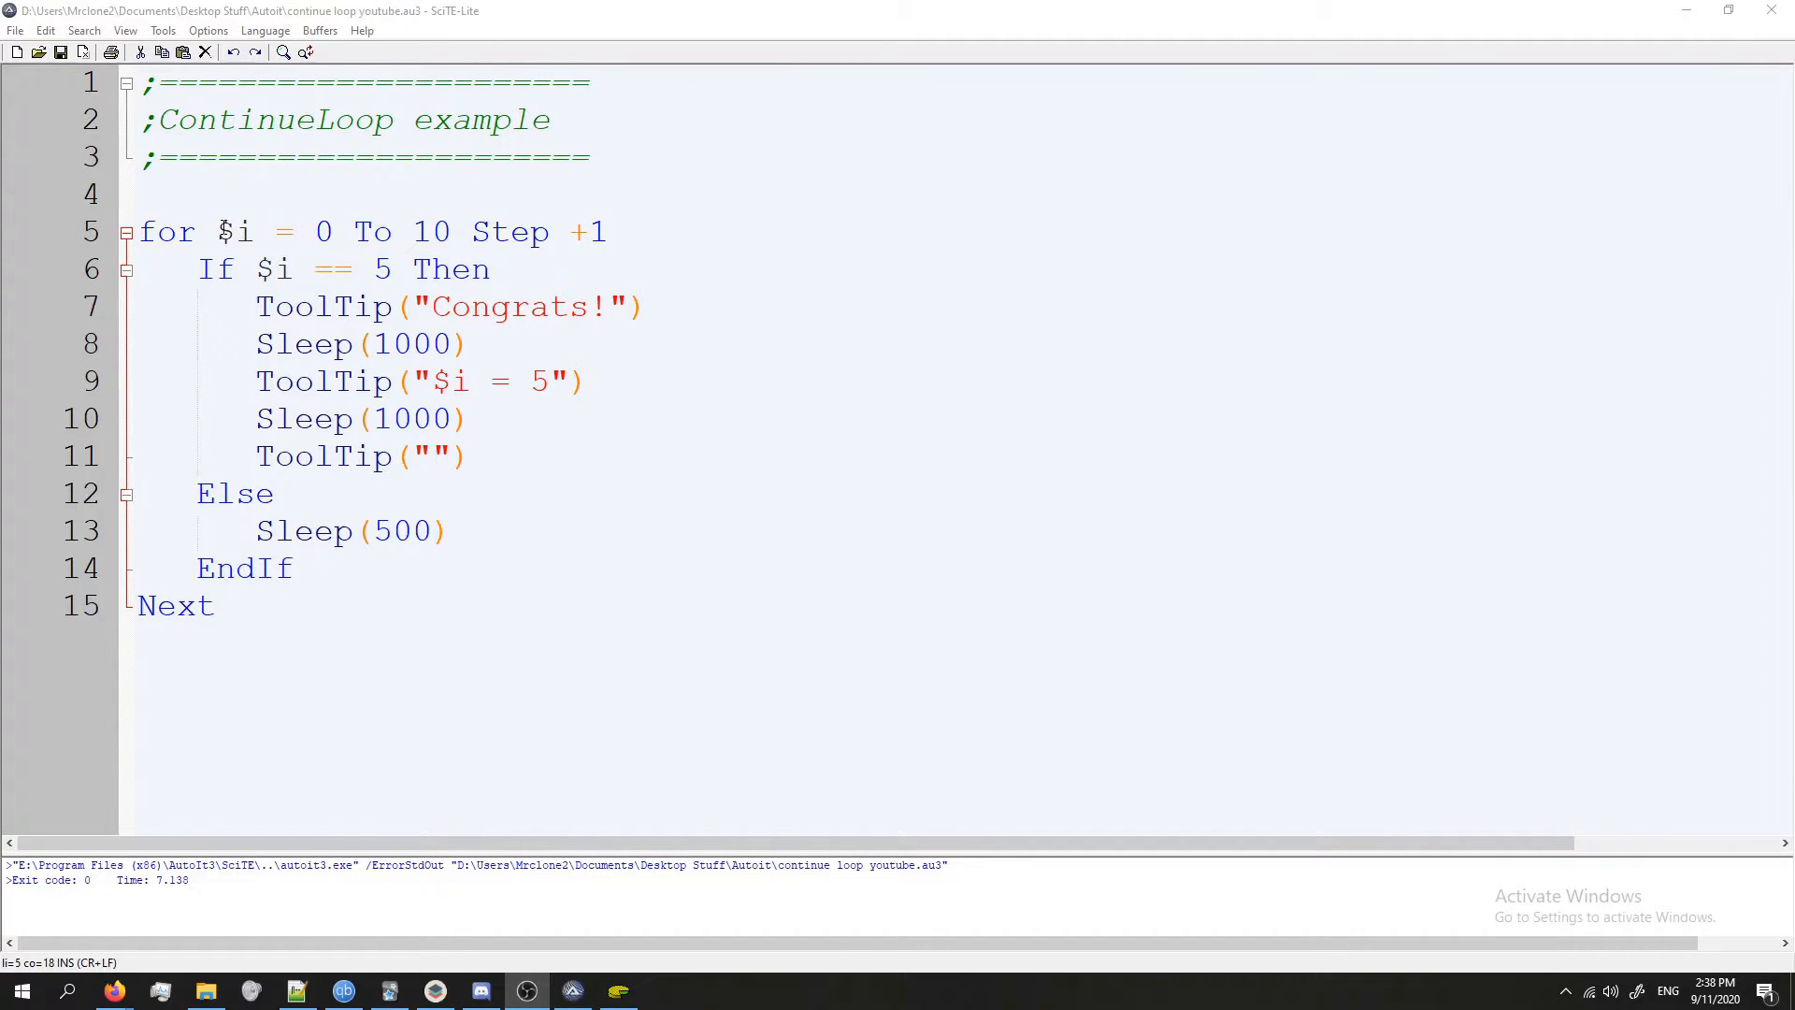
left_click(281, 232)
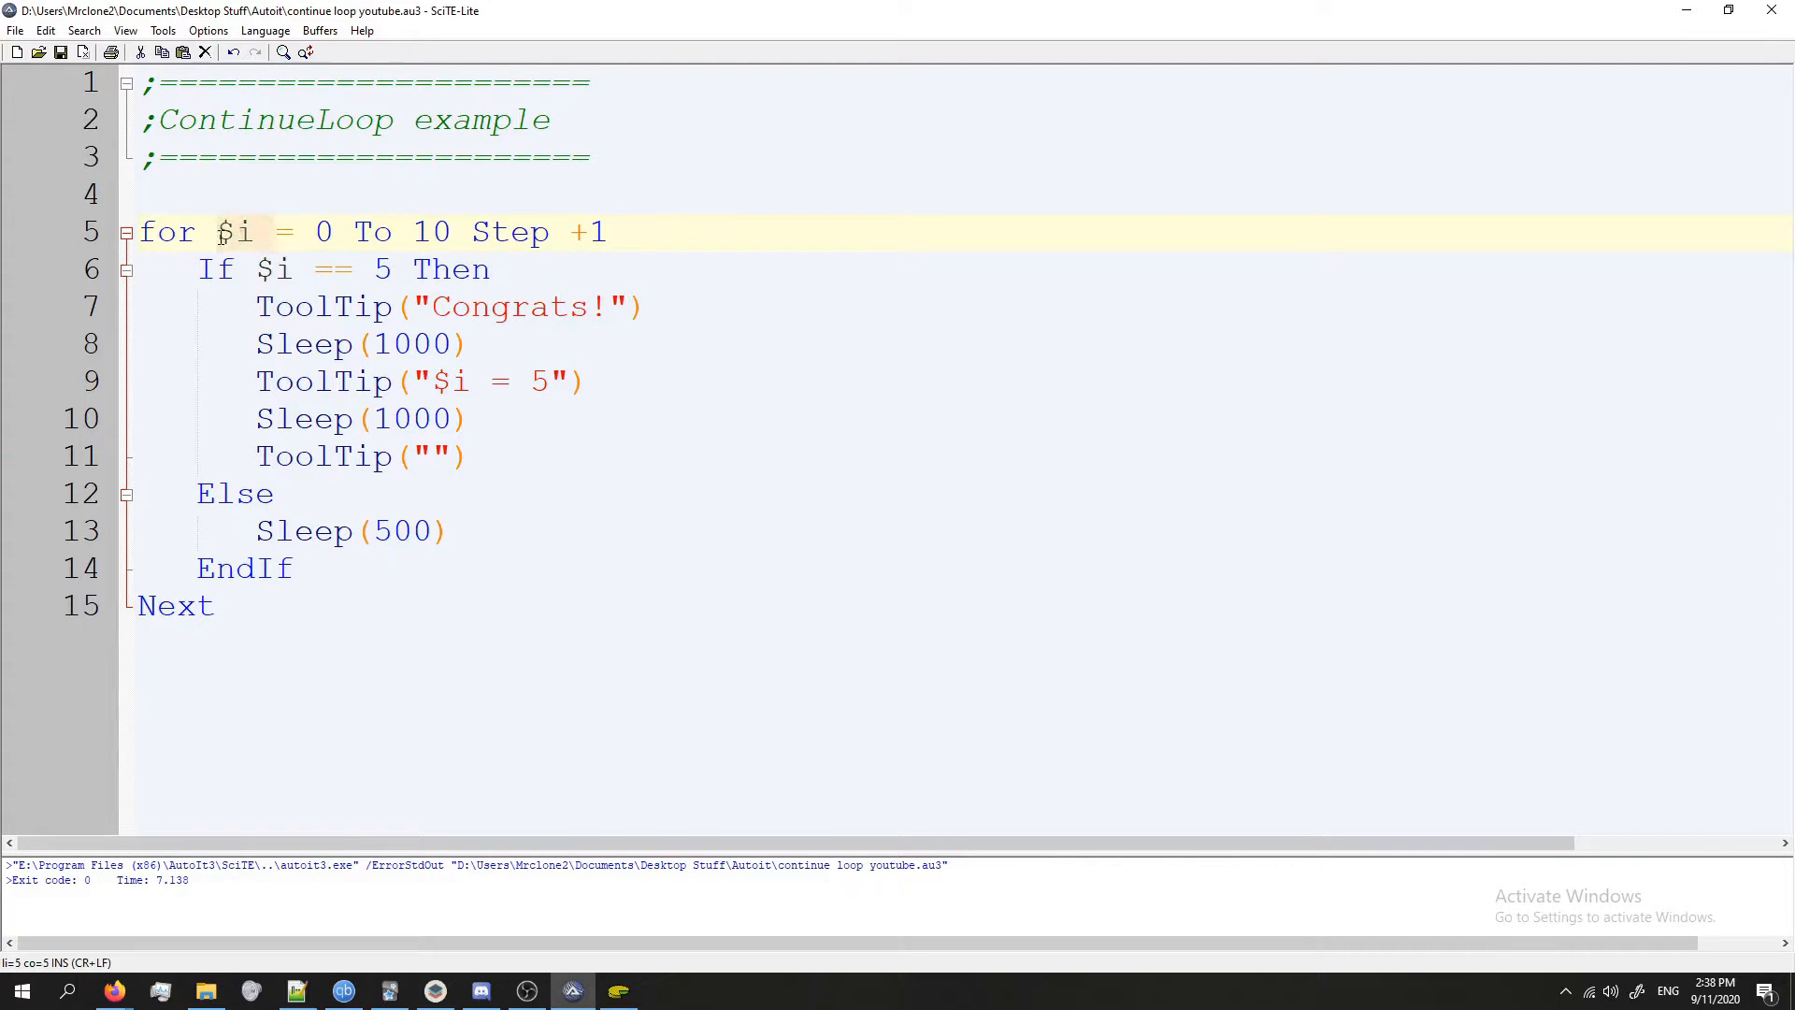
left_click(411, 267)
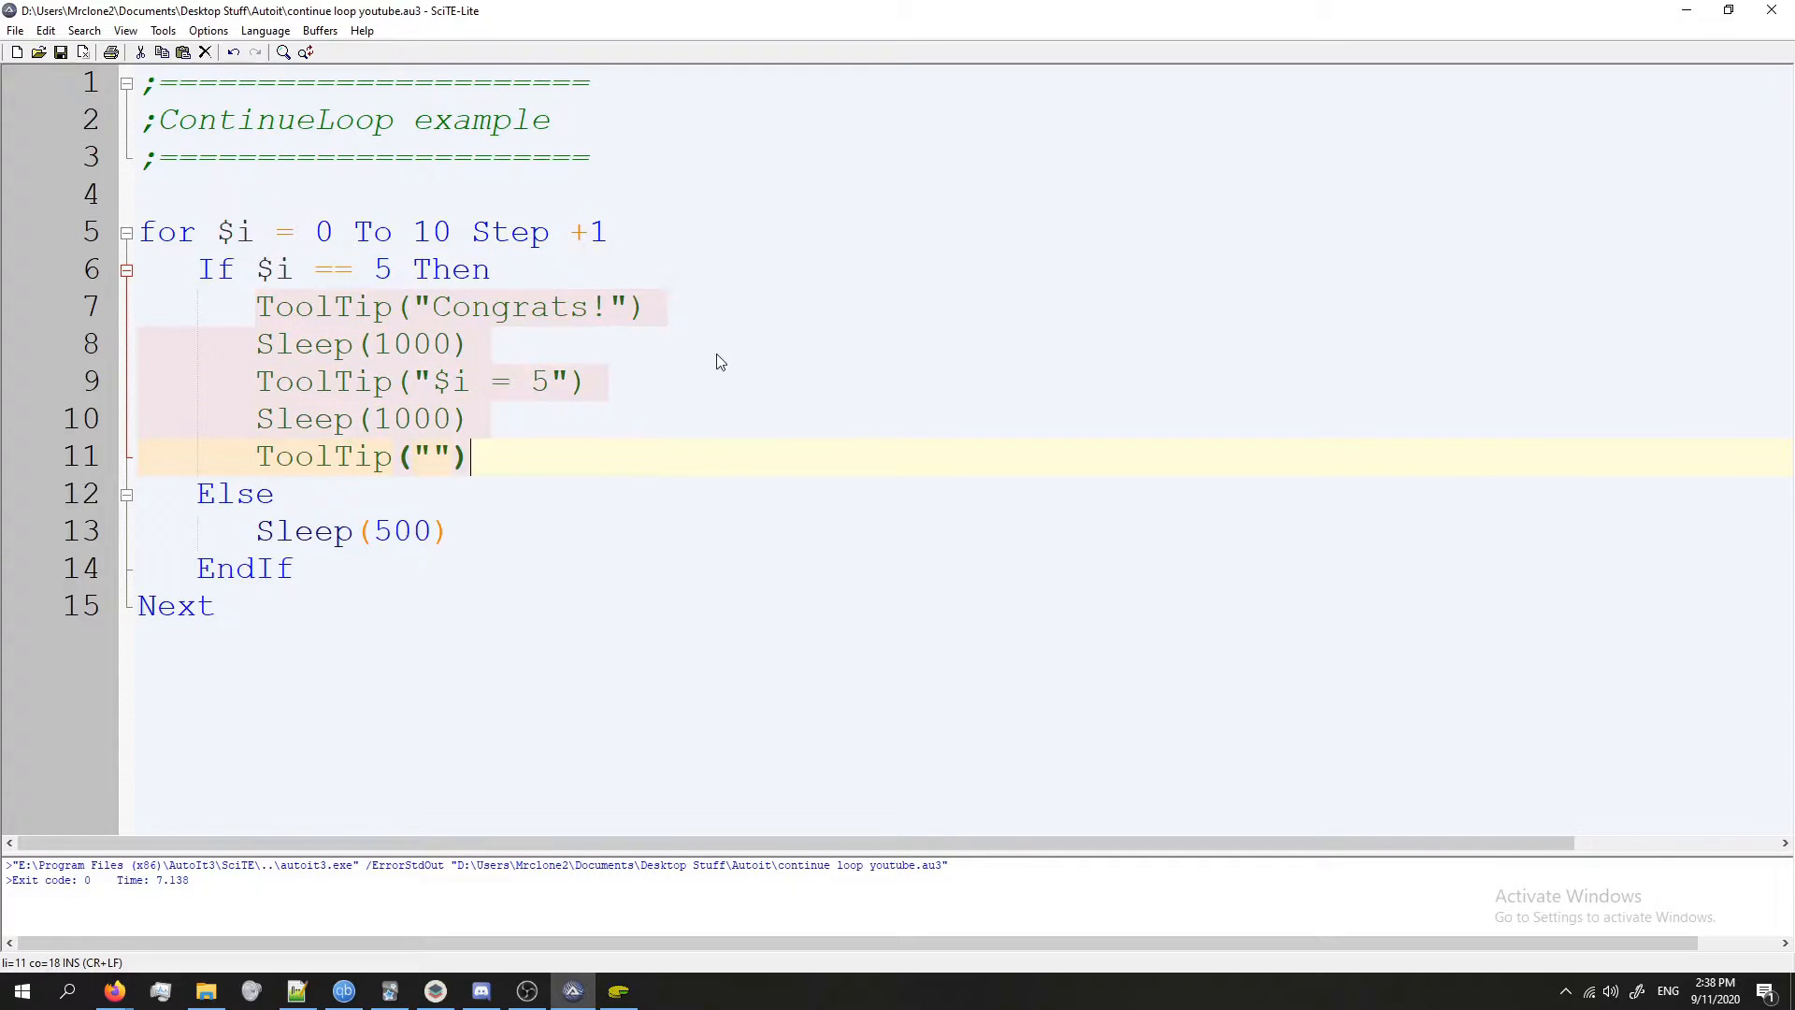
left_click(647, 304)
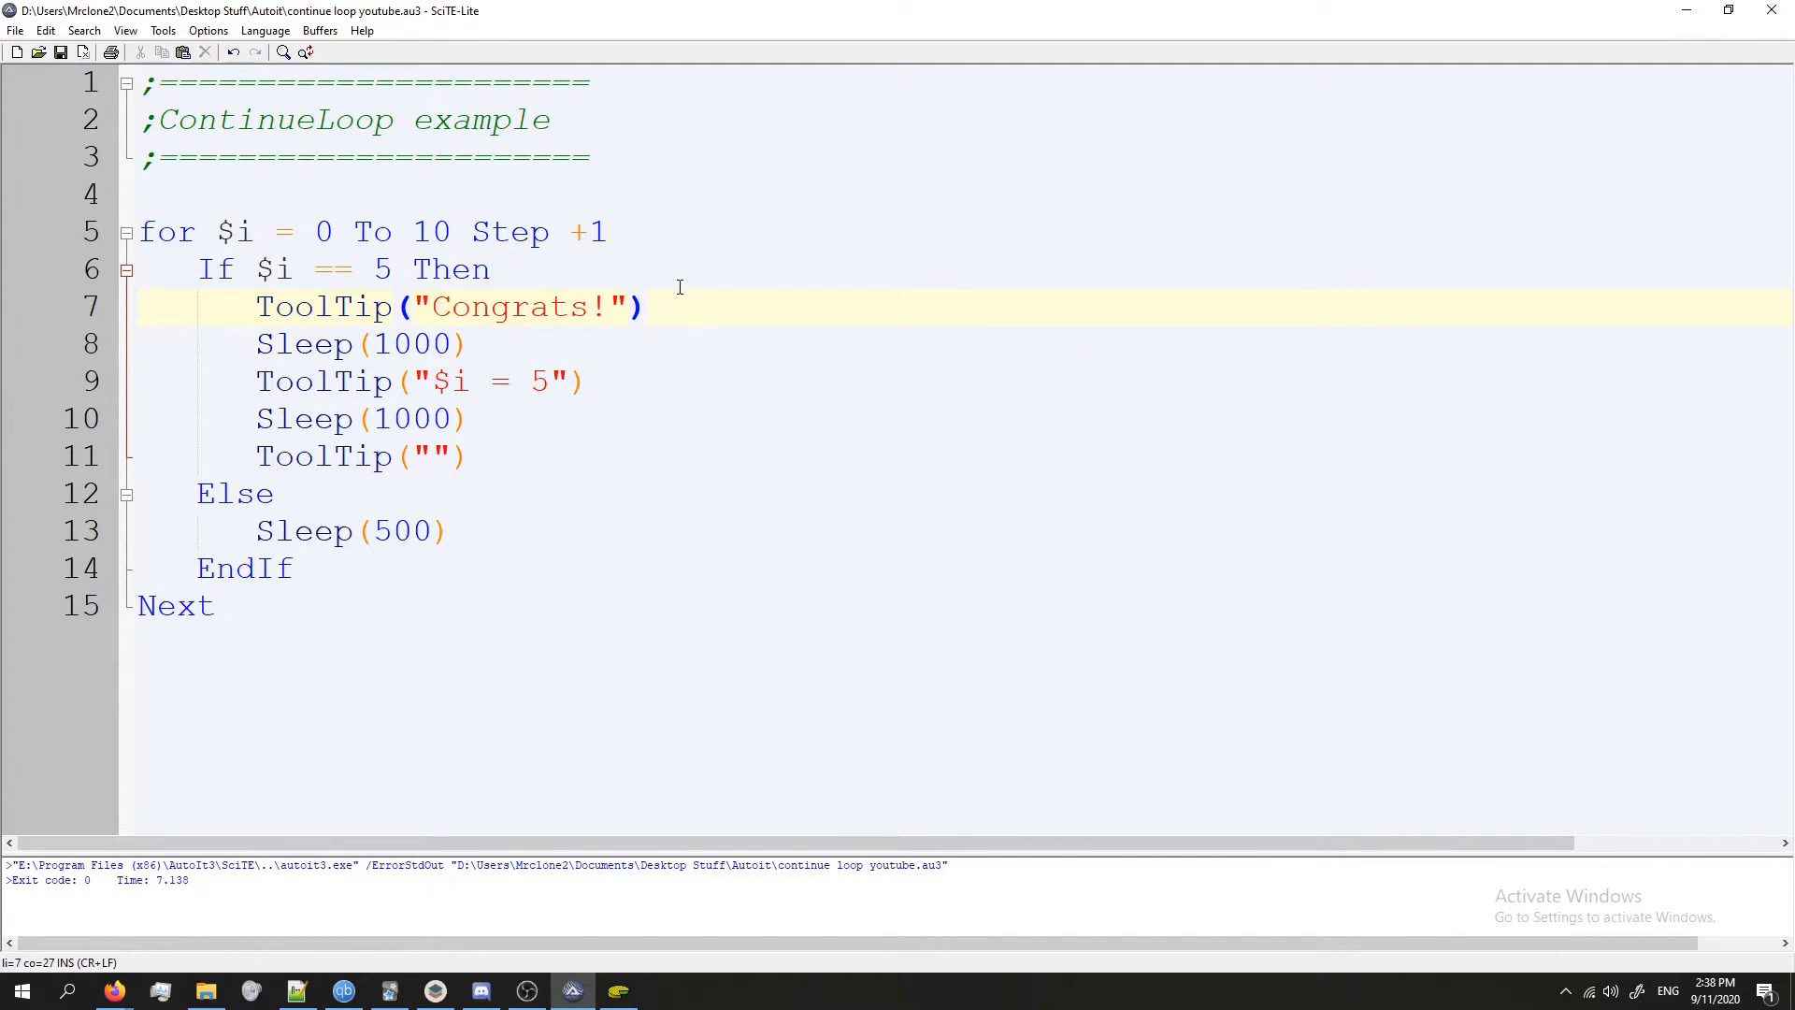
left_click(256, 344)
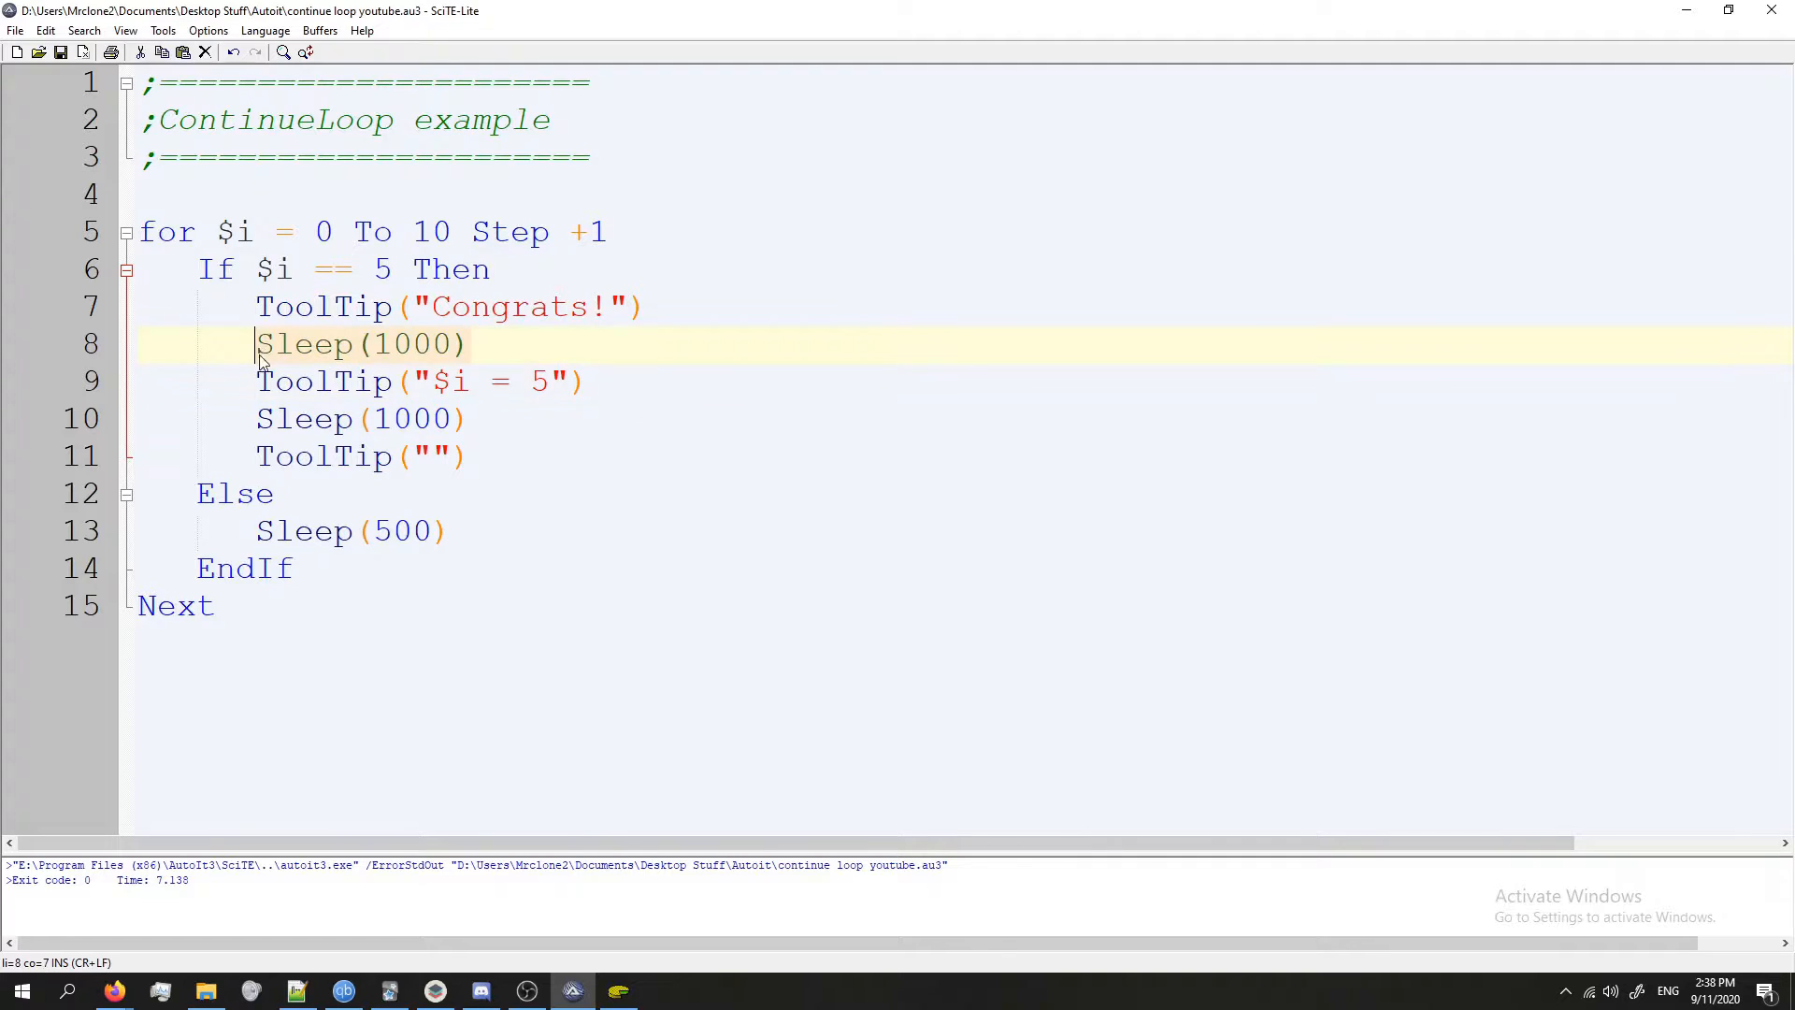
left_click(256, 381)
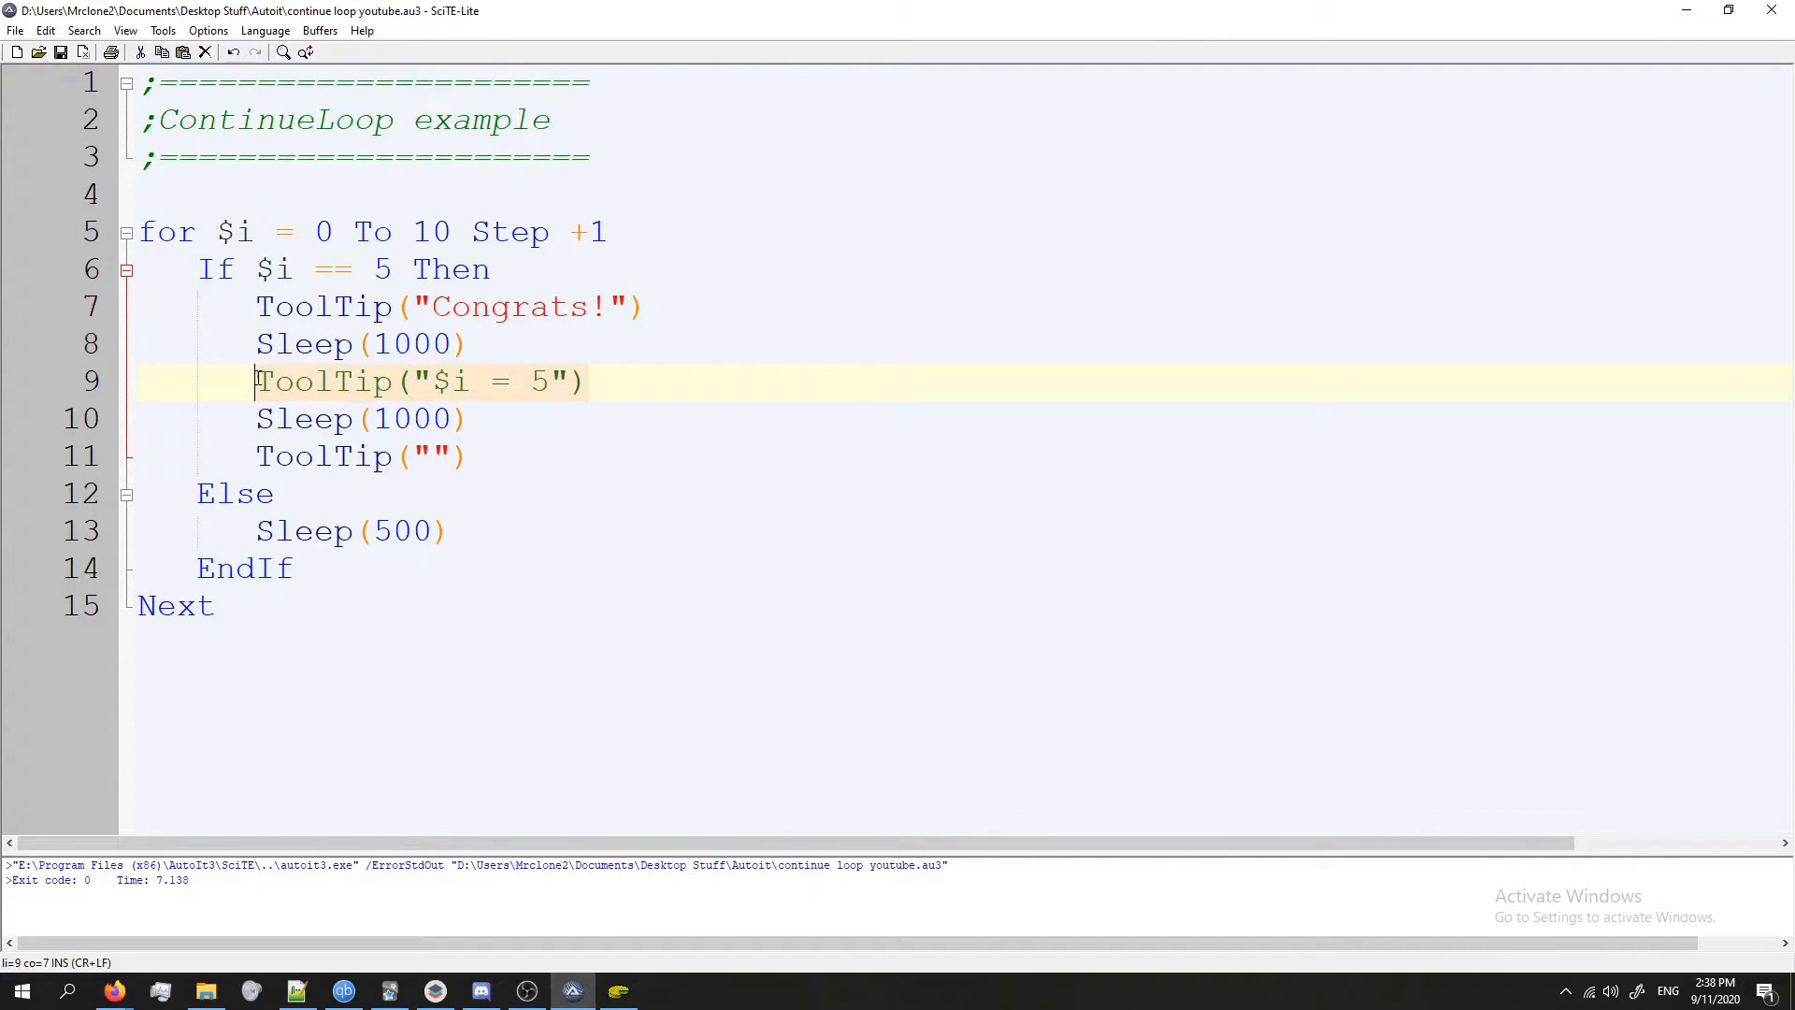
left_click(255, 417)
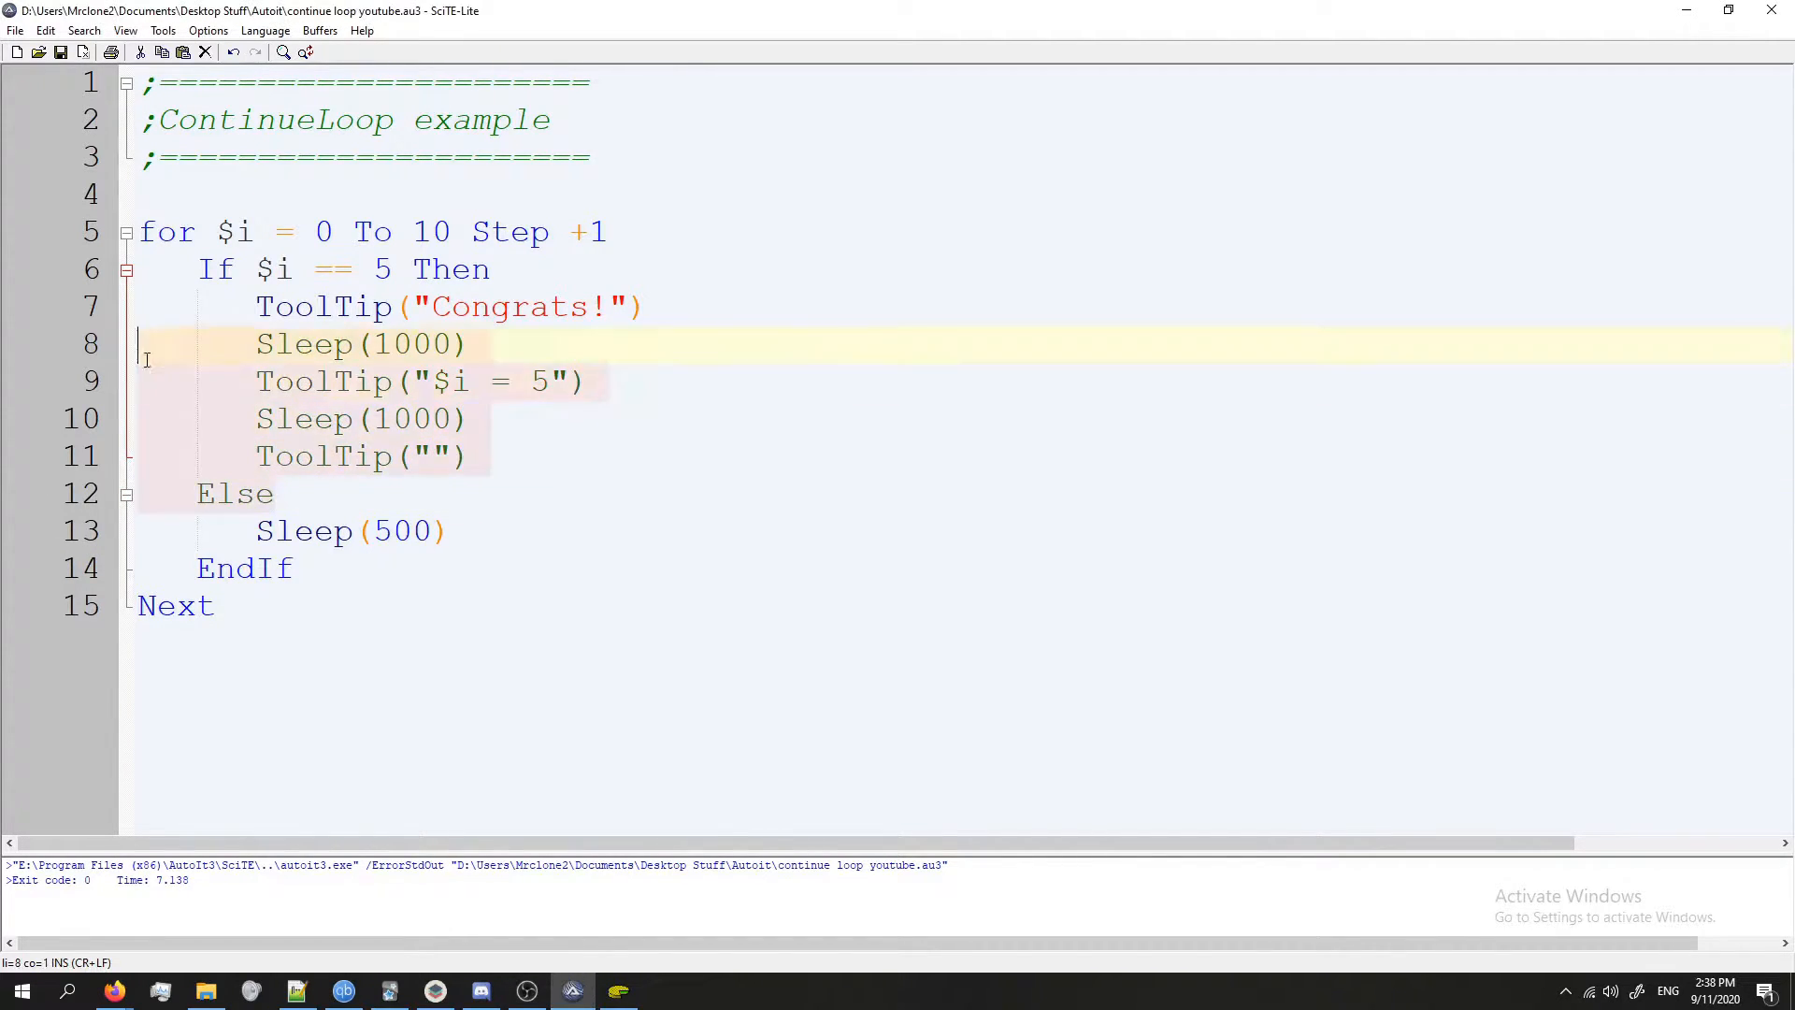
left_click(275, 270)
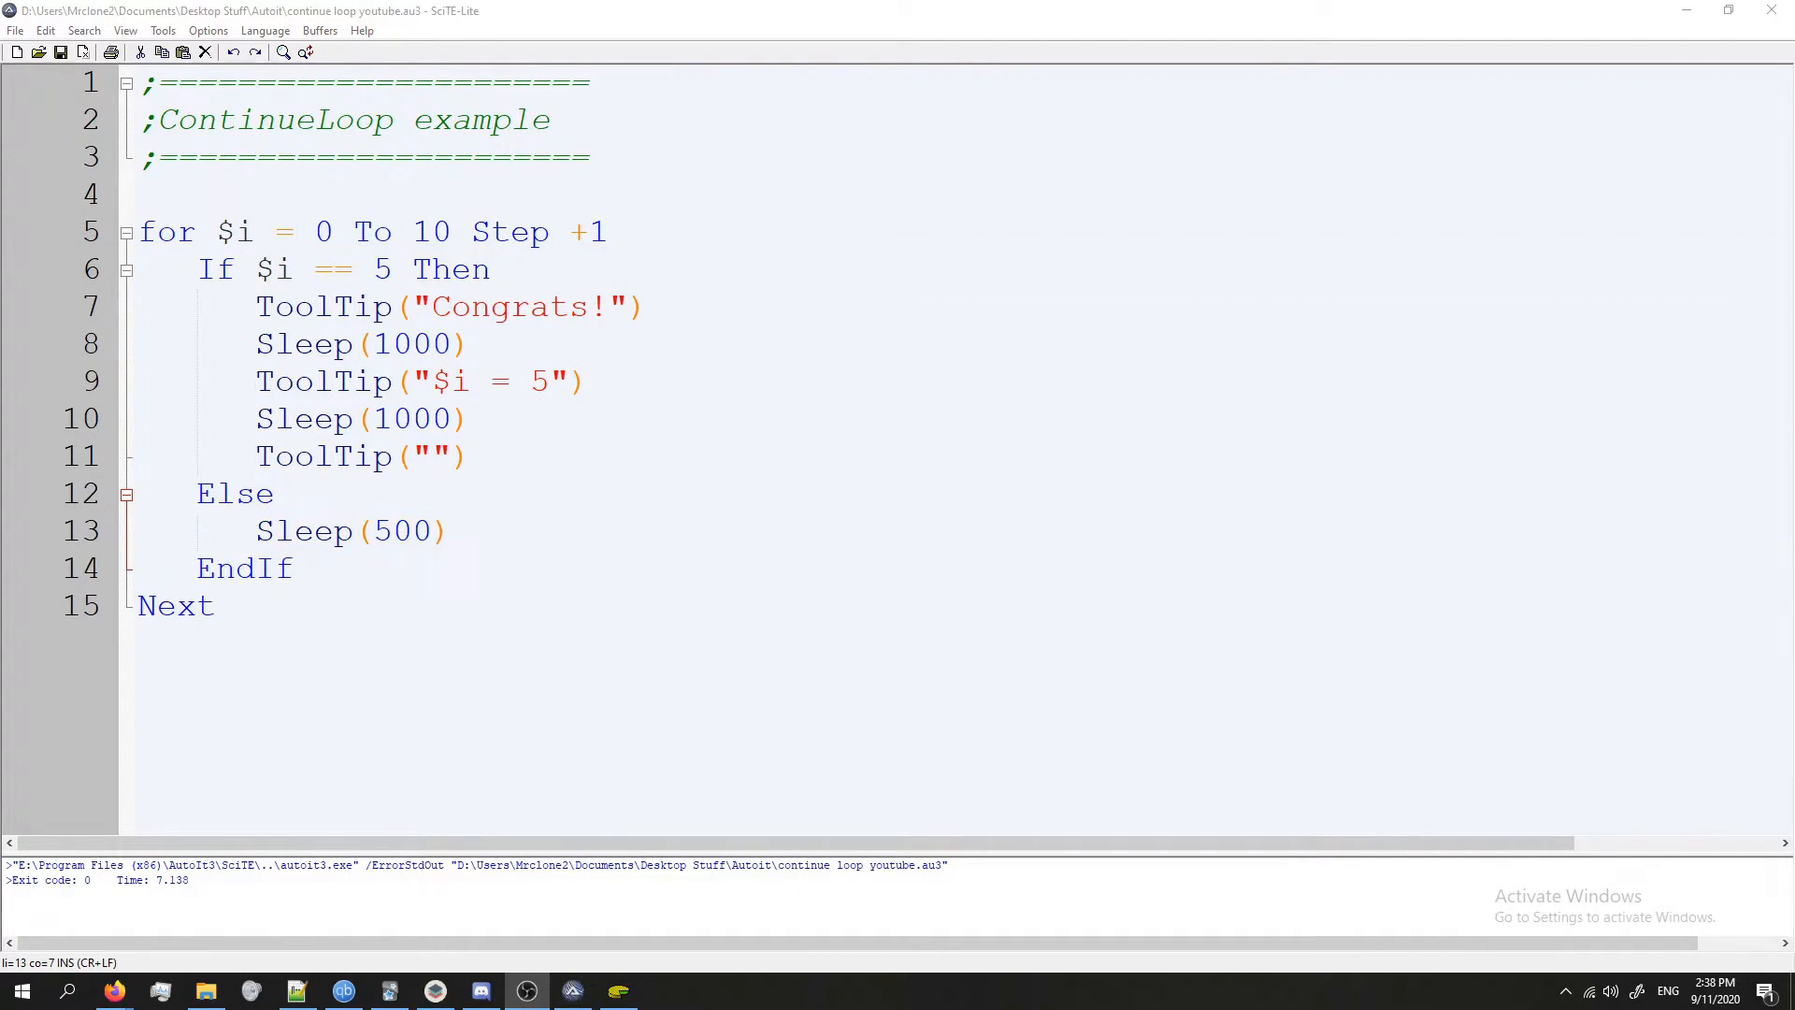
Step: Inspect the loop start, the old If/Else lines and the tooltip lines before editing
left_click(166, 232)
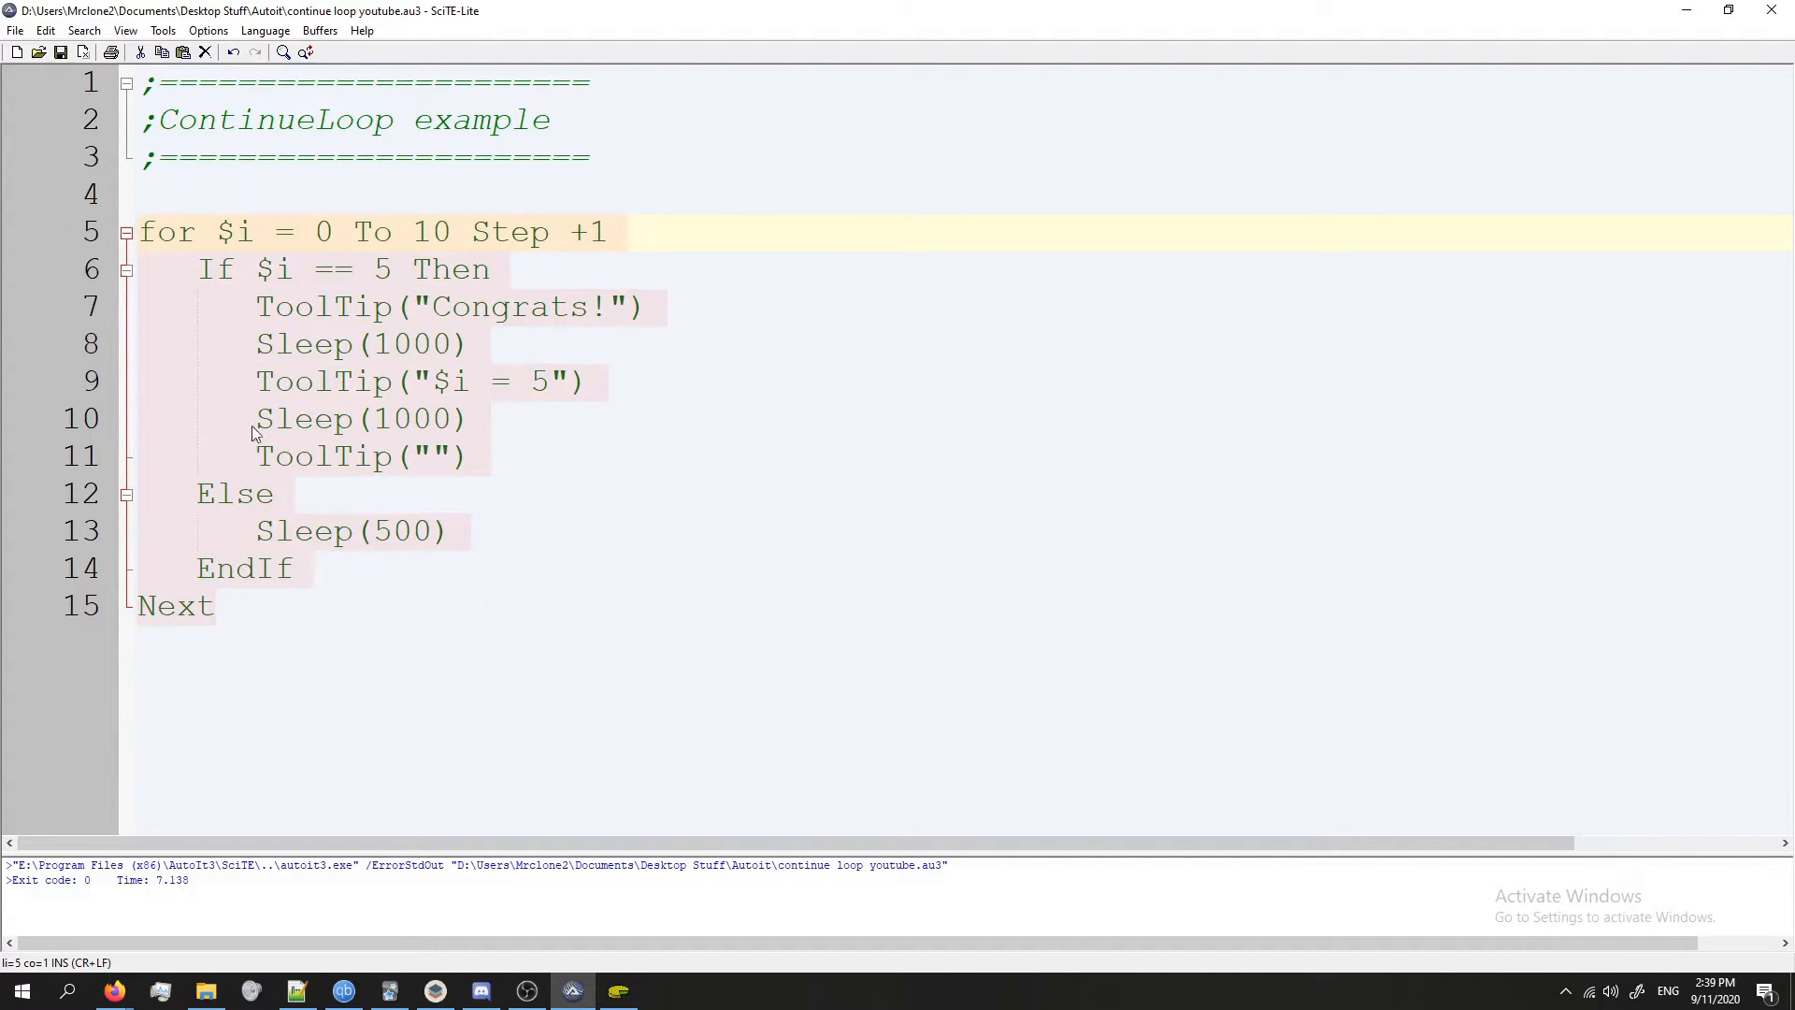
left_click(333, 232)
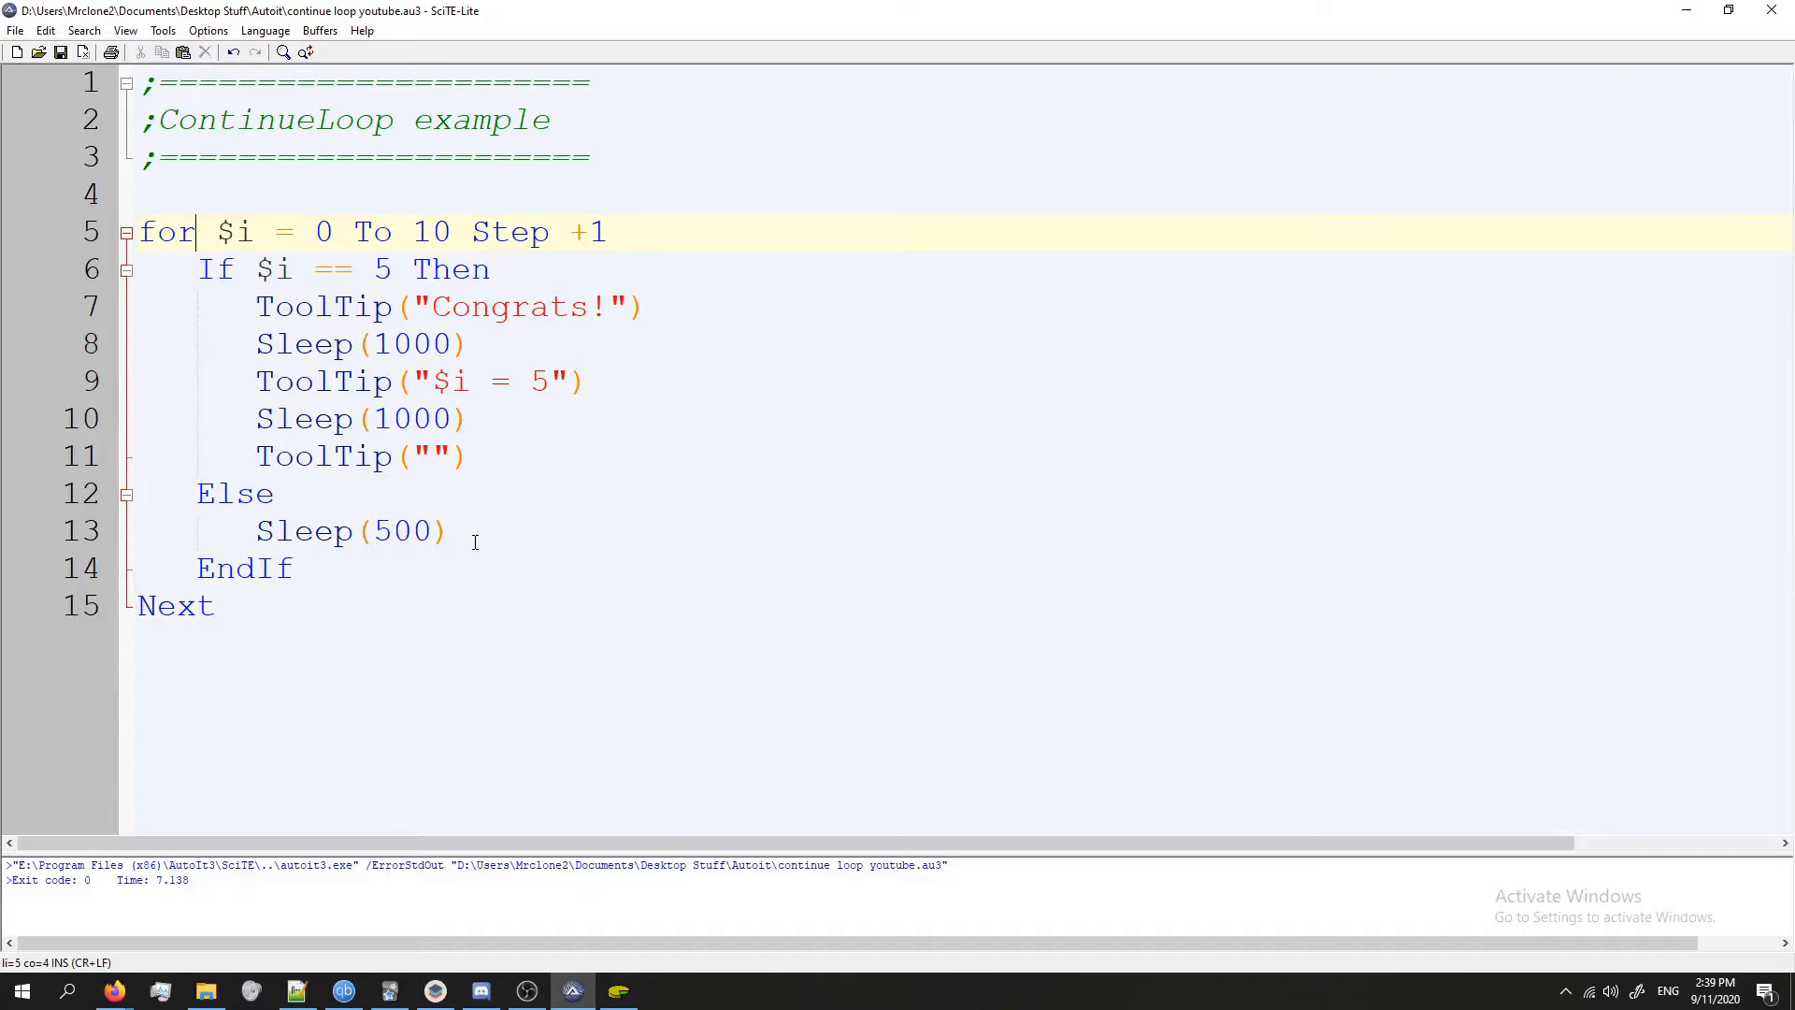
left_click(211, 606)
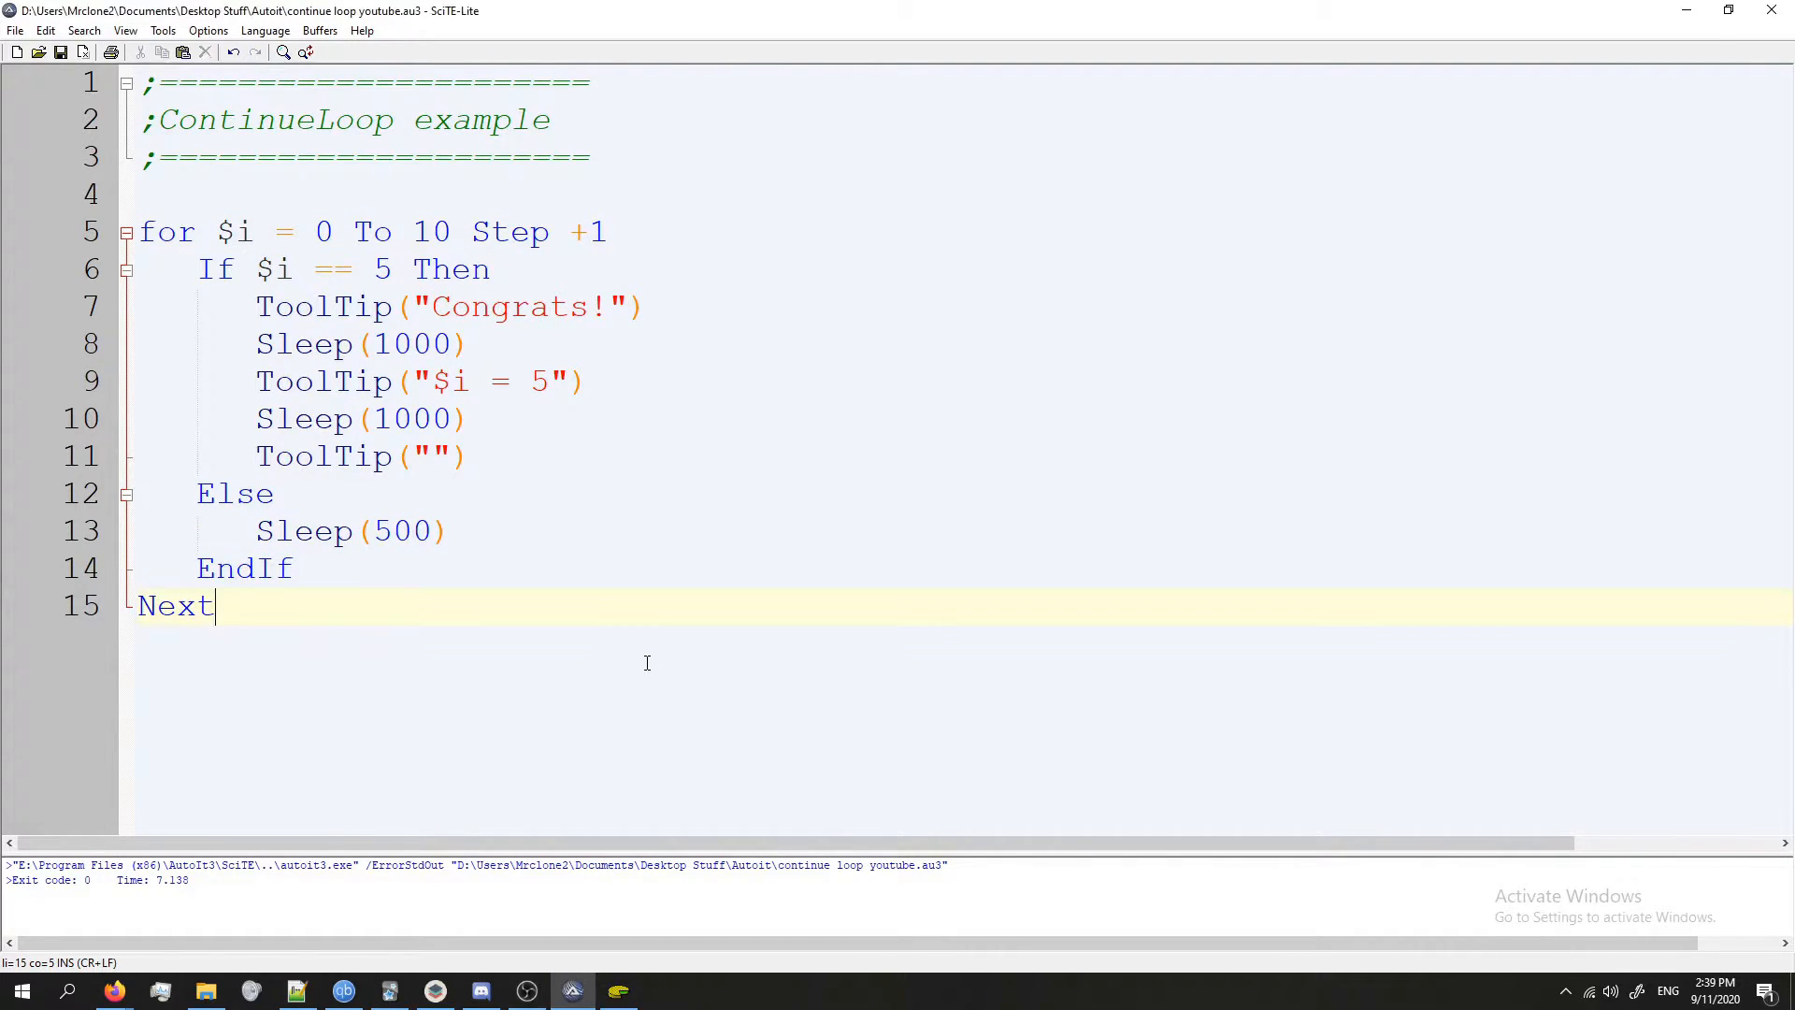
mouse_move(849, 420)
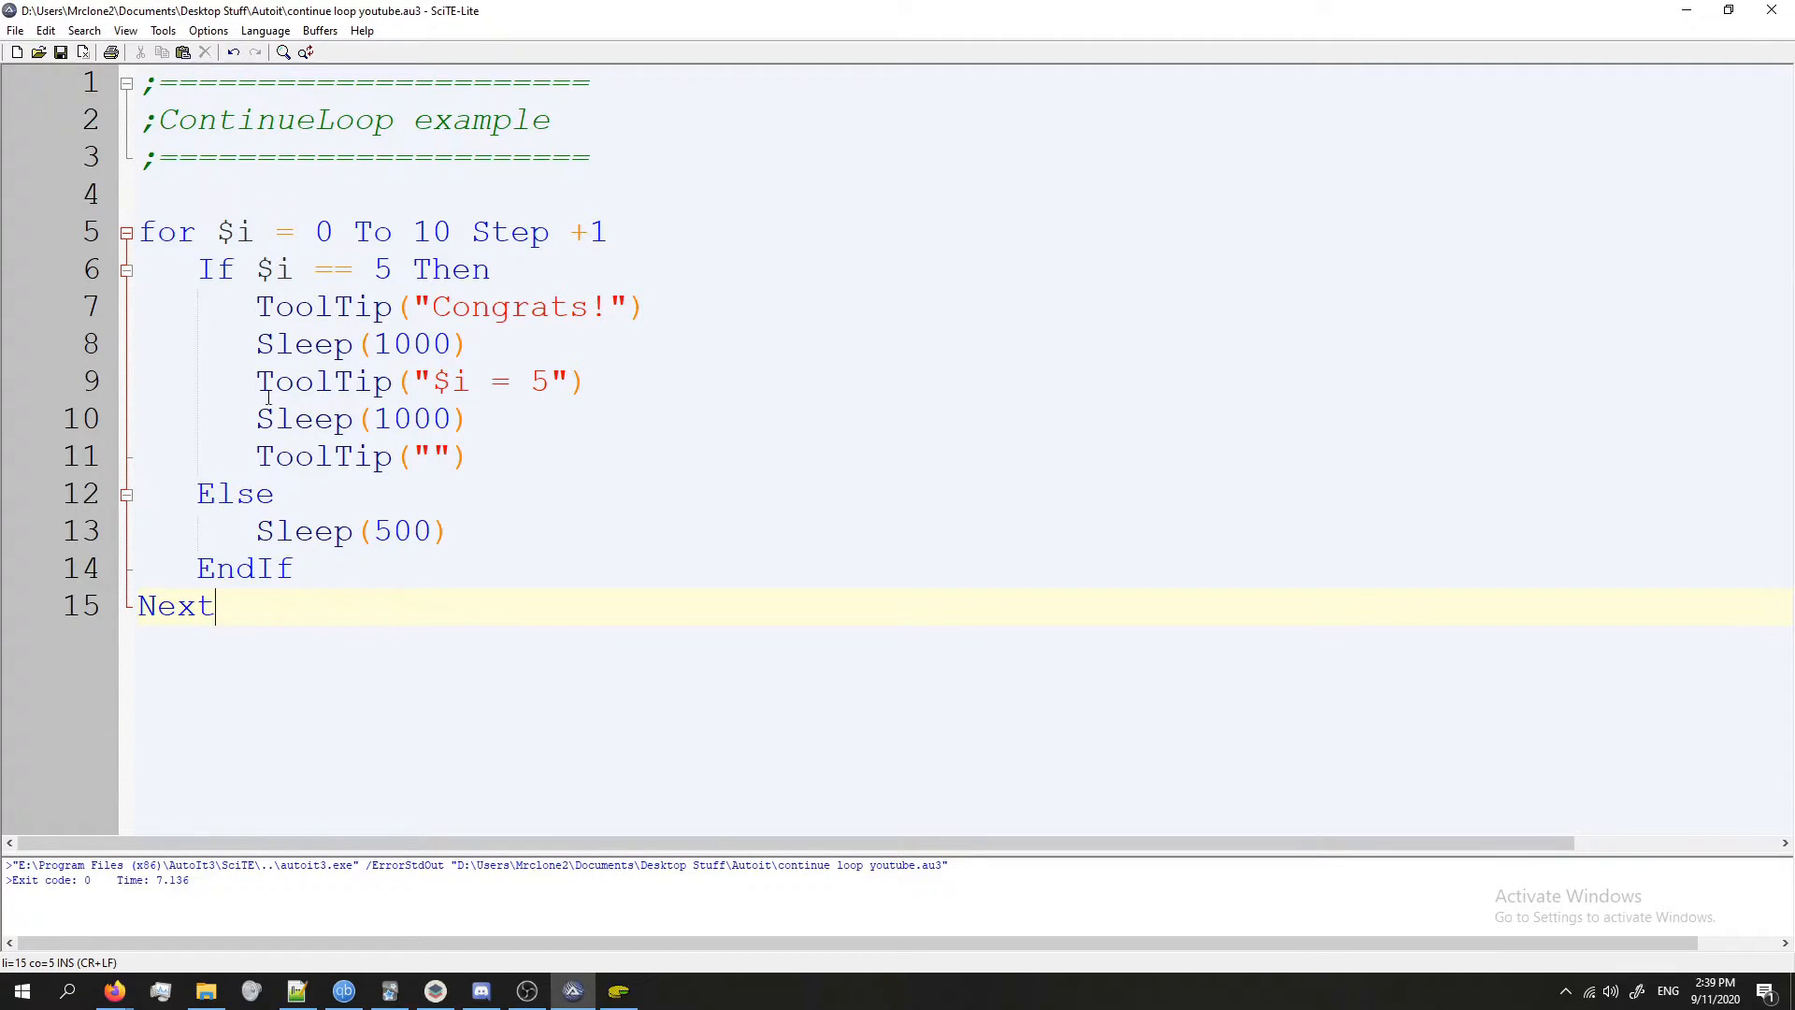
left_click(396, 629)
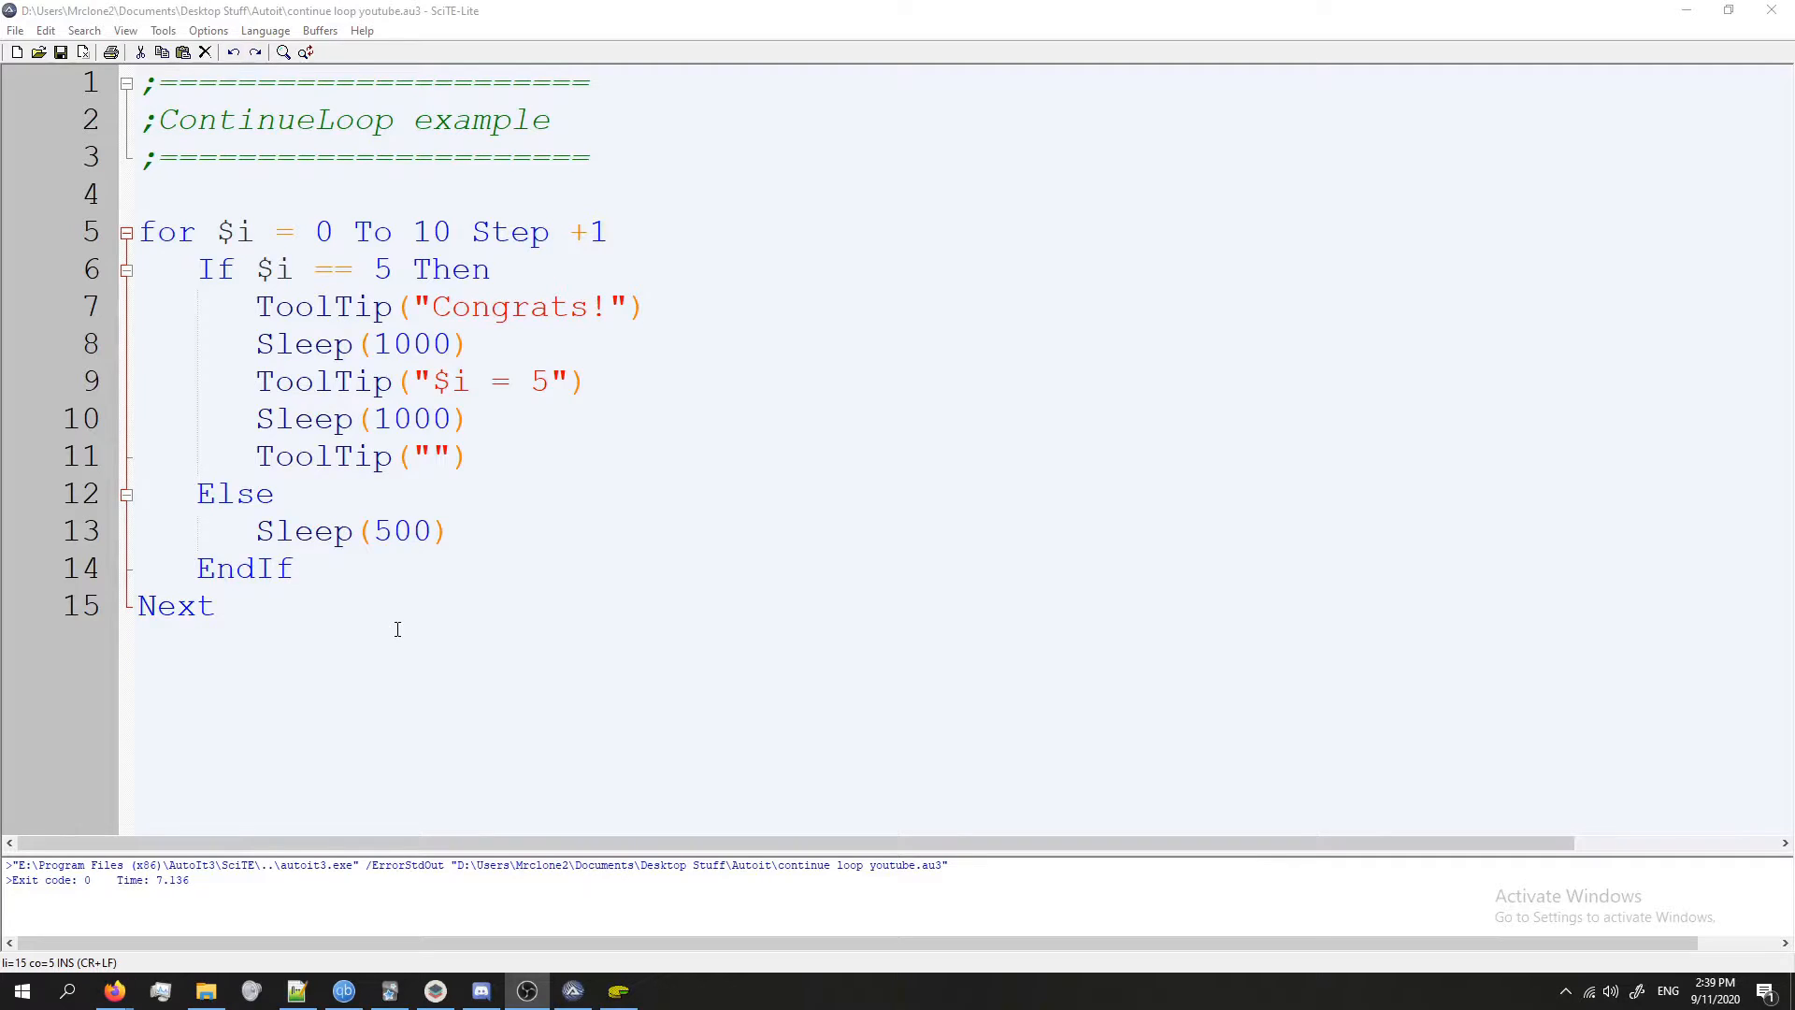
left_click(150, 194)
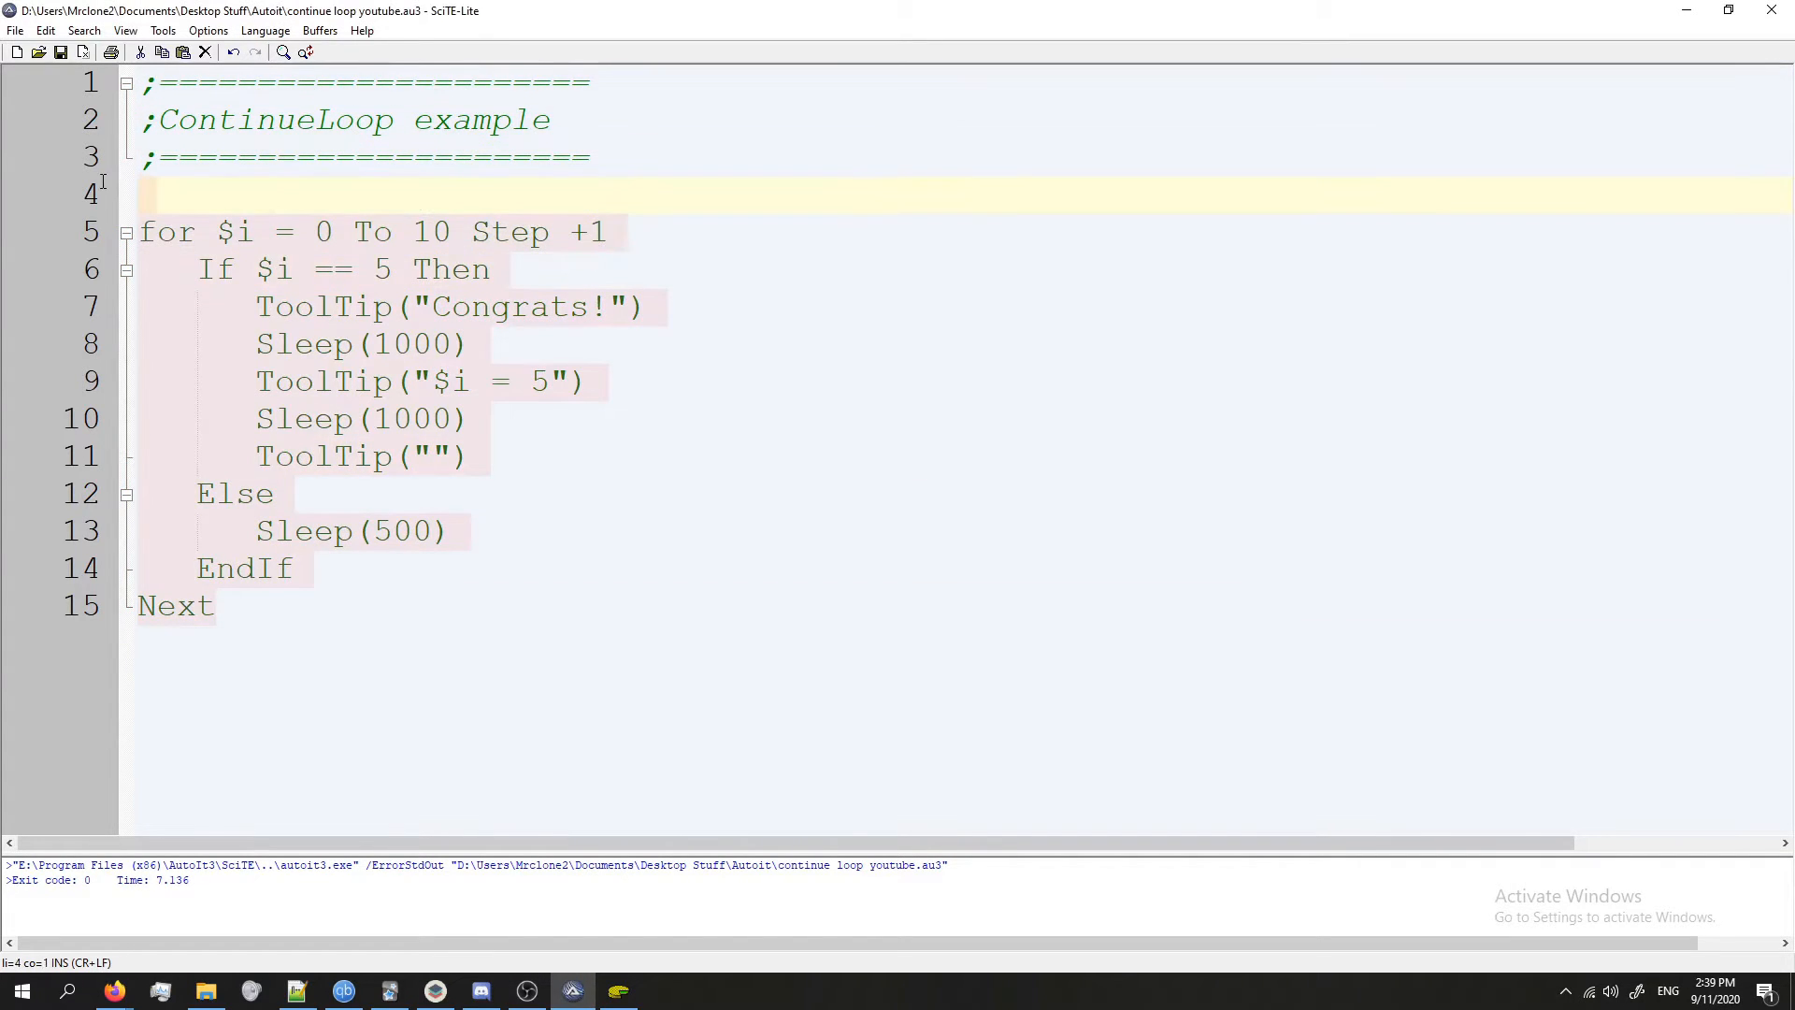
left_click(385, 710)
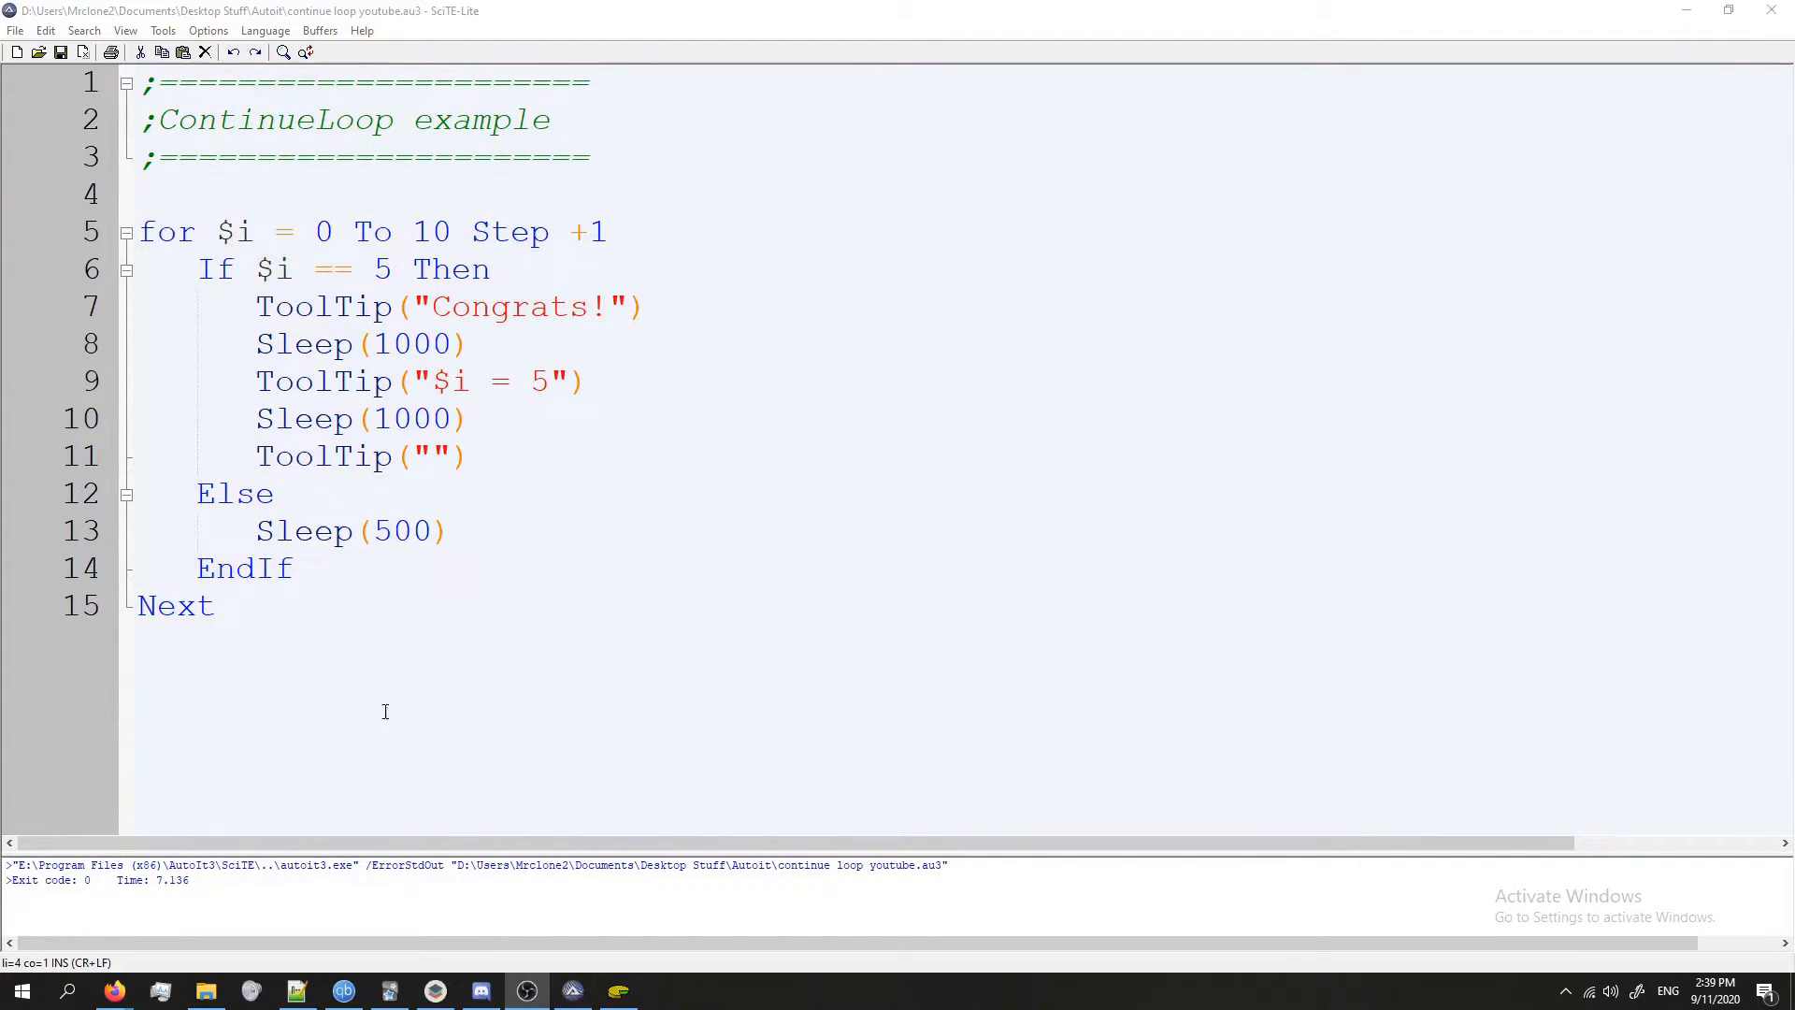
mouse_move(318, 361)
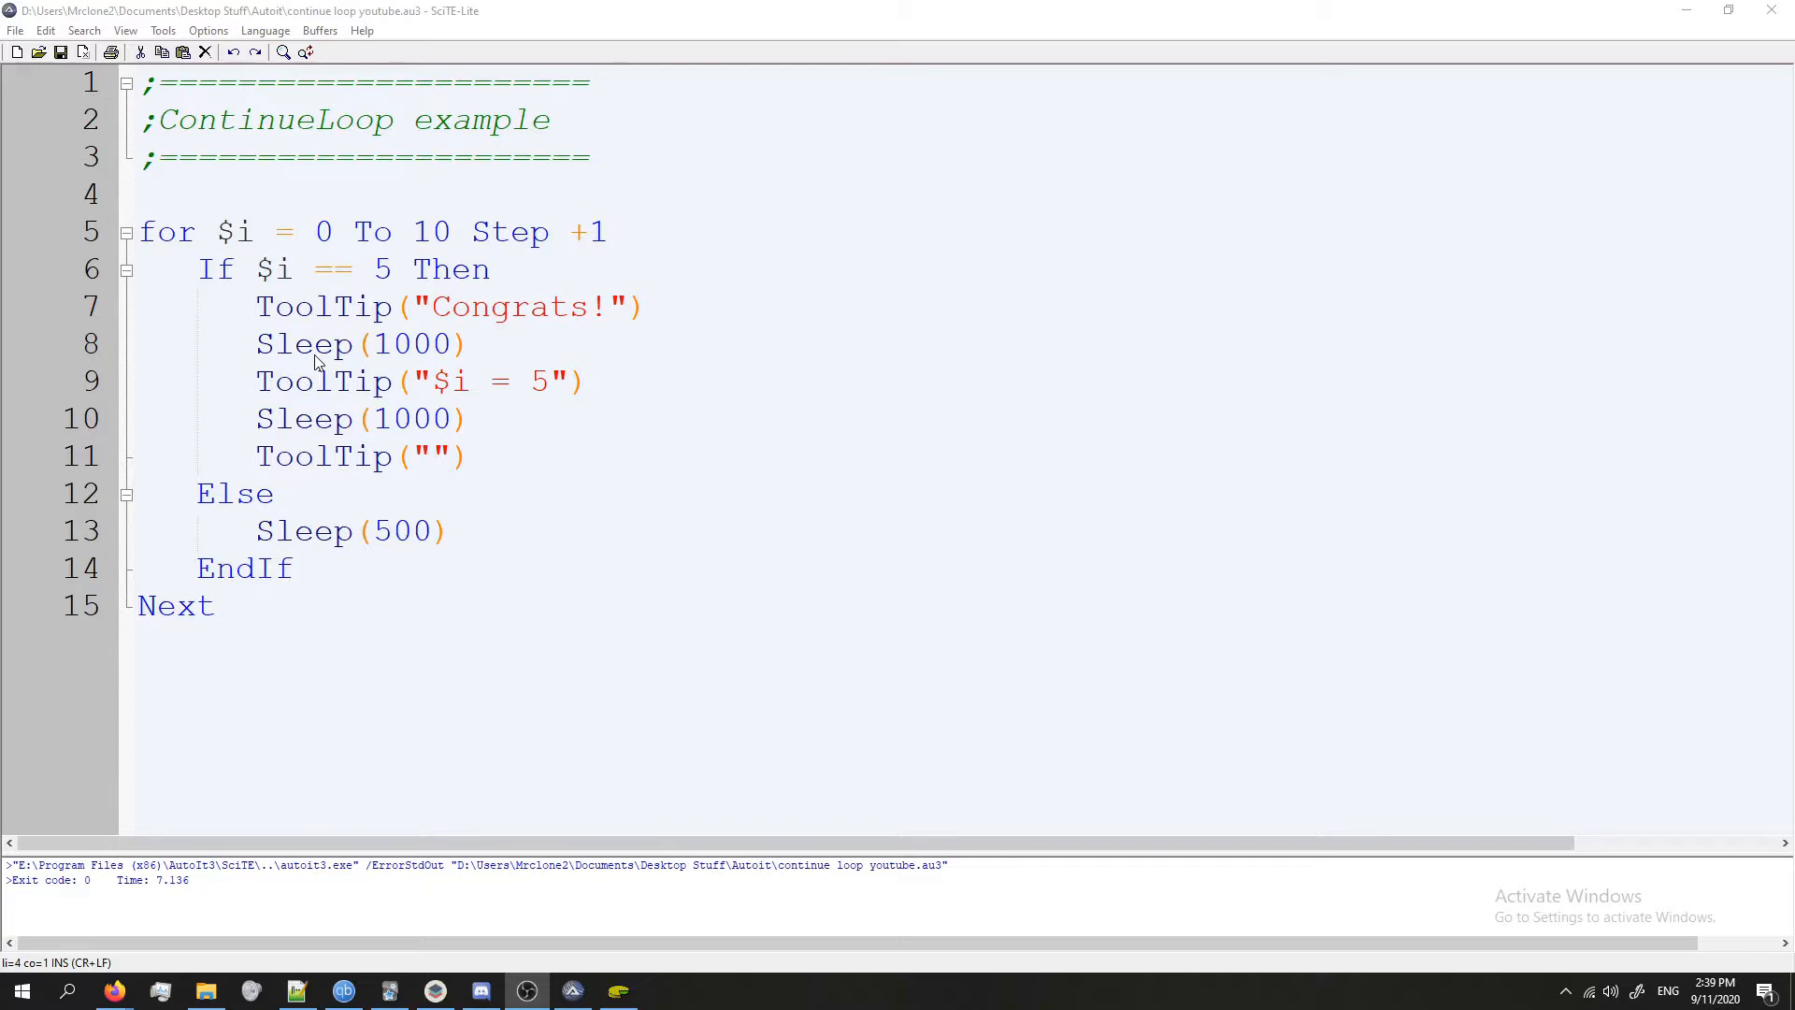
mouse_move(376, 662)
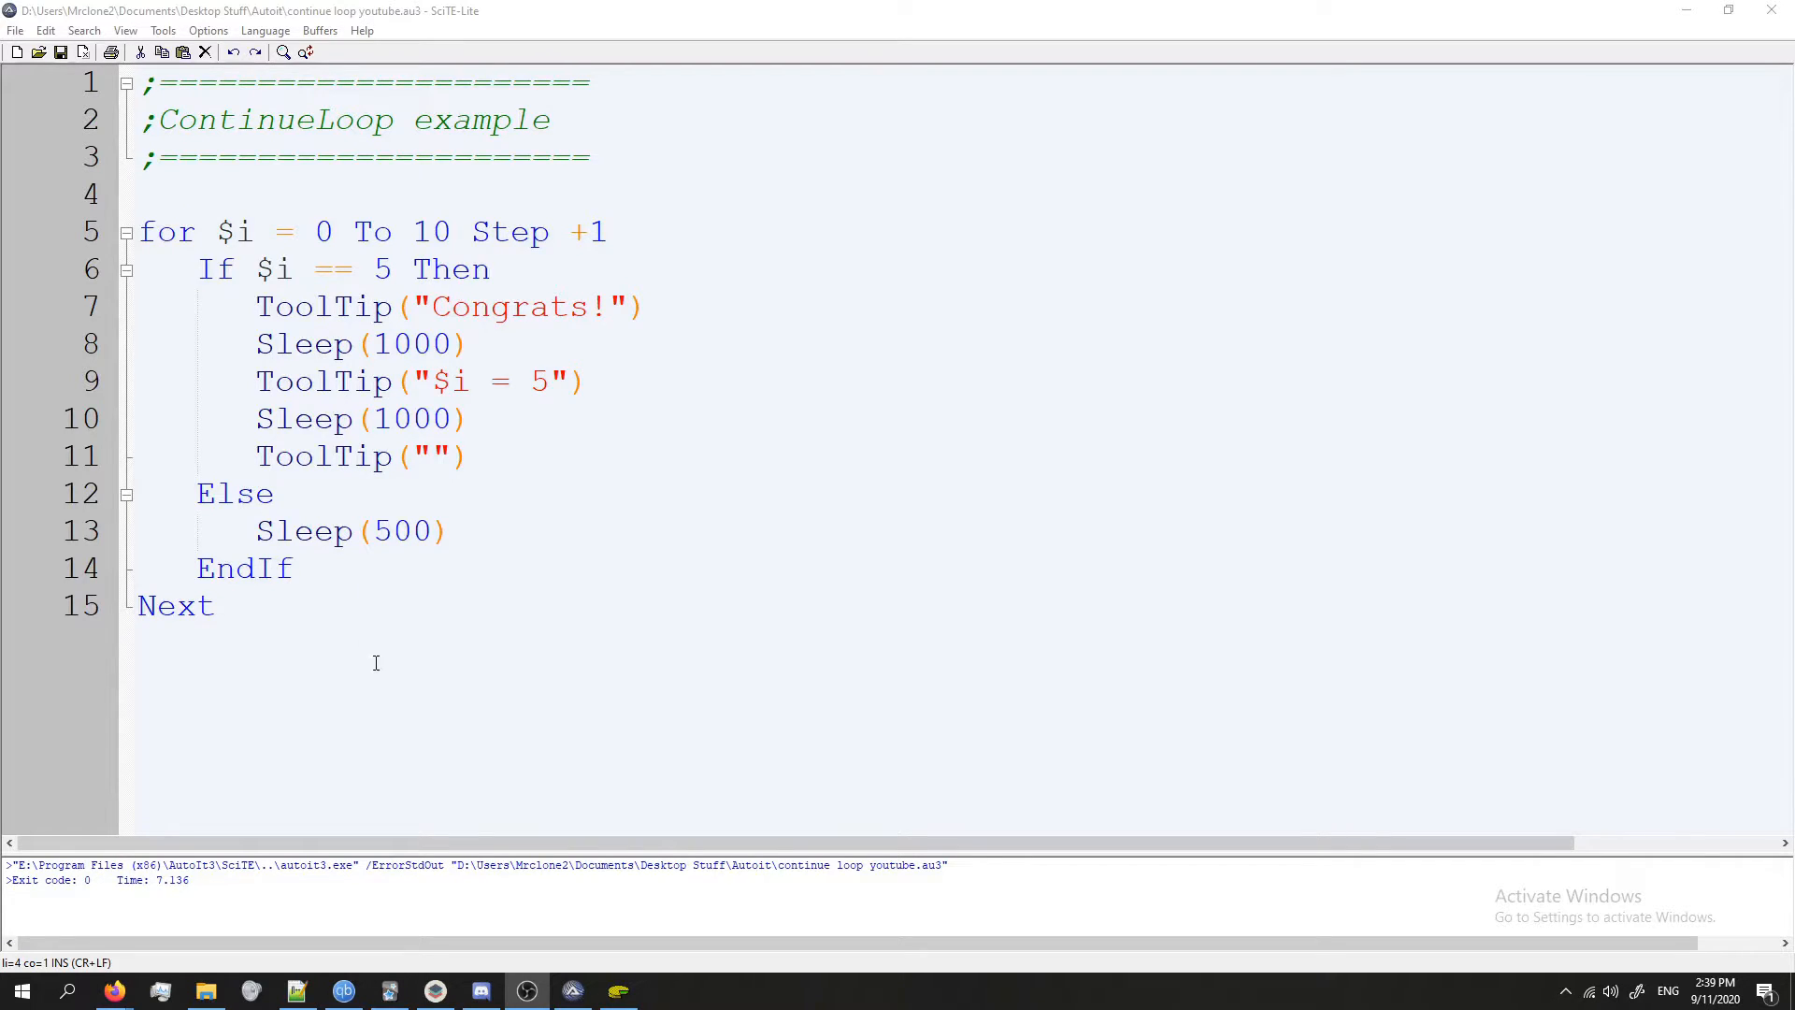
left_click(211, 606)
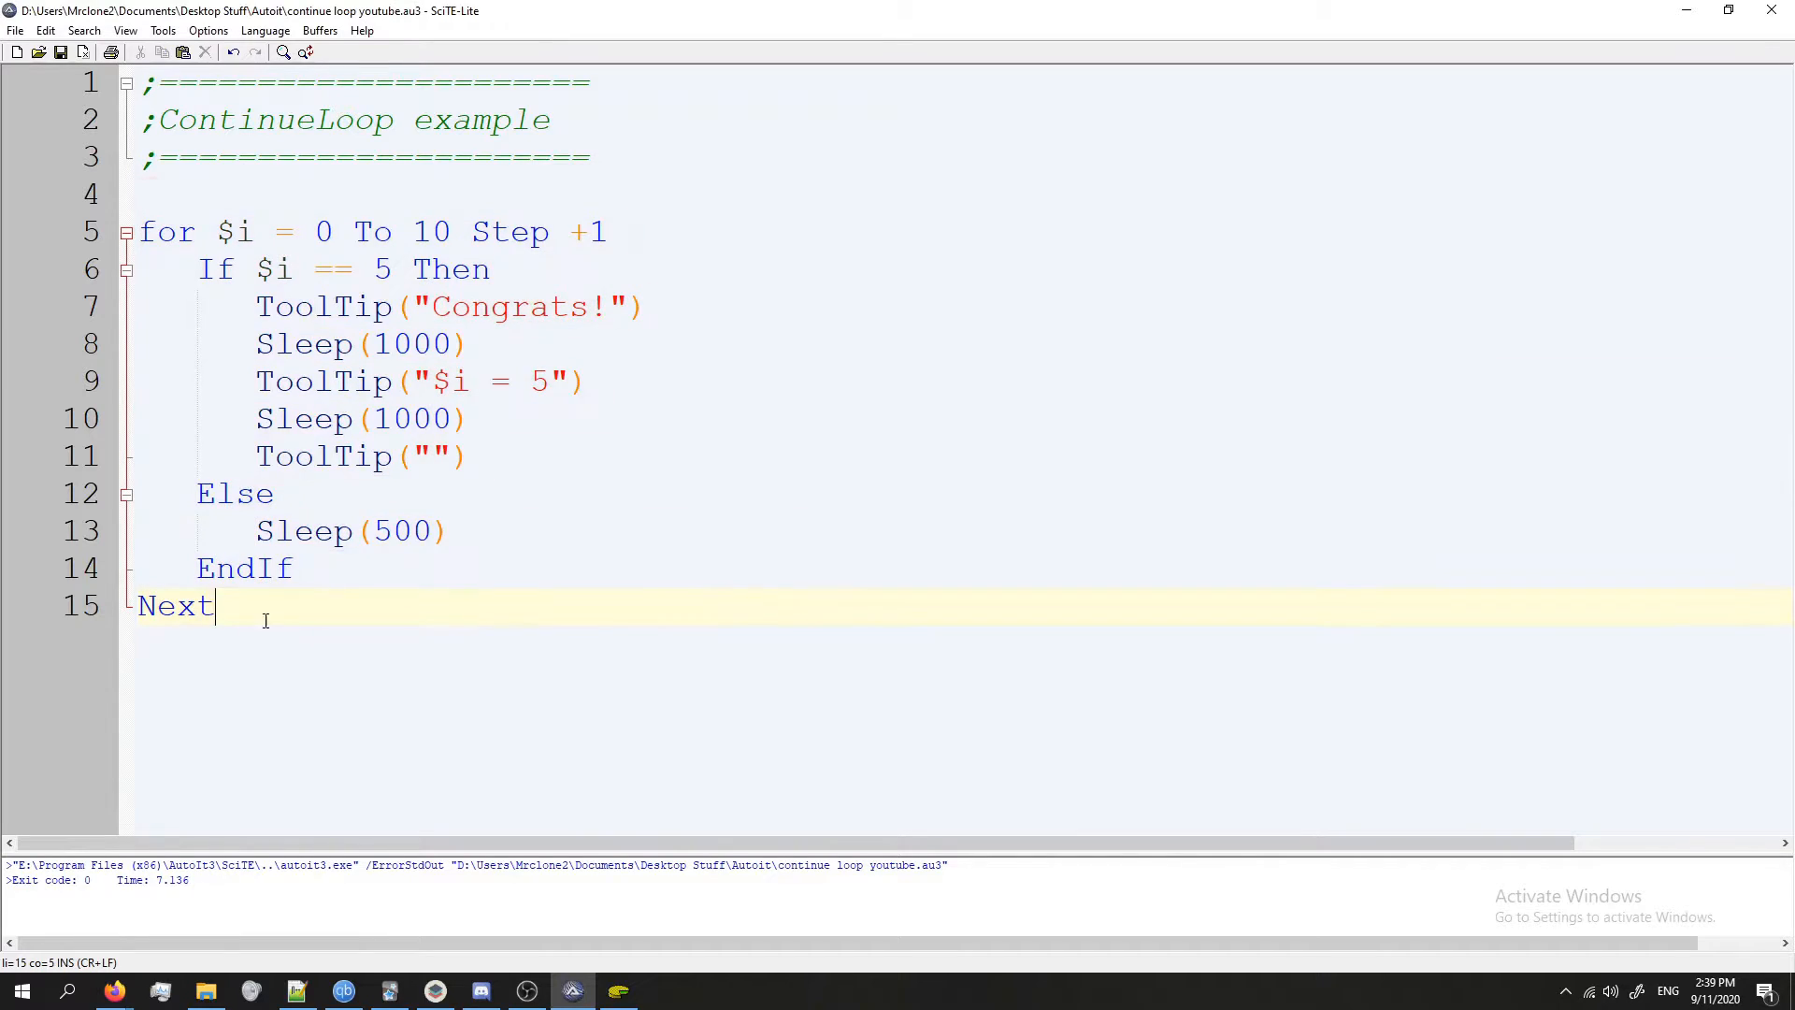
left_click(497, 705)
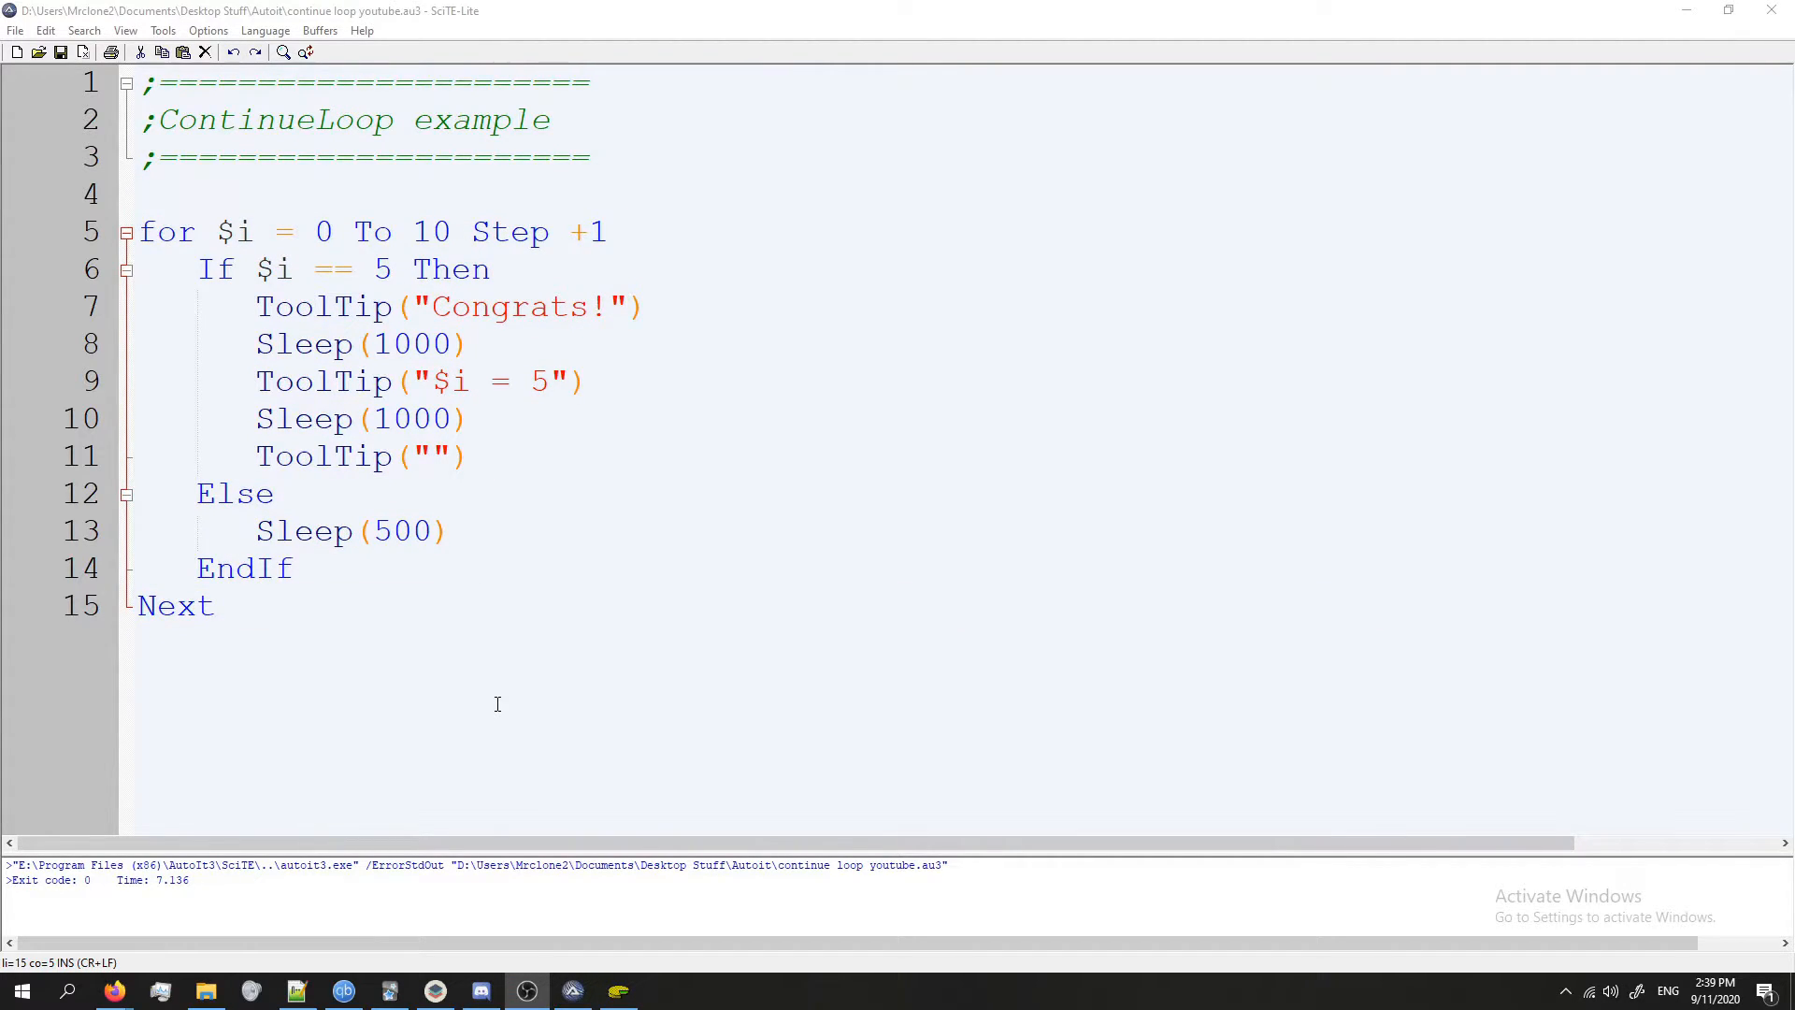
mouse_move(677, 604)
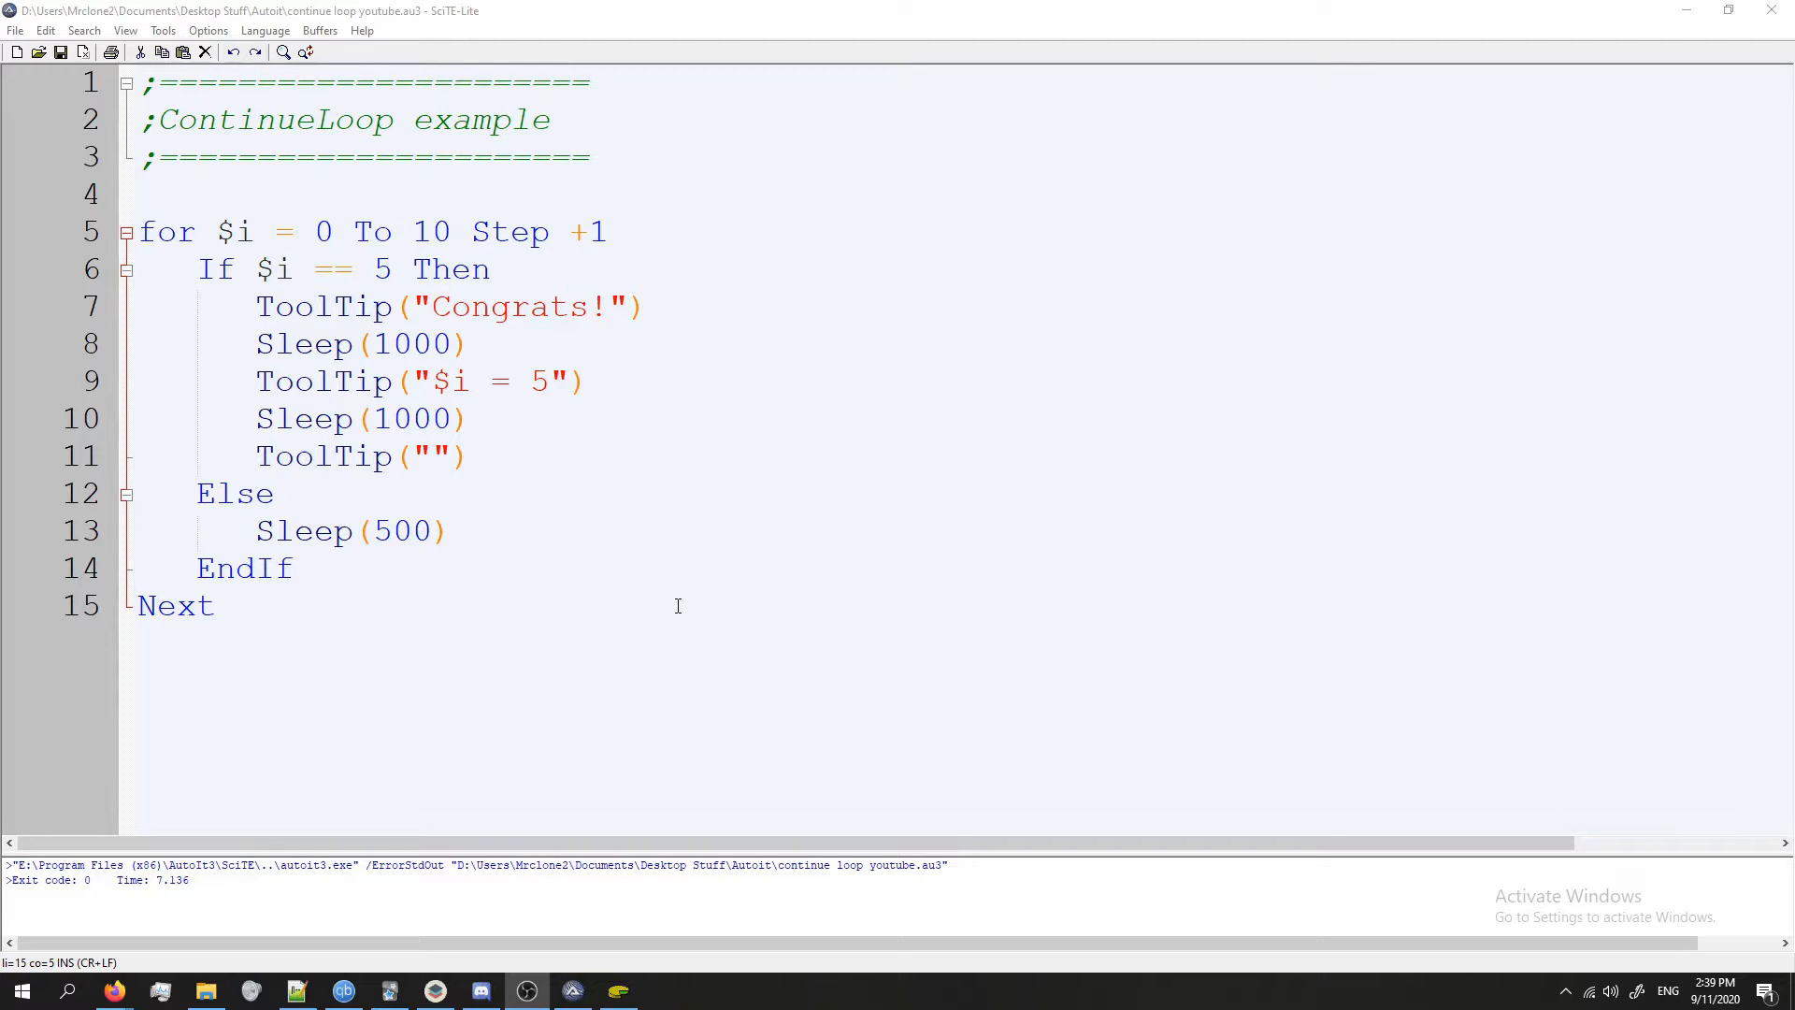
mouse_move(192, 398)
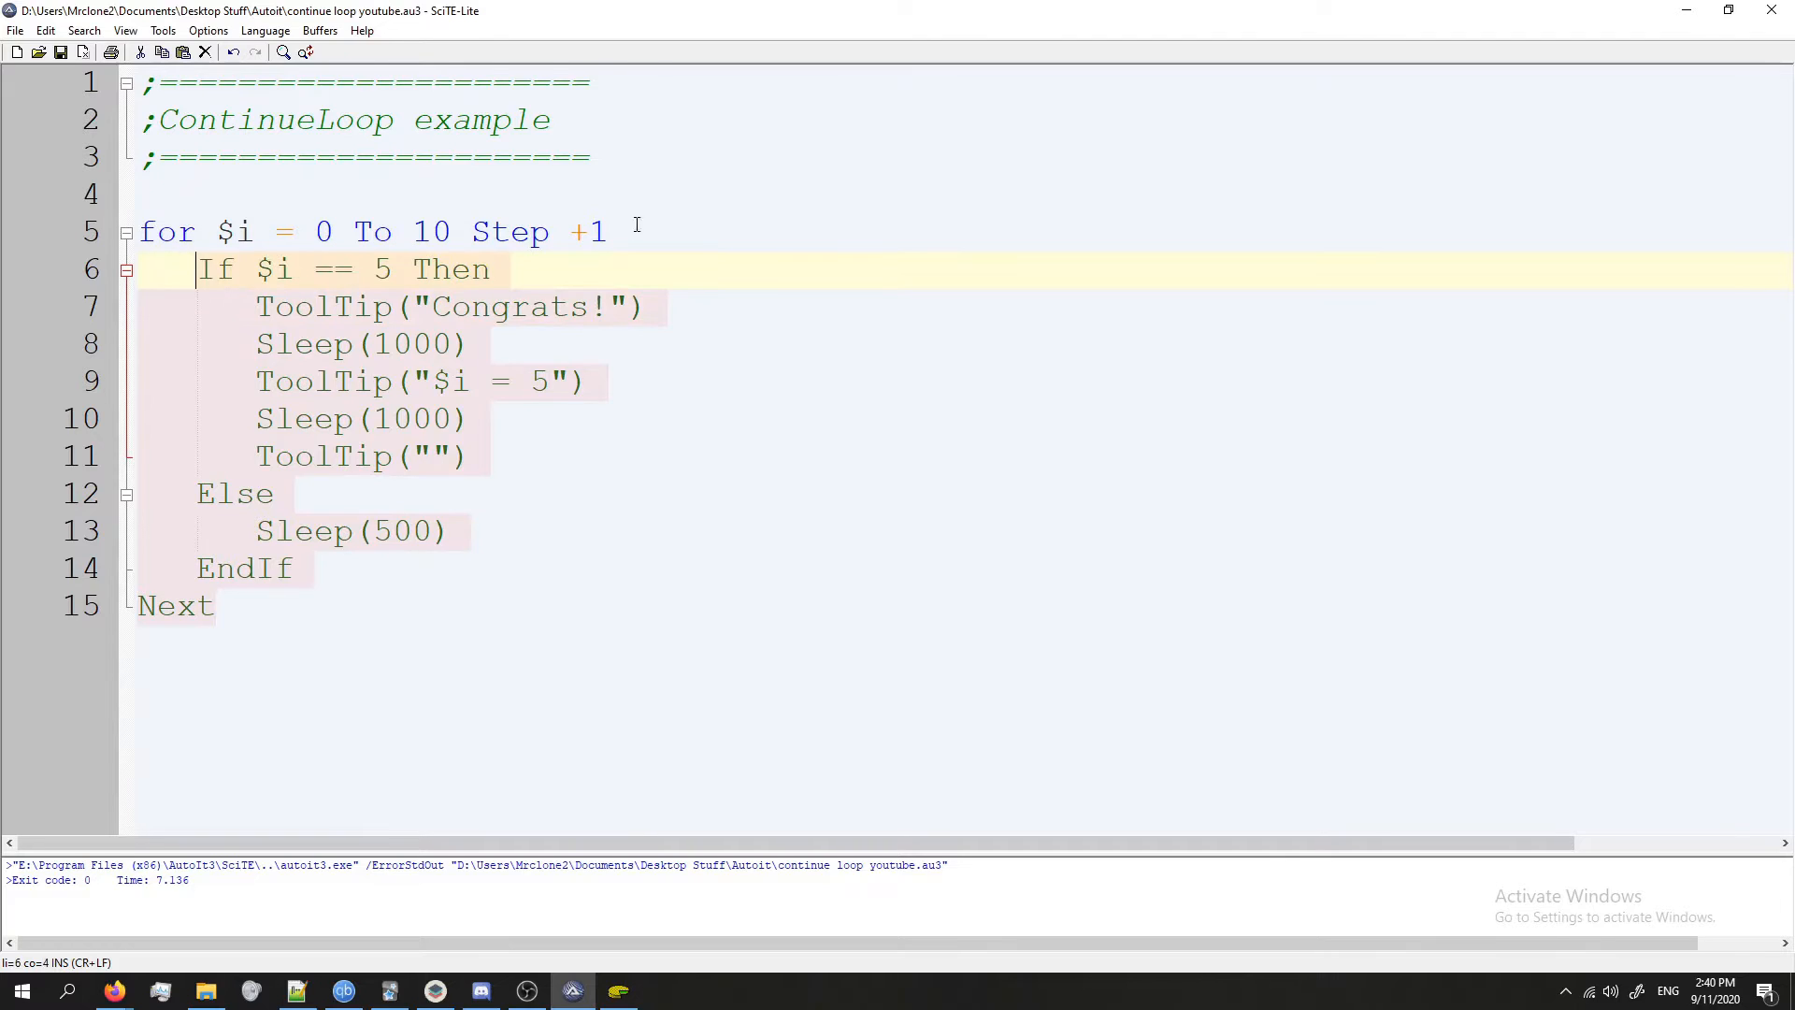
Step: Begin the loop body with 'If $i <> 5 Then' and start typing ContinueLoop below it
key("Return")
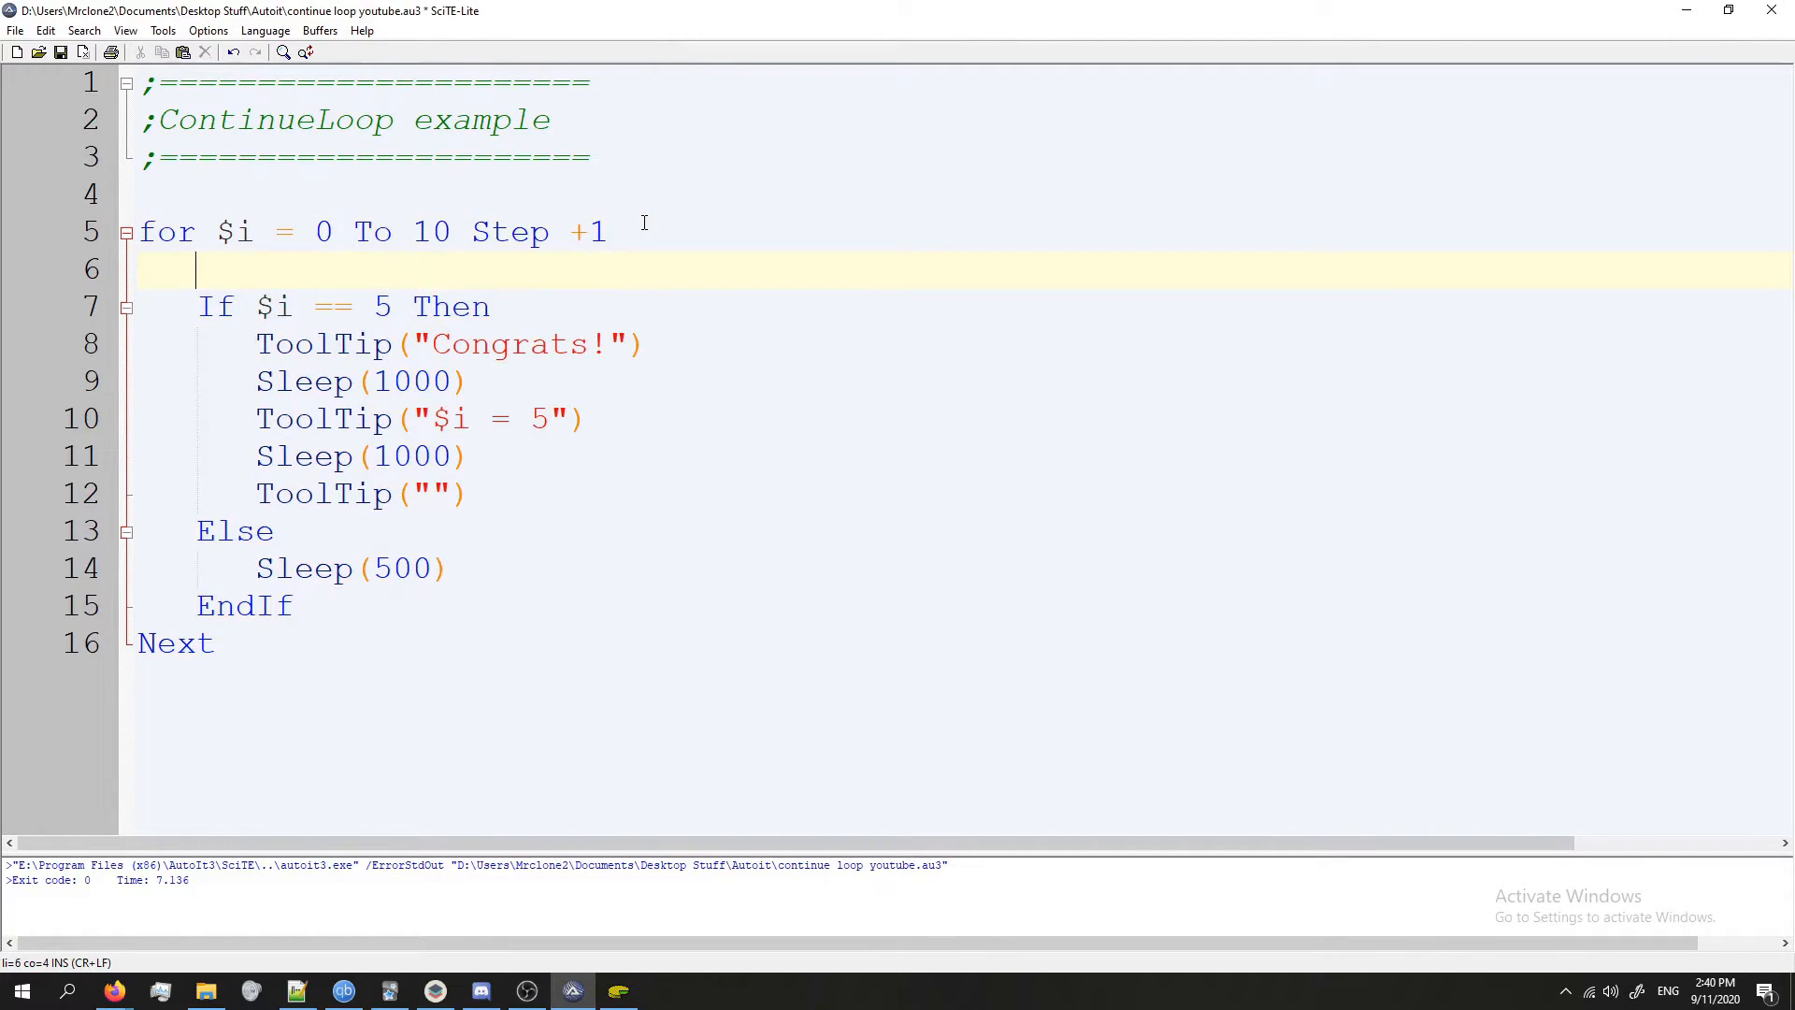
type("If")
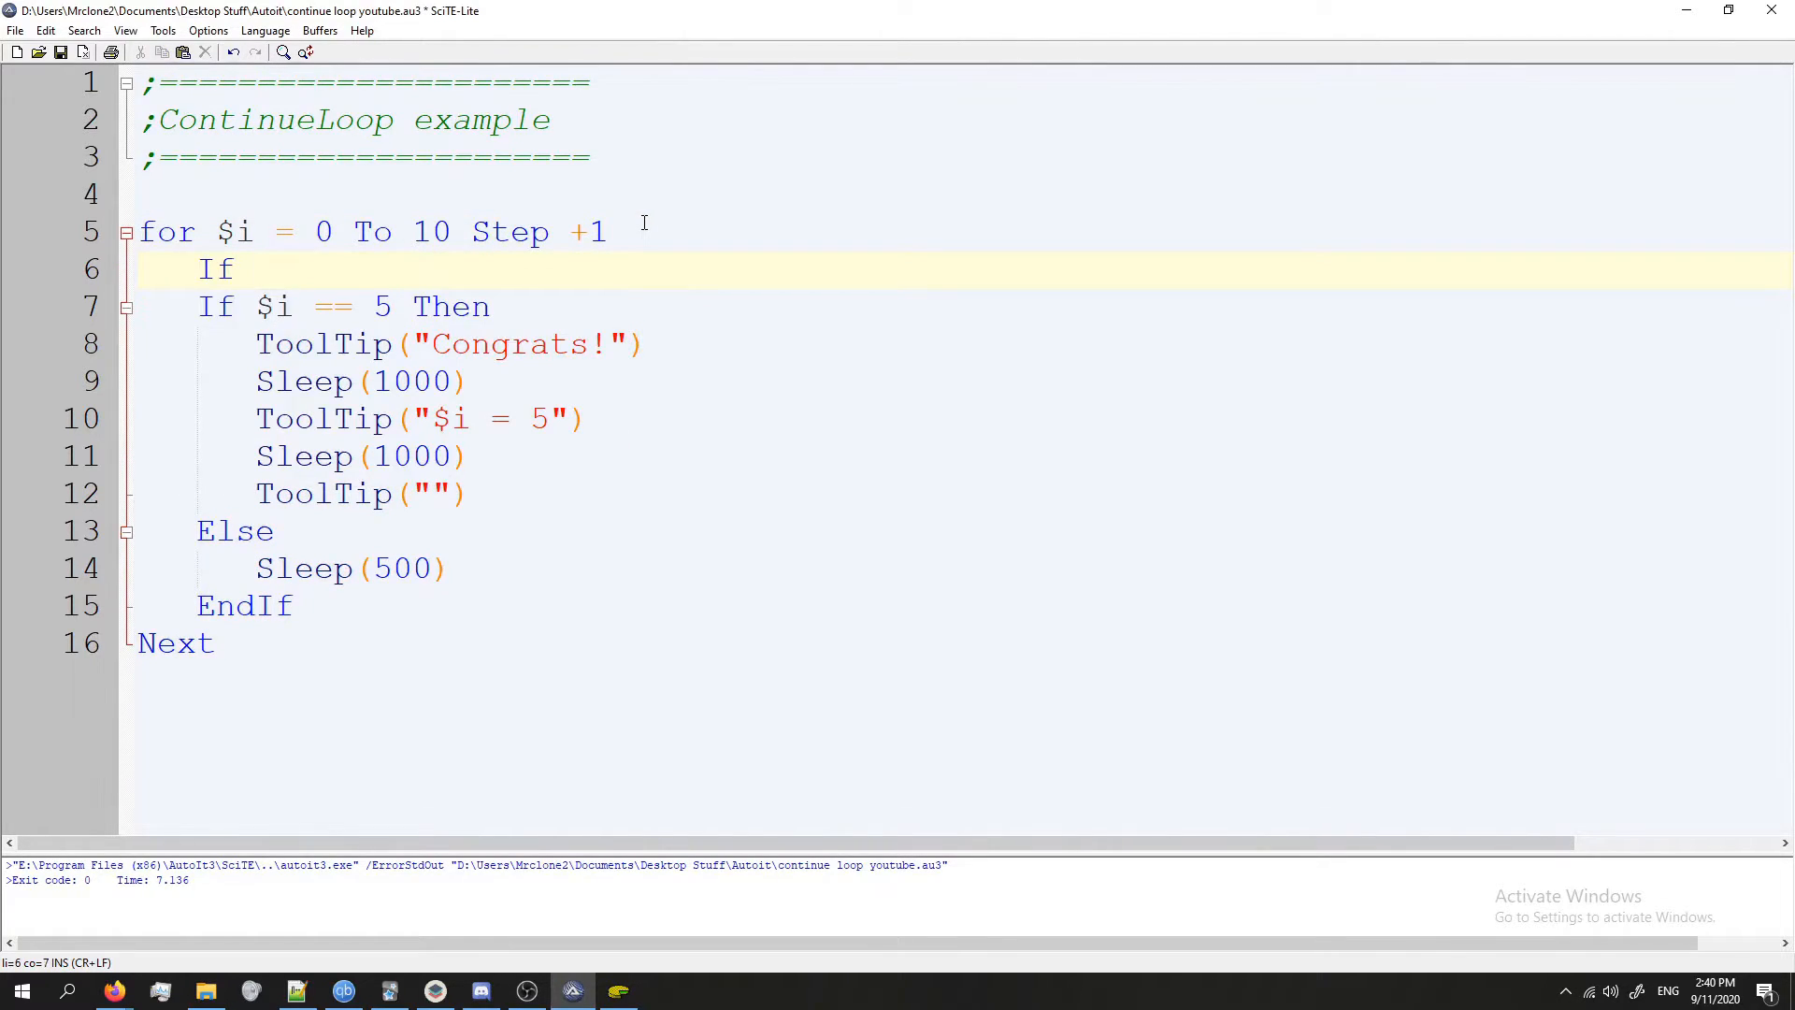
type("$i <")
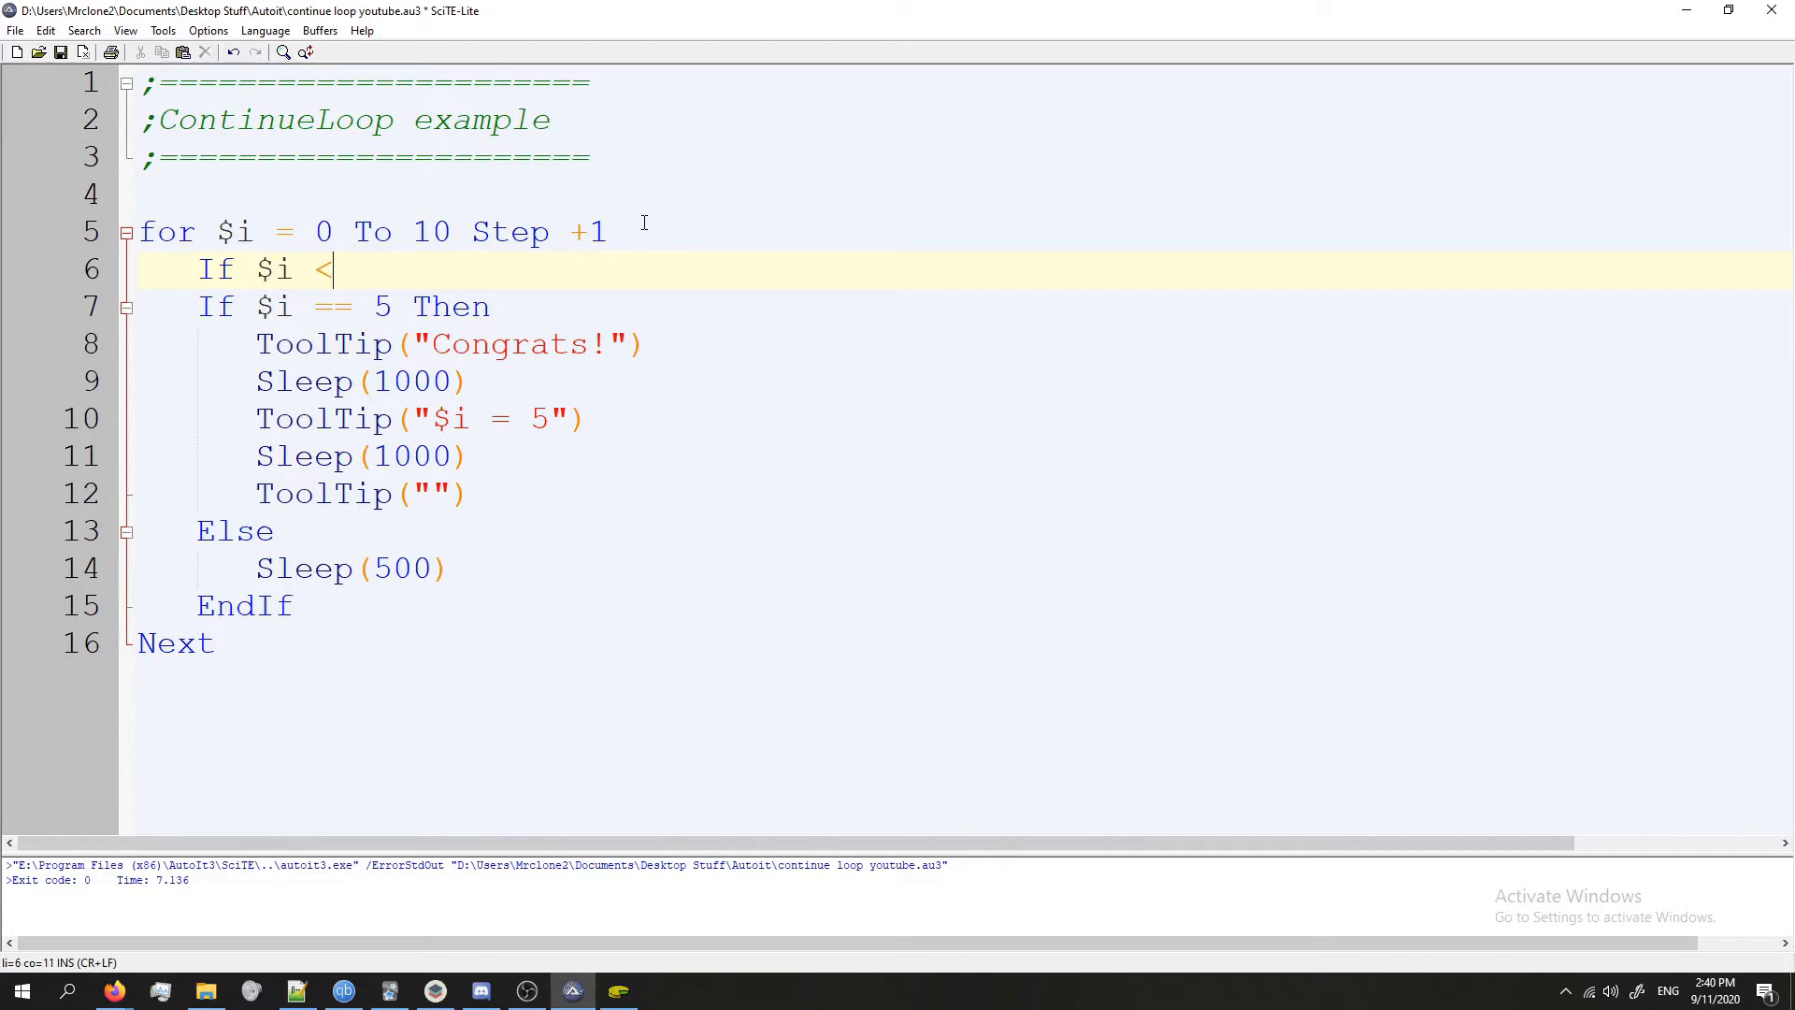
type("> 5")
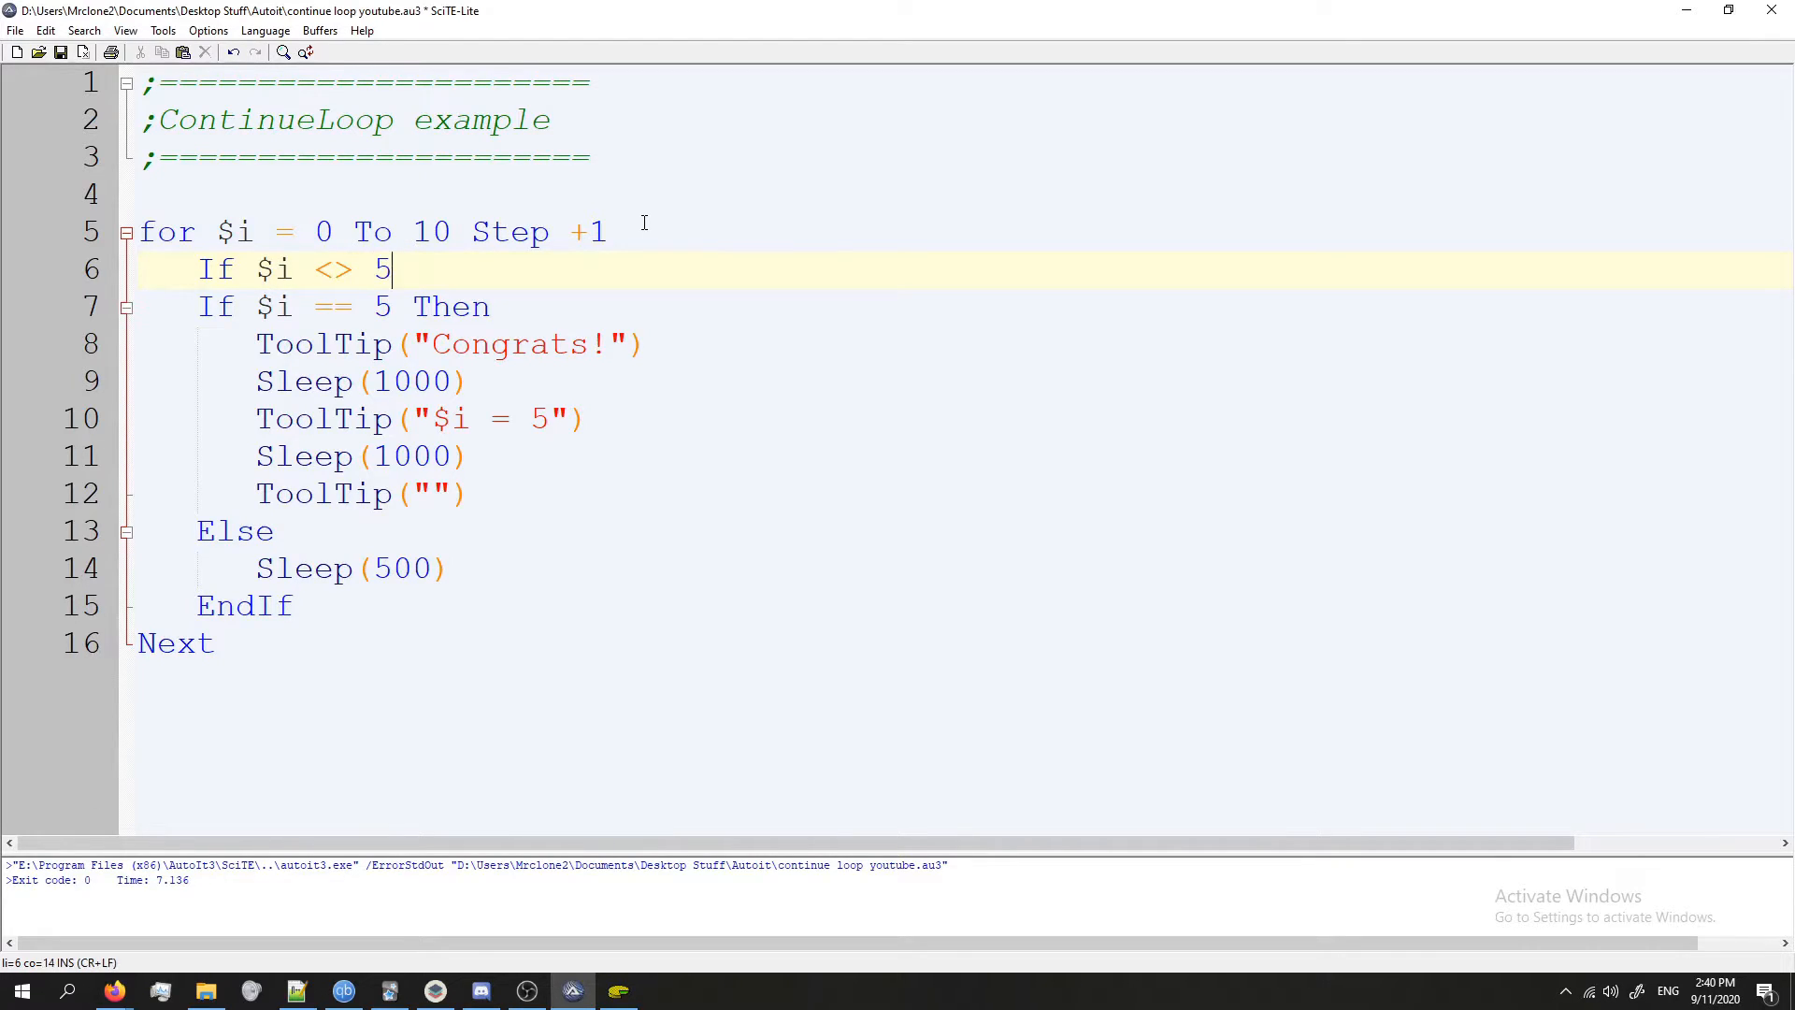
key("Left")
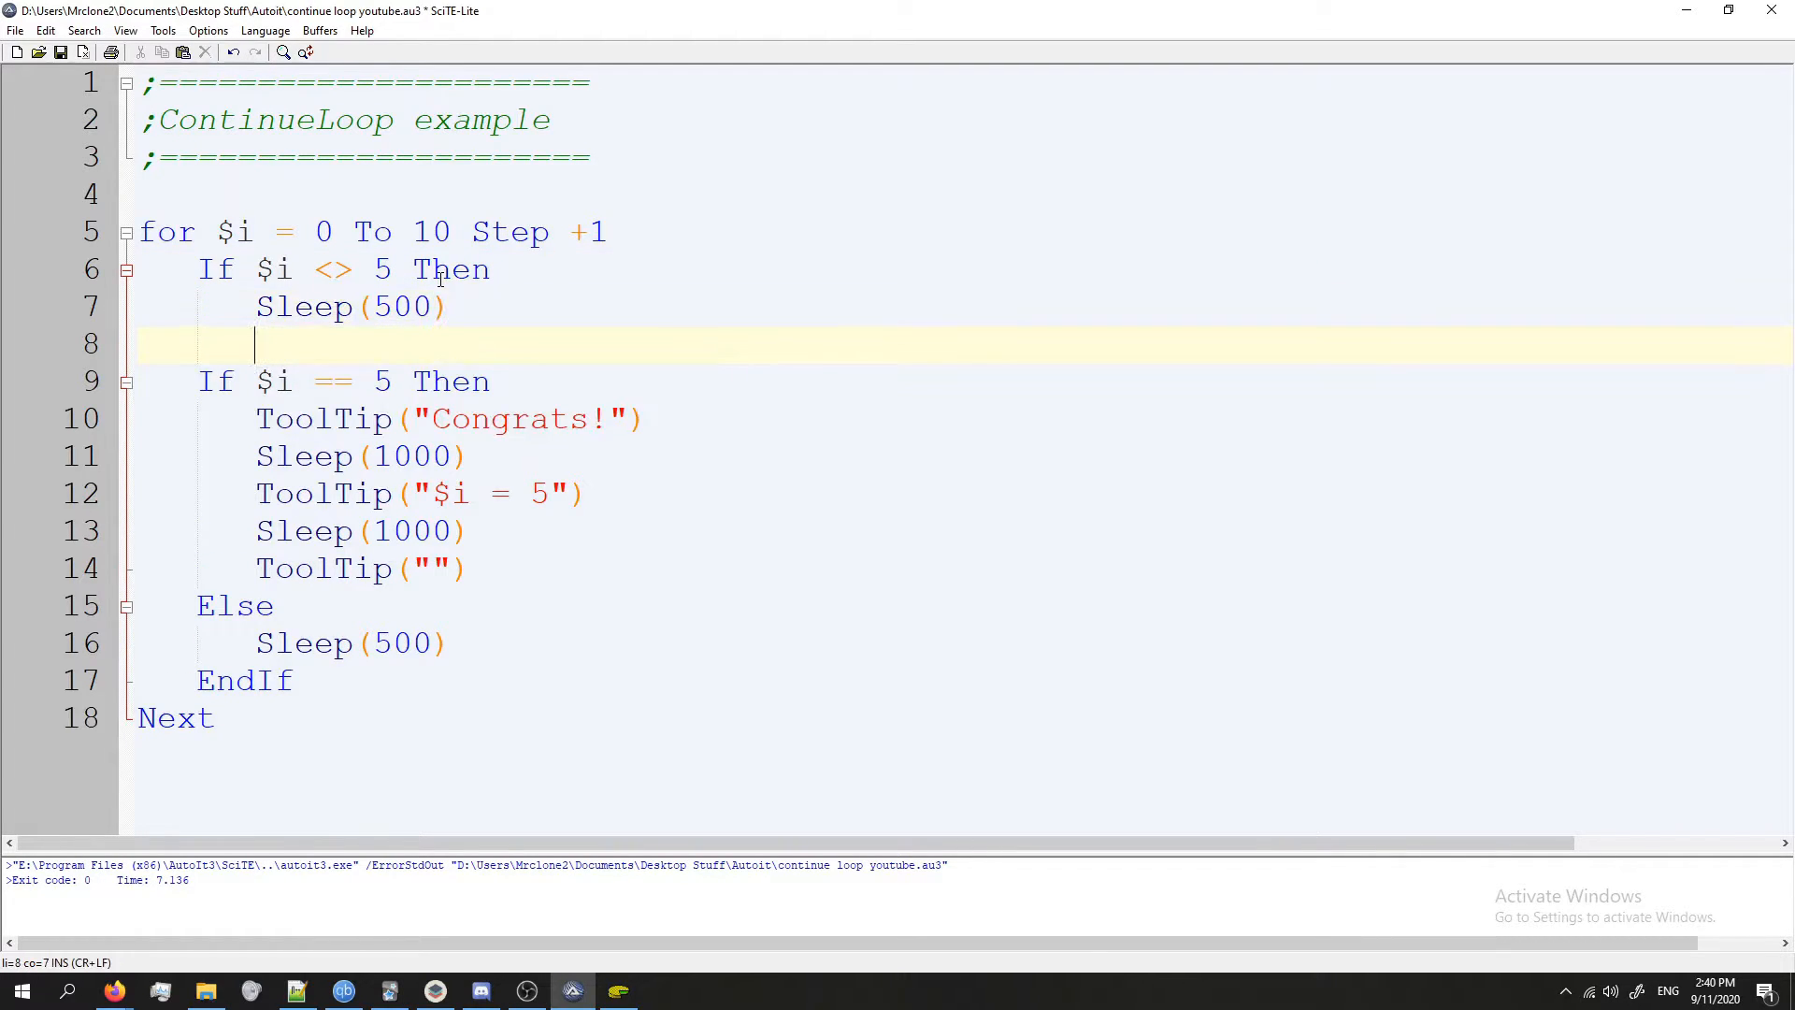
type("ContinueLoop")
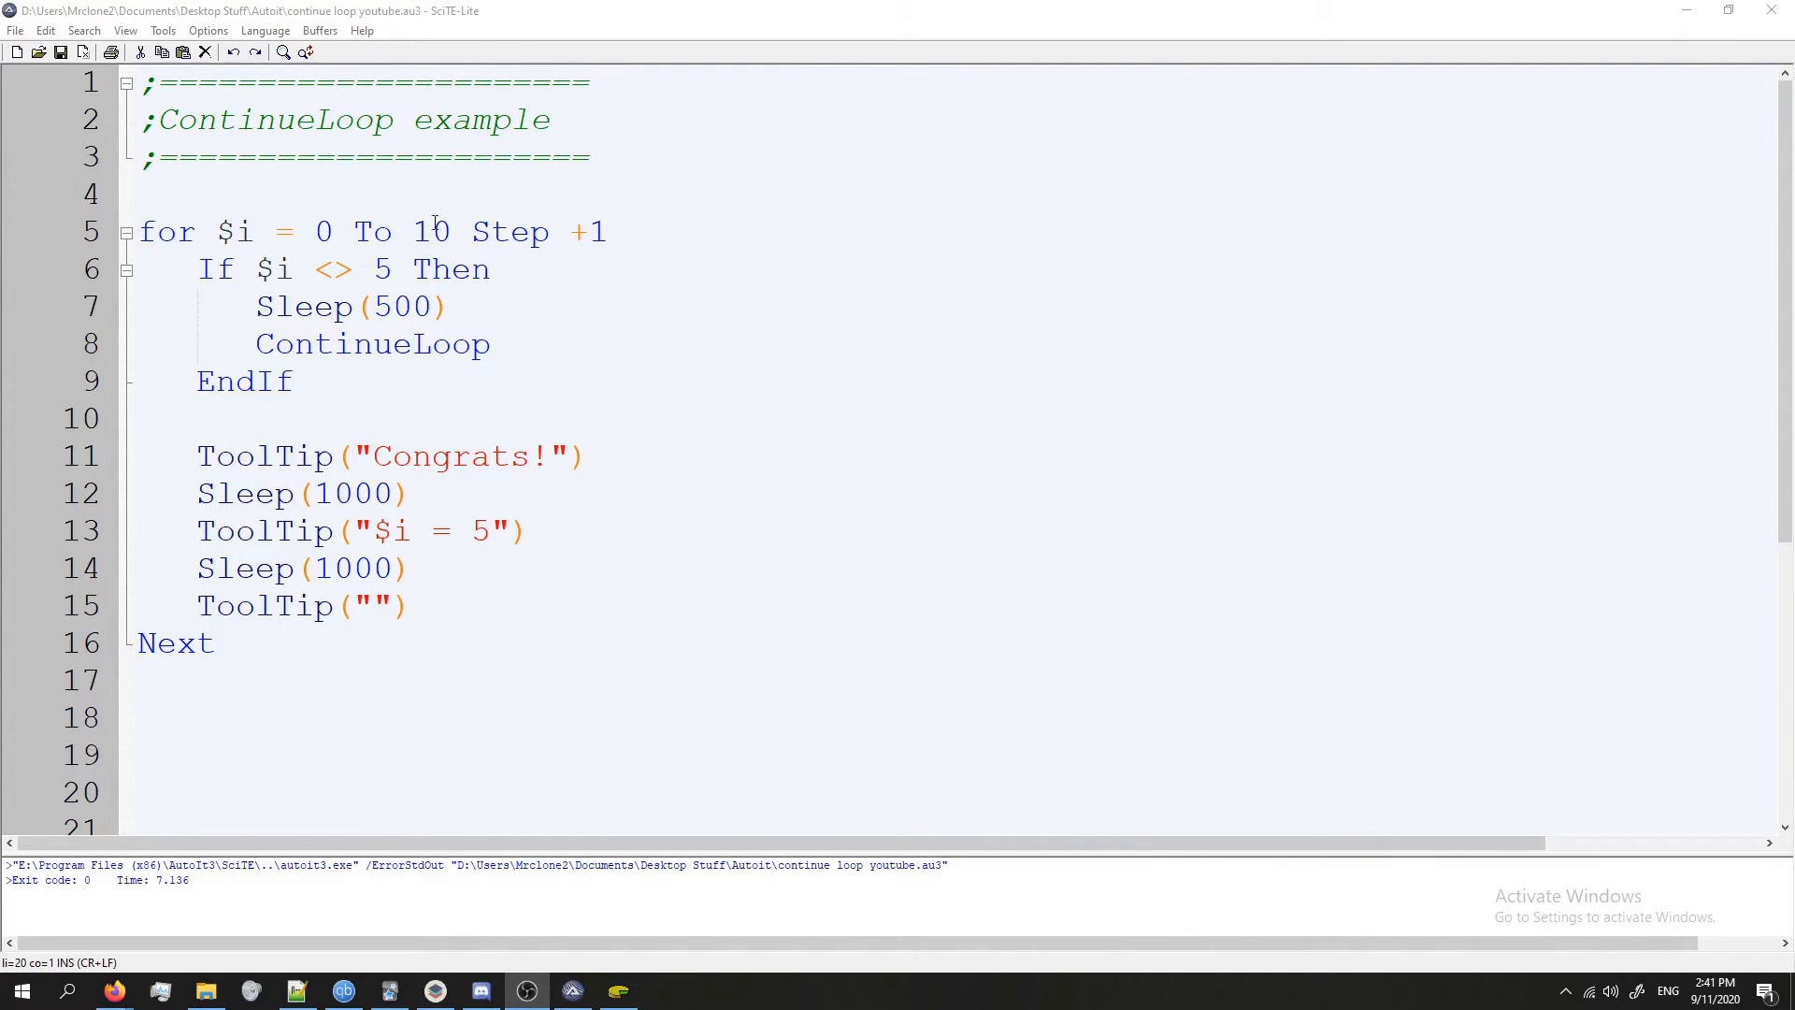
left_click(406, 267)
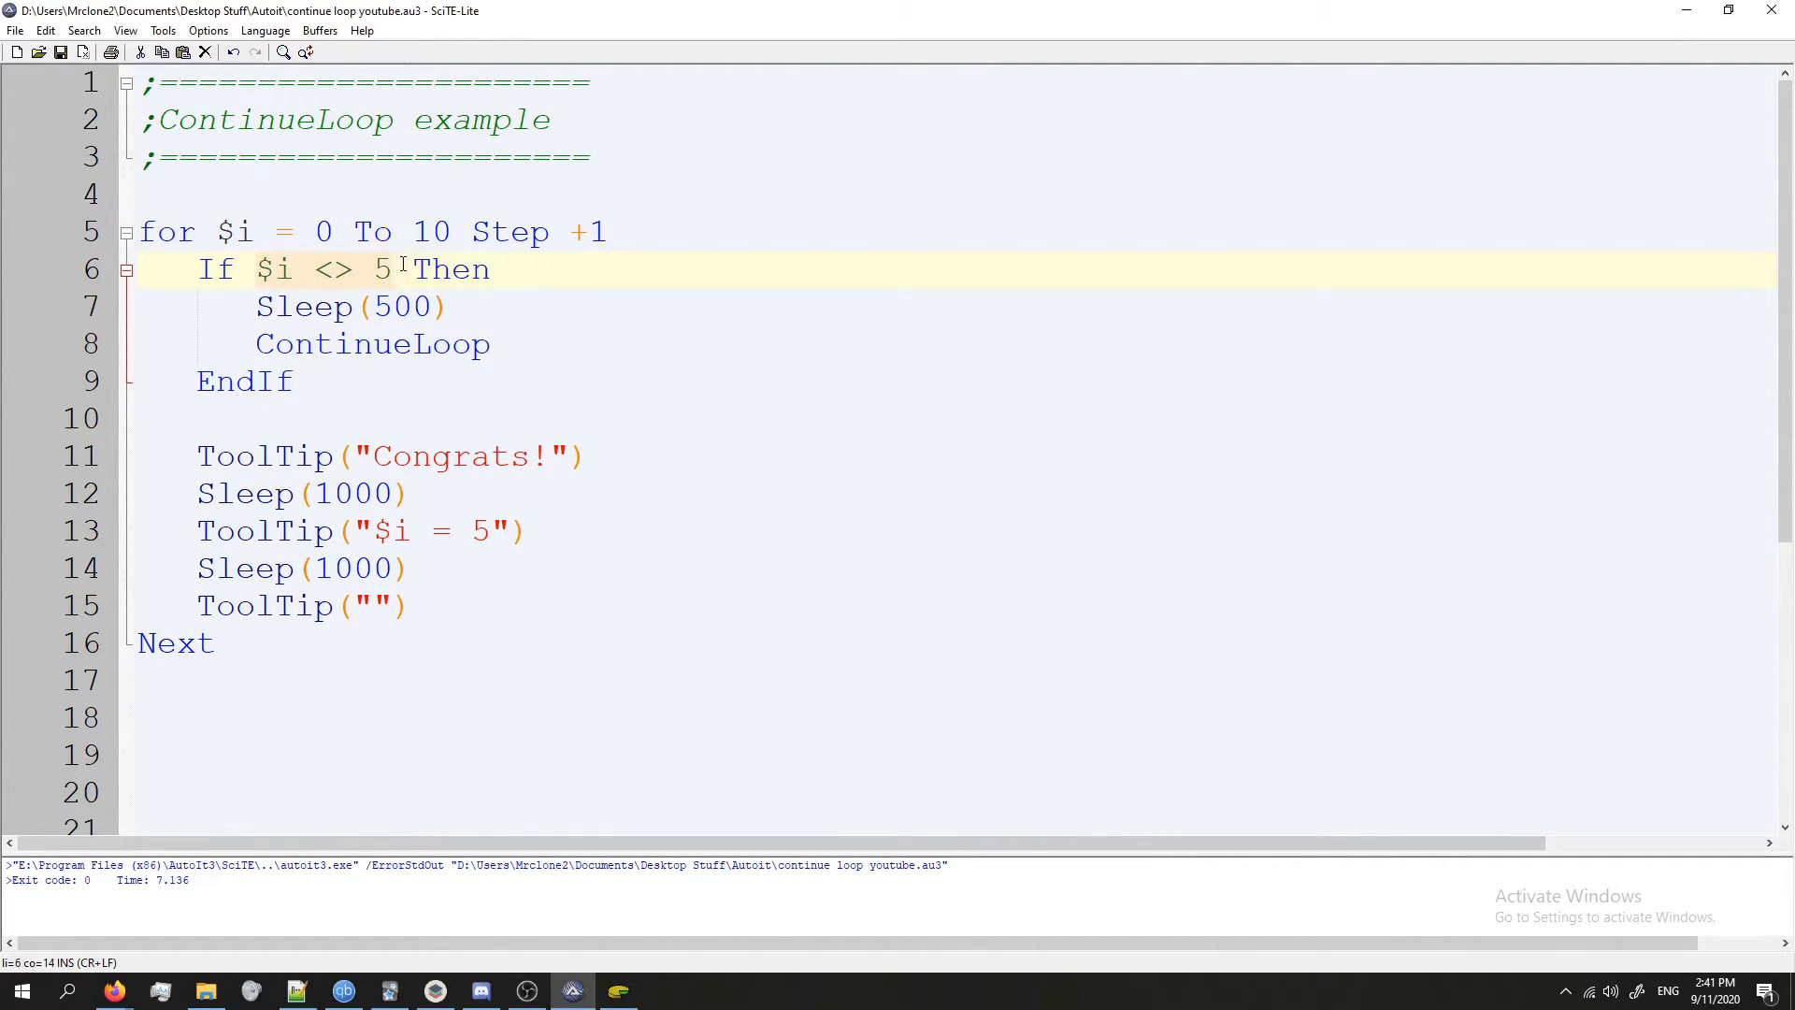
left_click(595, 569)
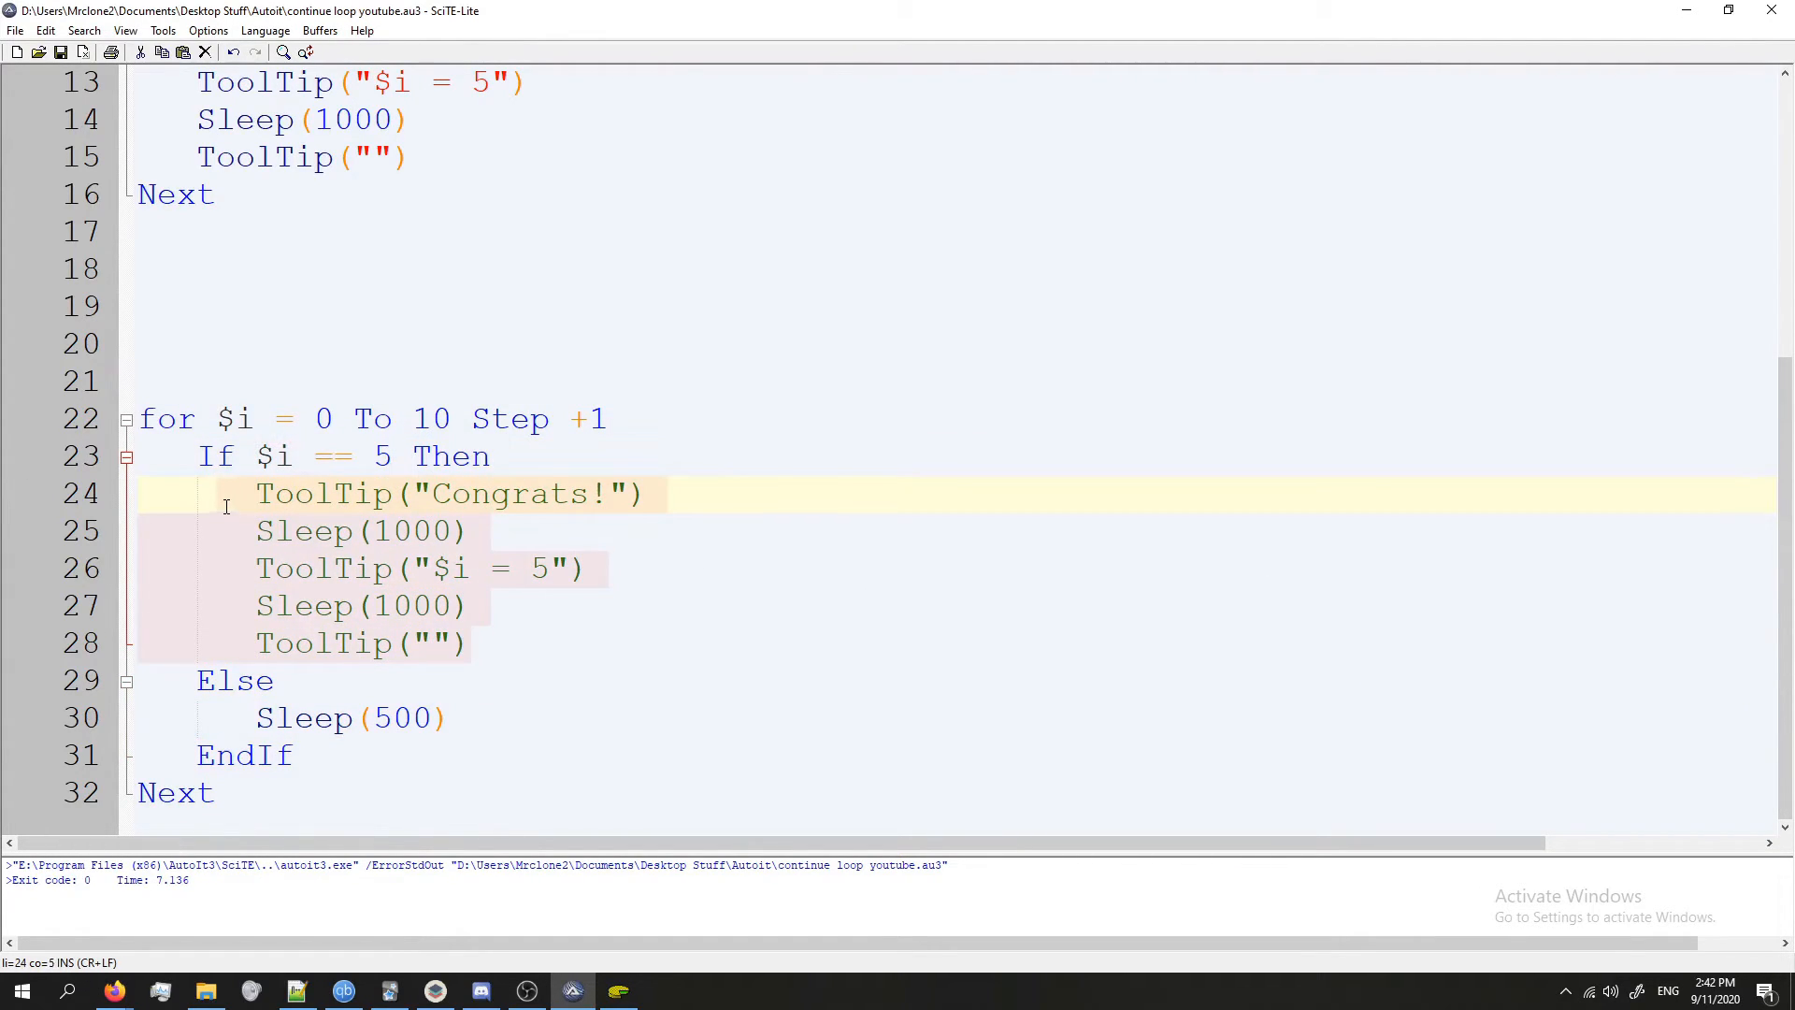
scroll("up", 3)
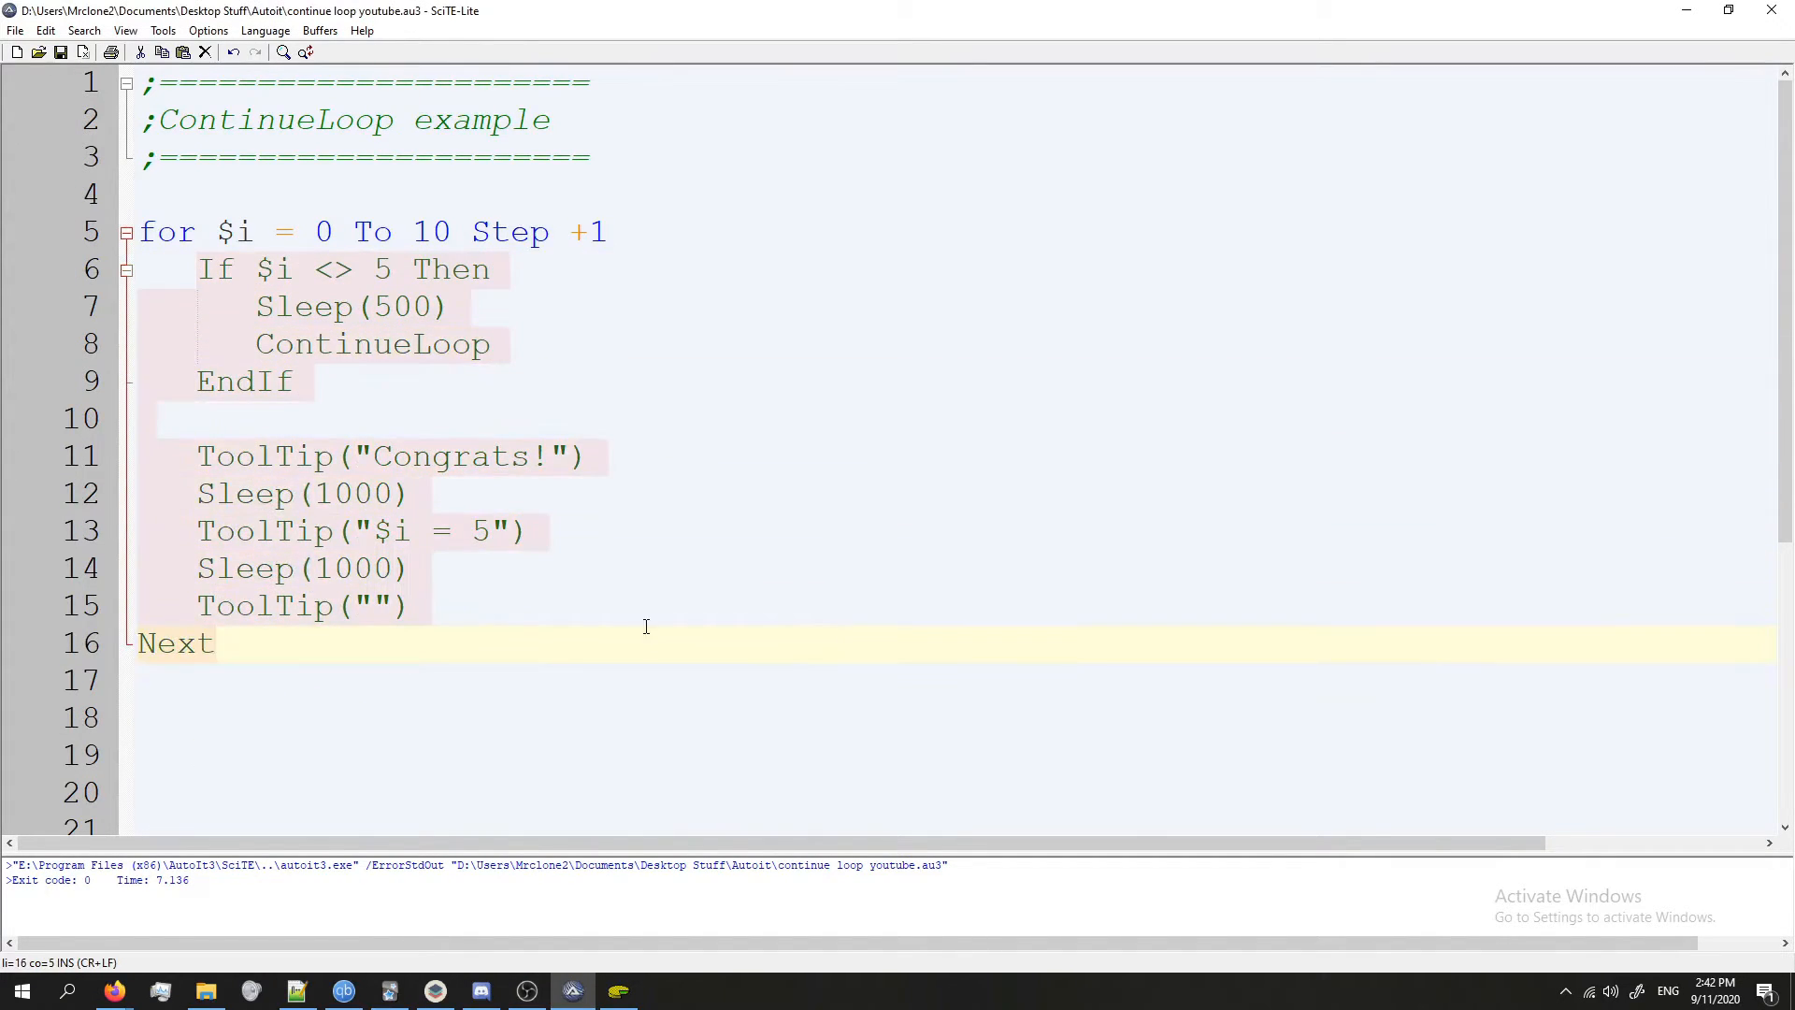
left_click(255, 494)
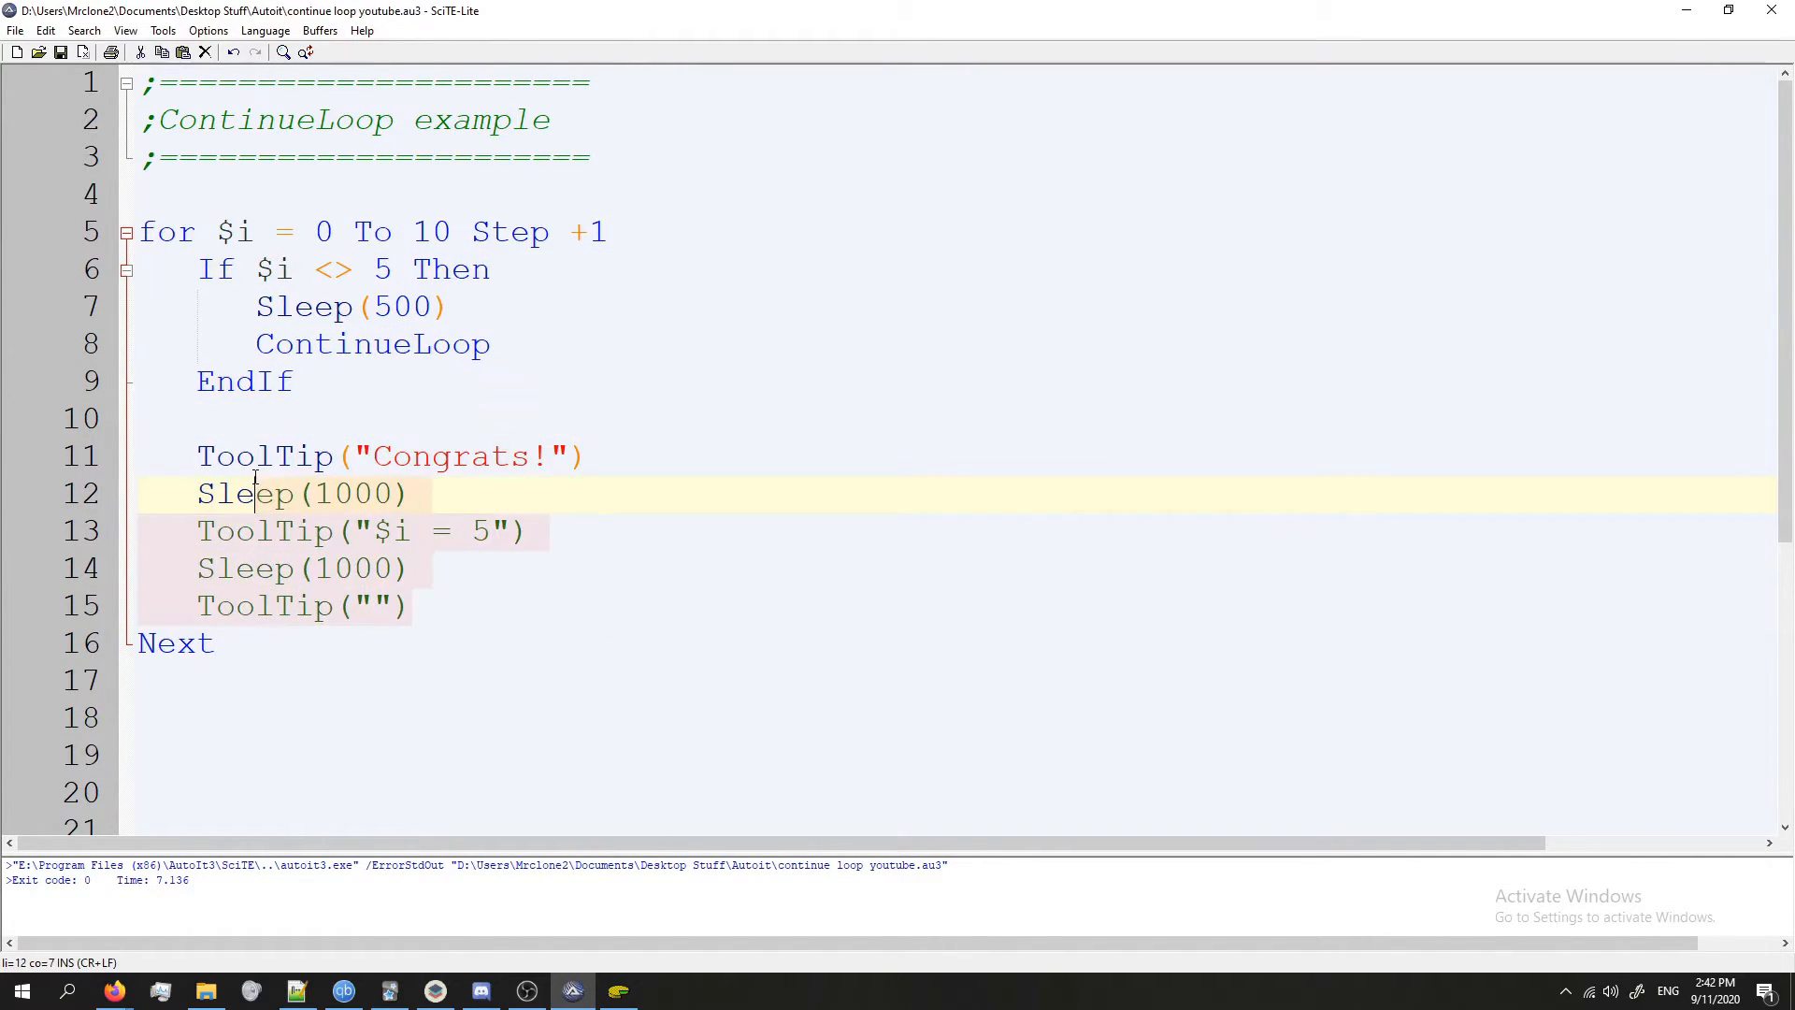
left_click(211, 643)
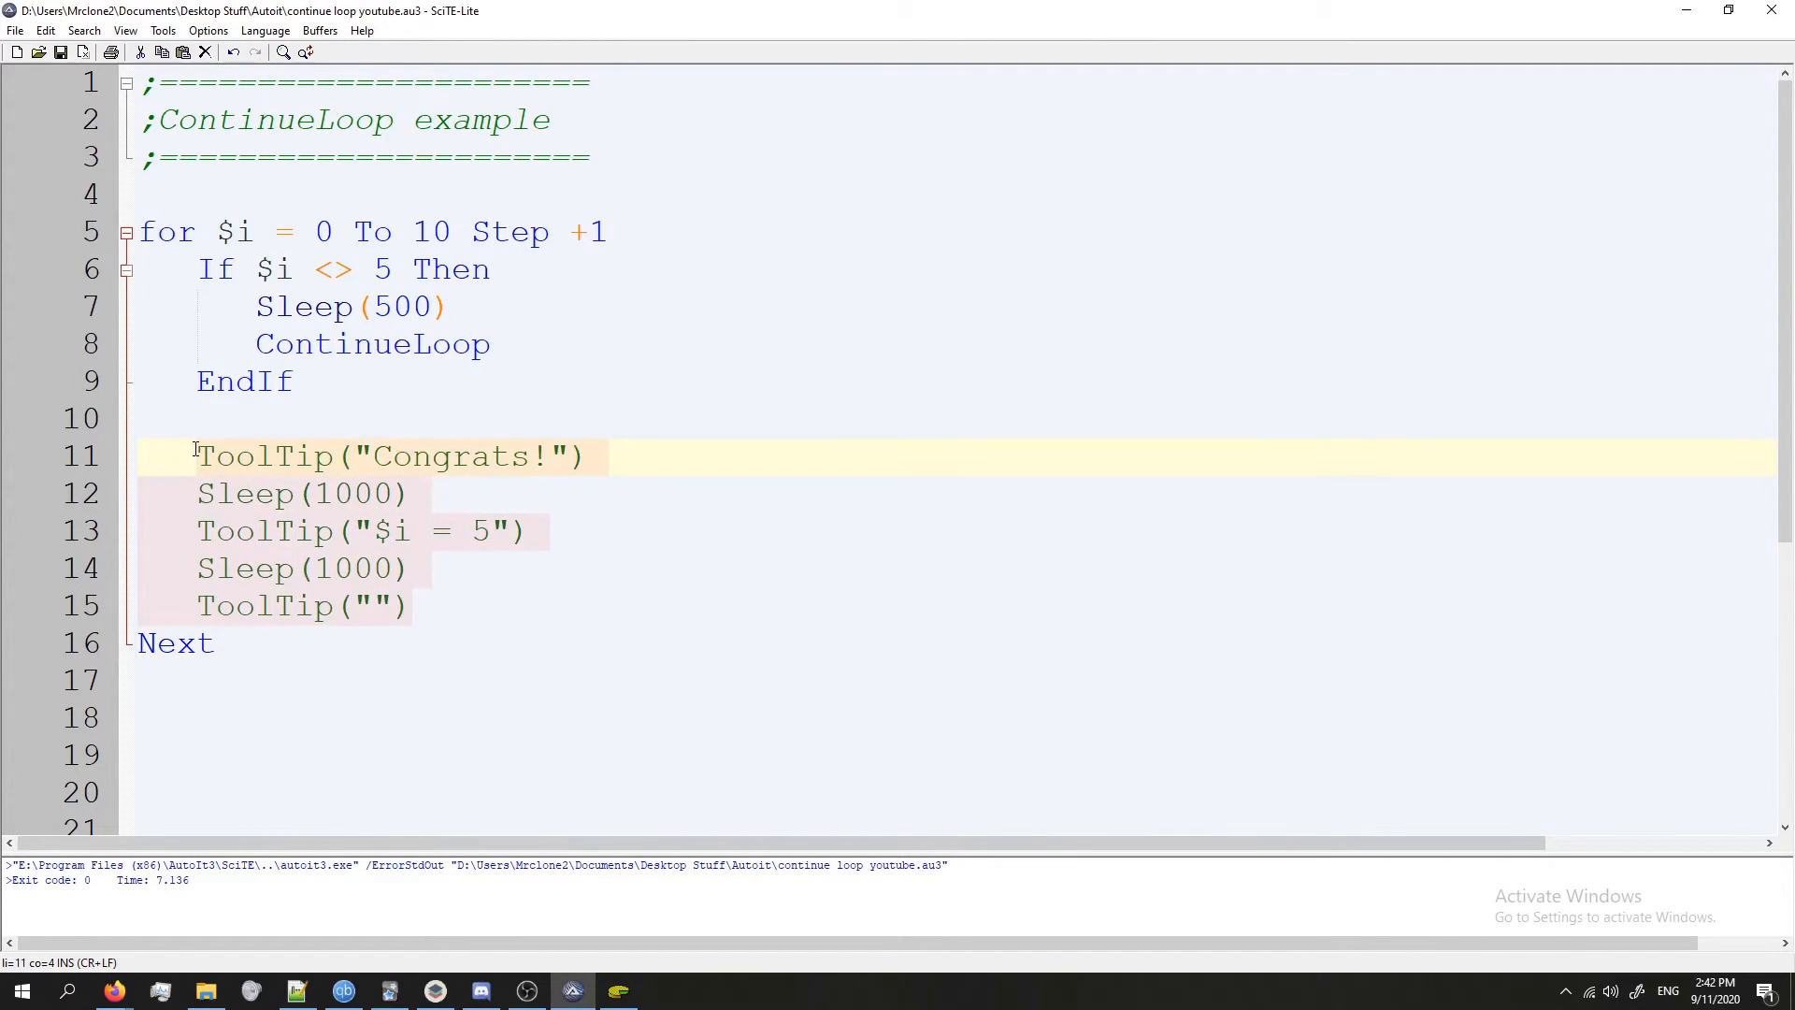
left_click(341, 344)
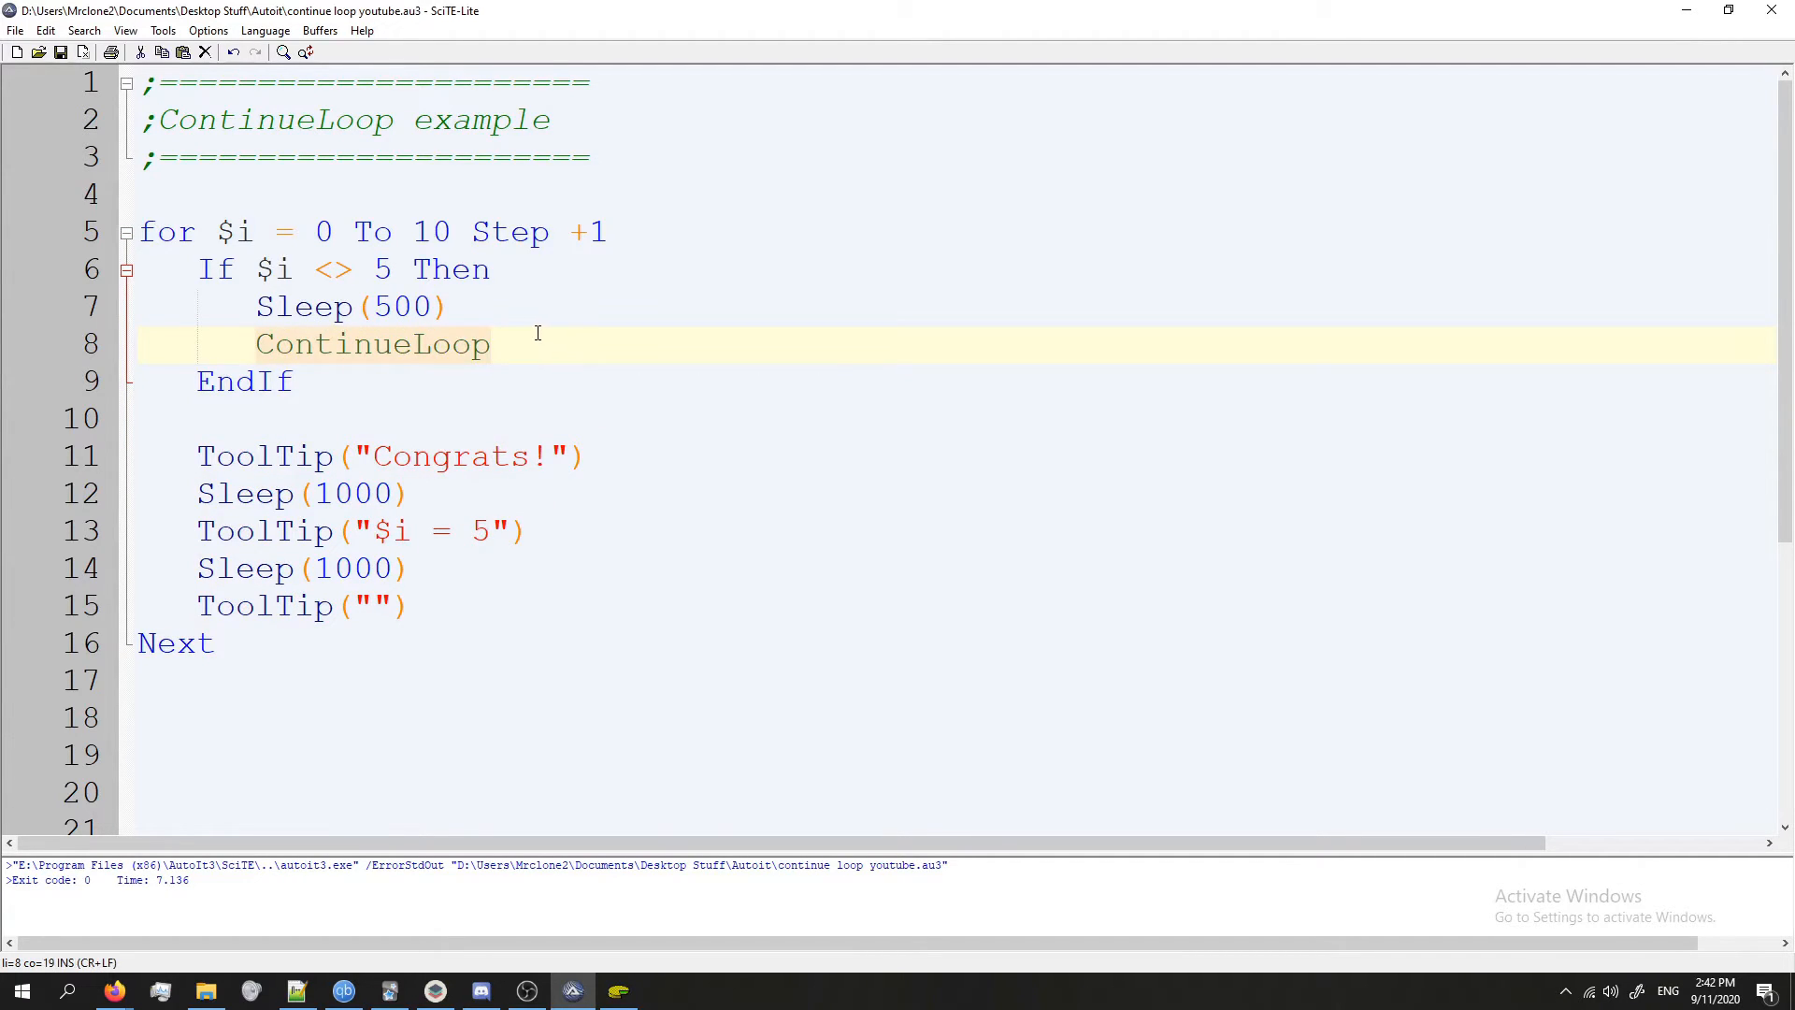
left_click(392, 269)
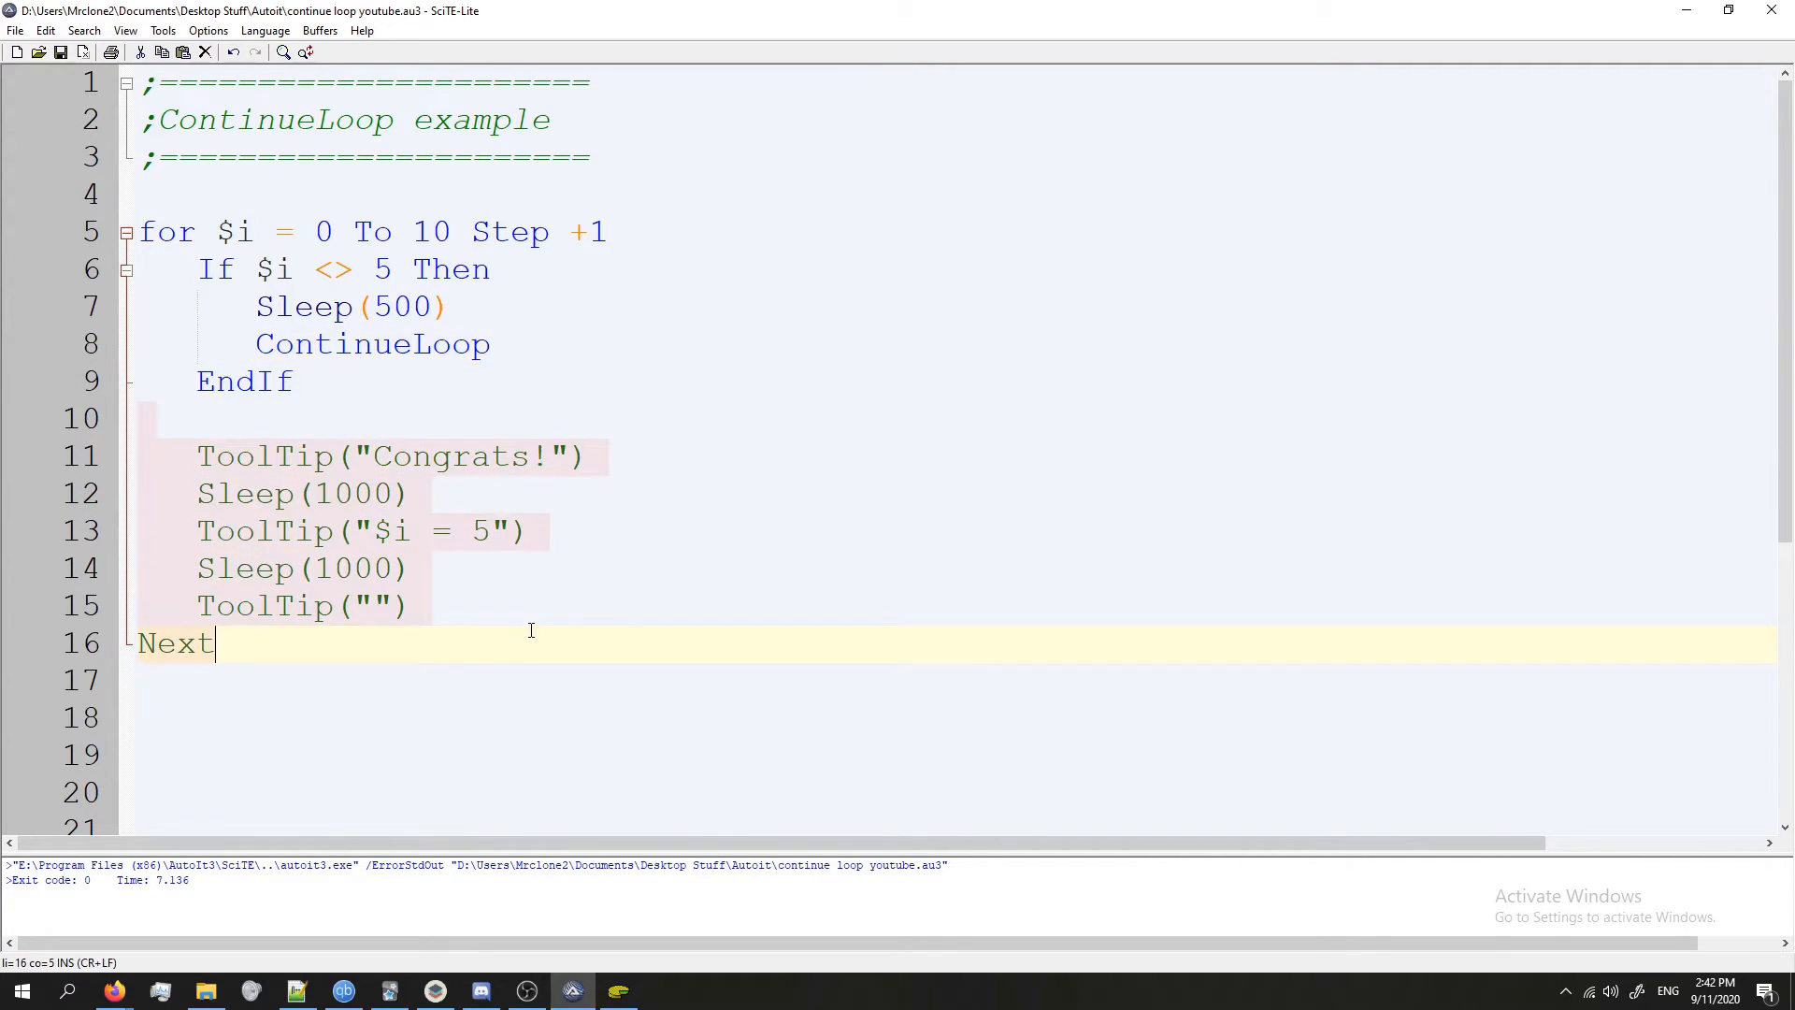
left_click(144, 456)
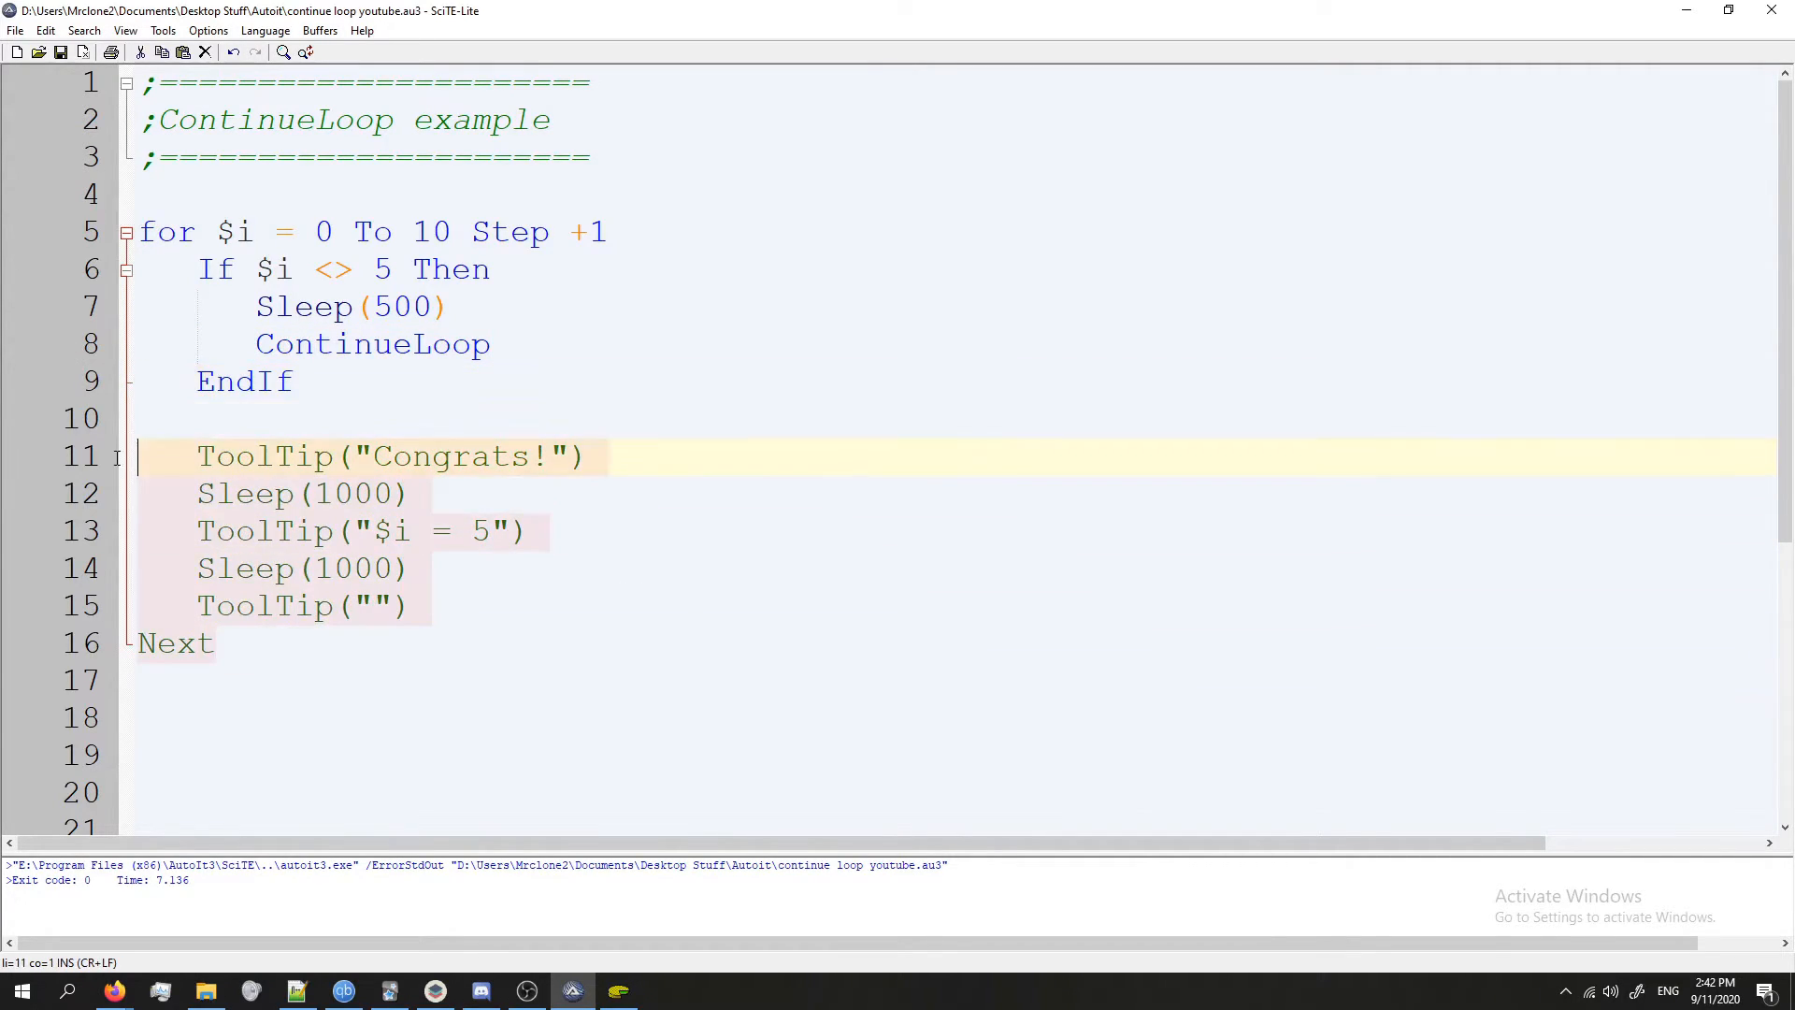
left_click(372, 344)
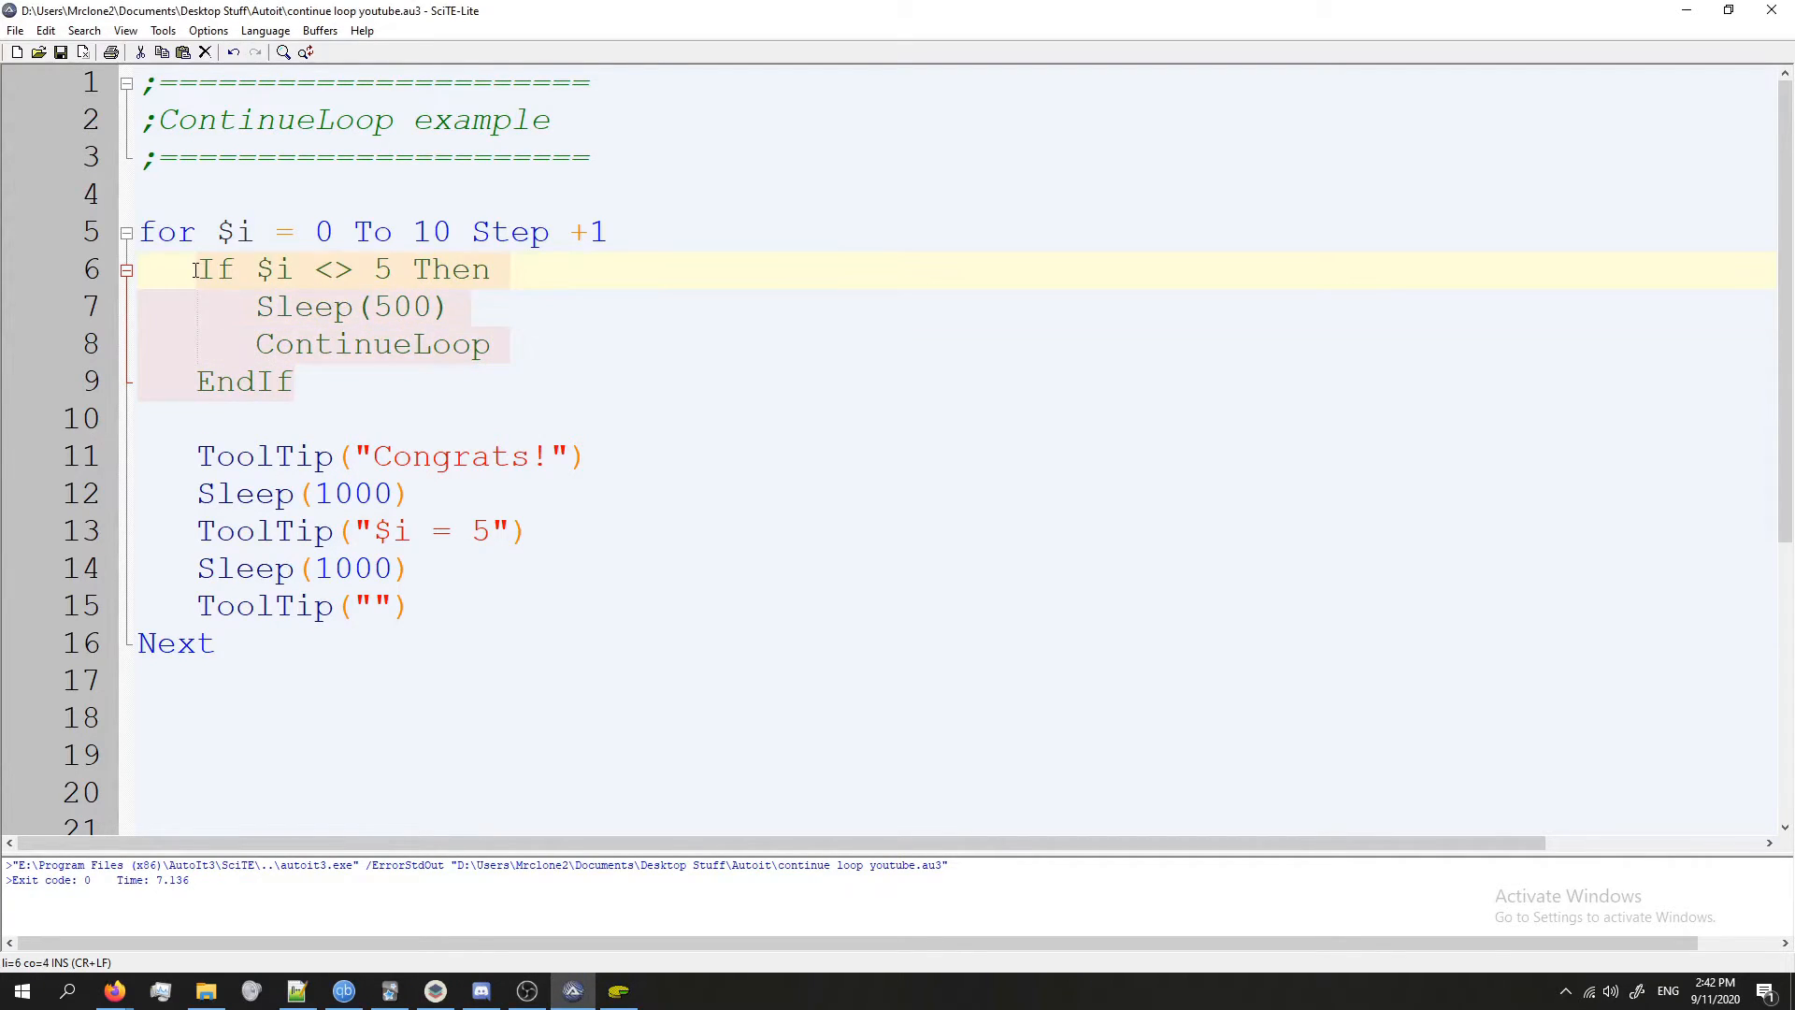
left_click(379, 604)
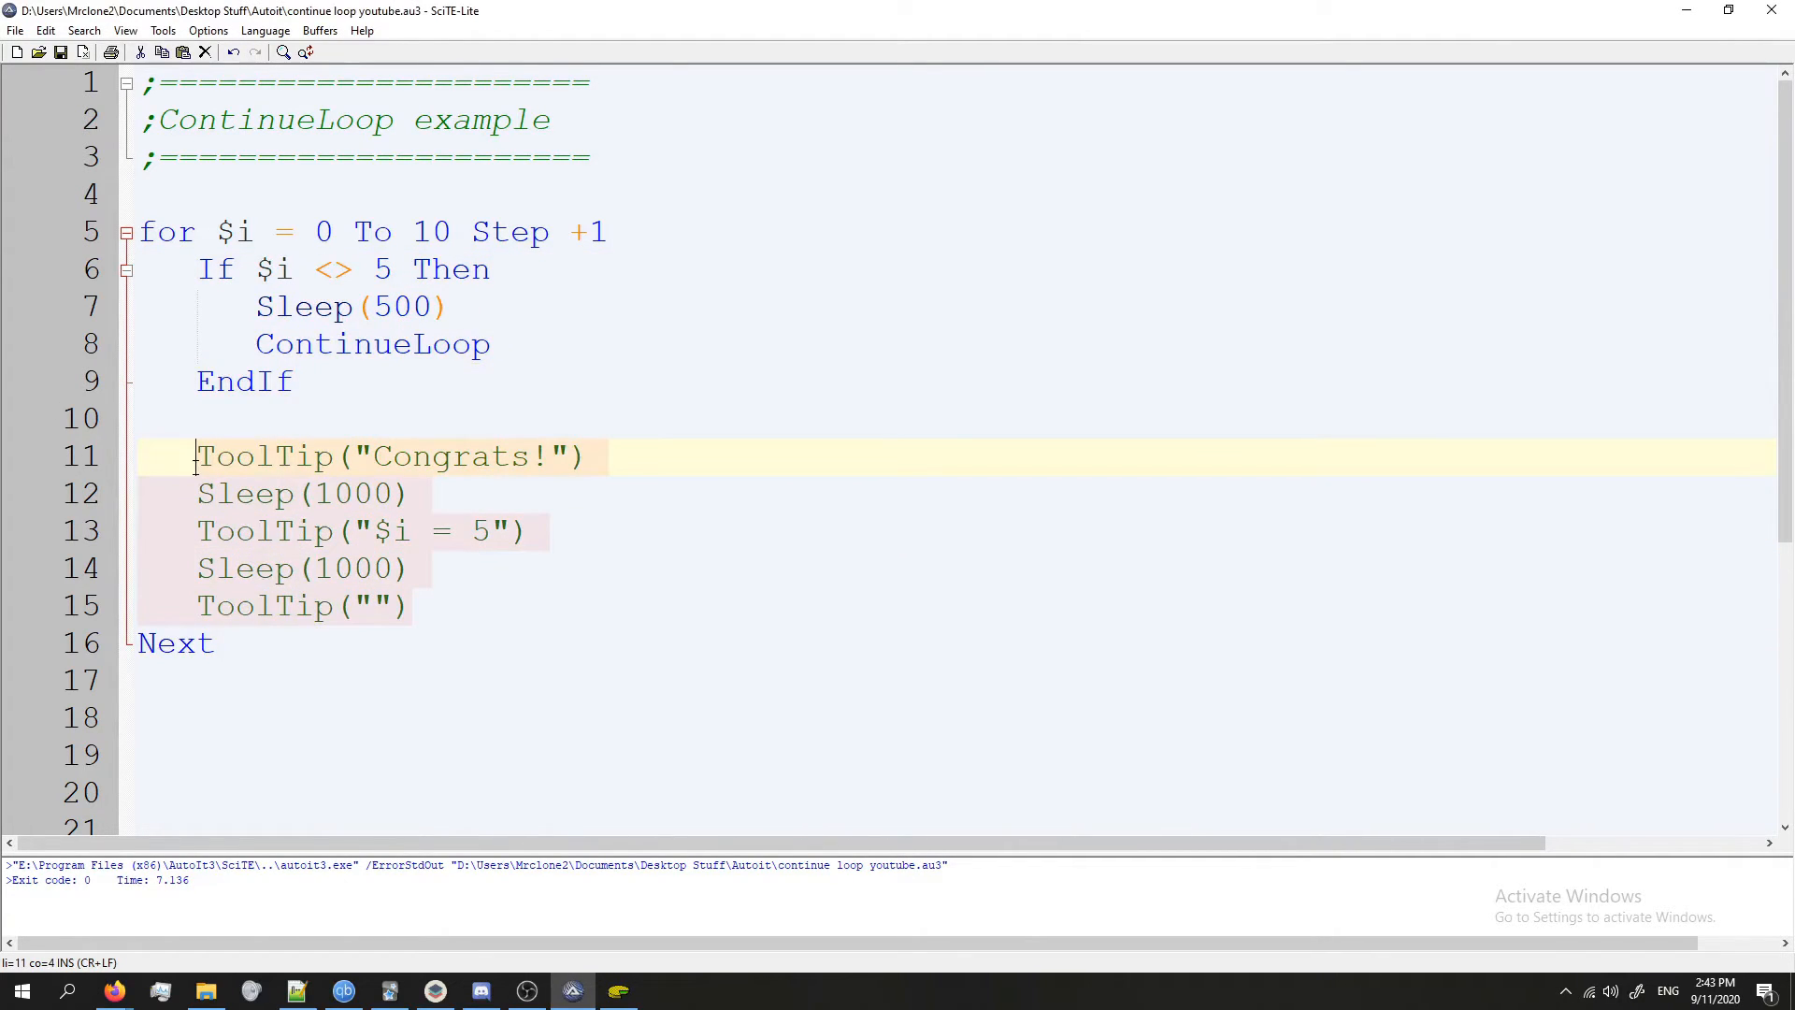
left_click(412, 270)
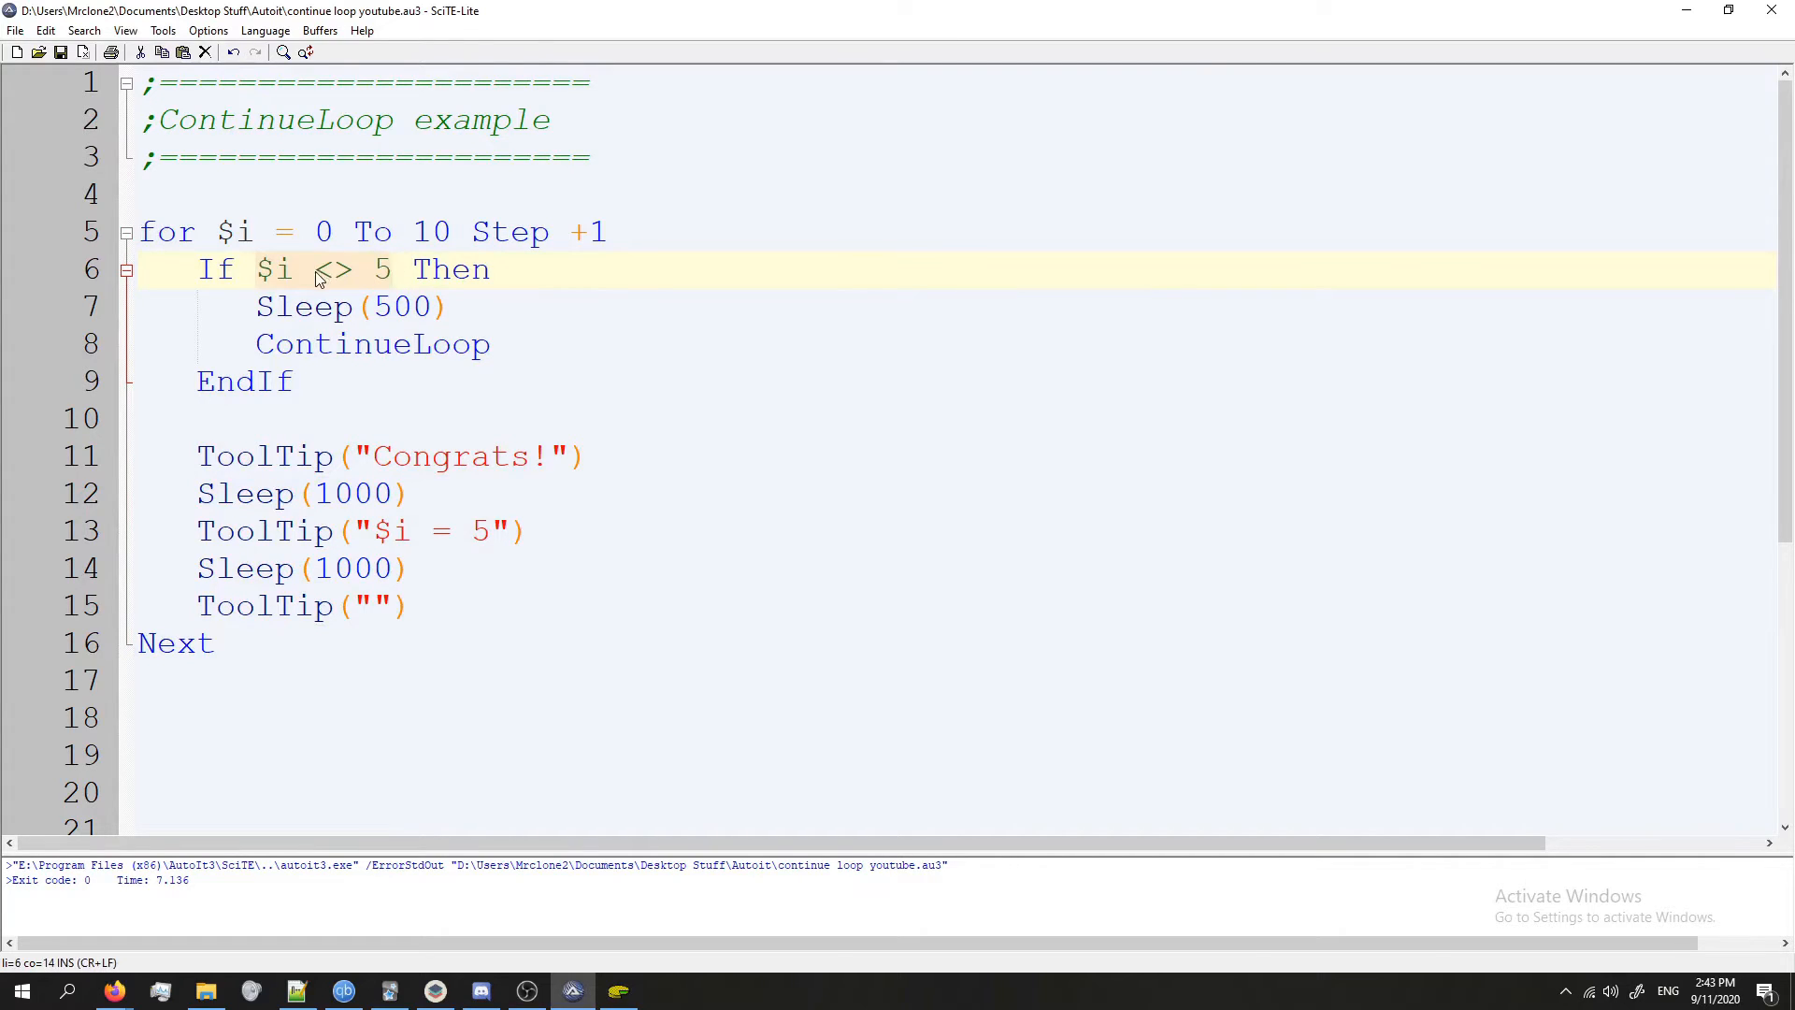
left_click(372, 344)
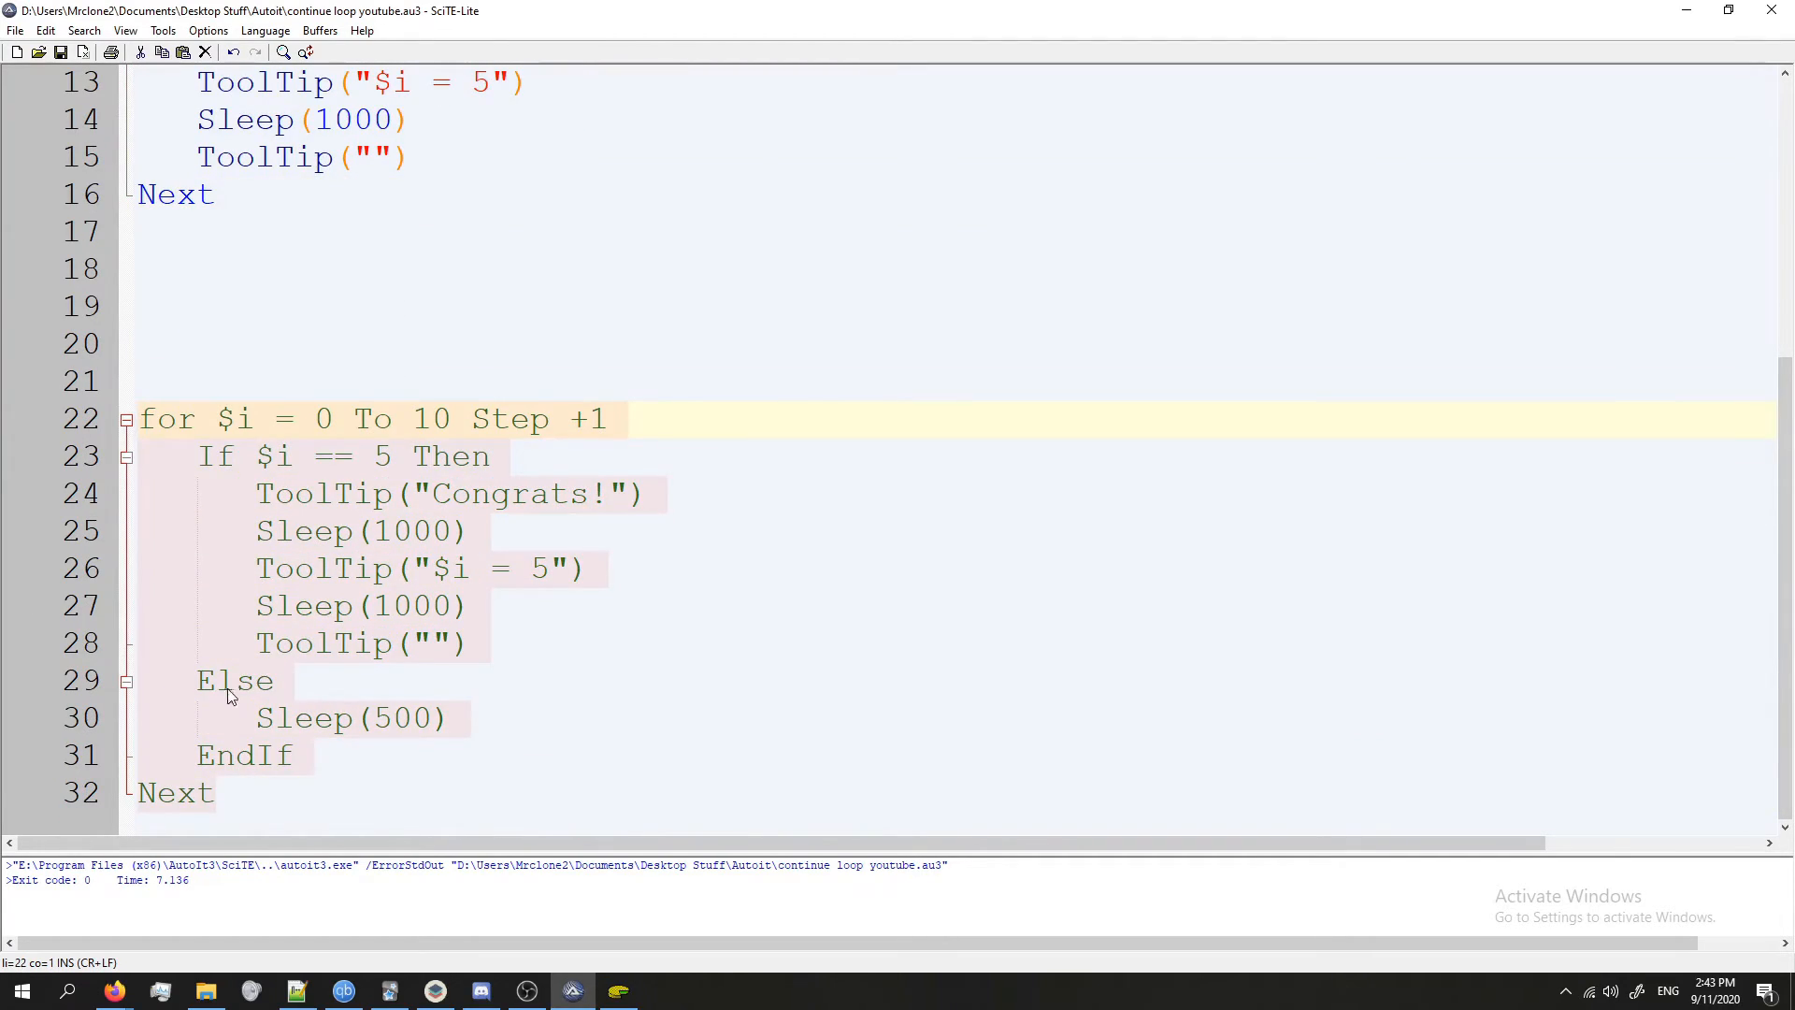
left_click(183, 456)
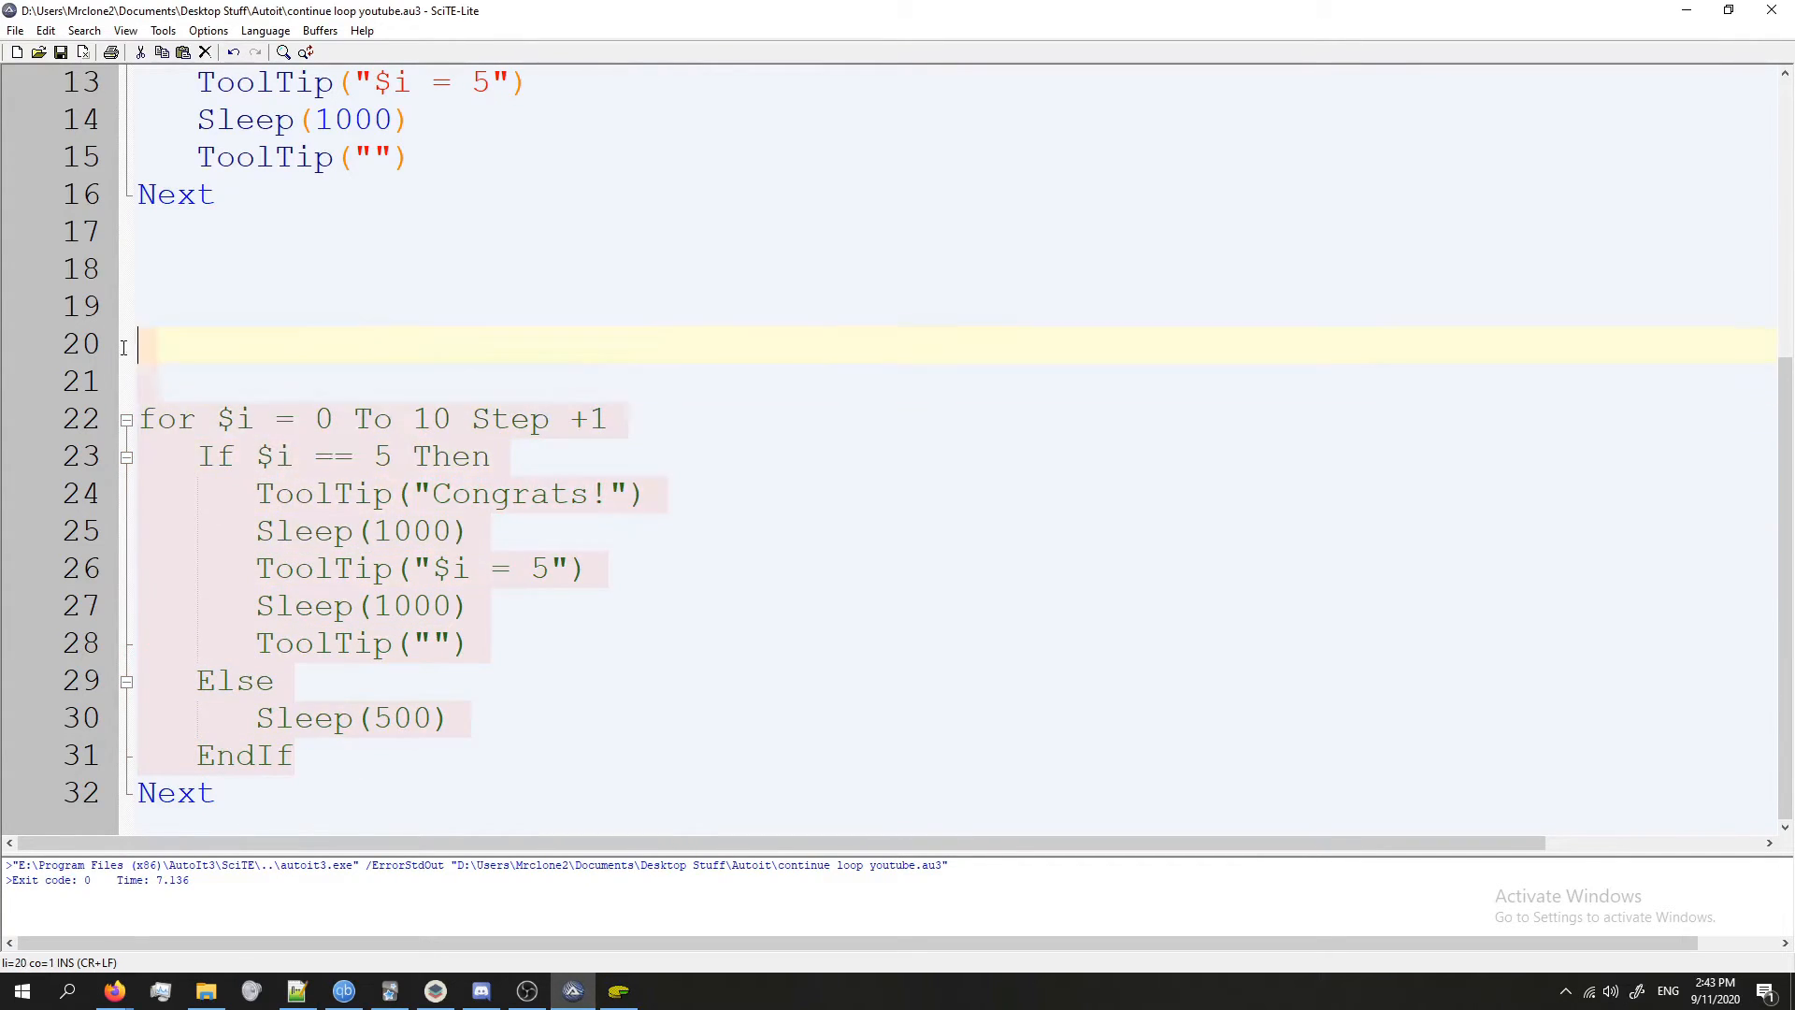
scroll("up", 3)
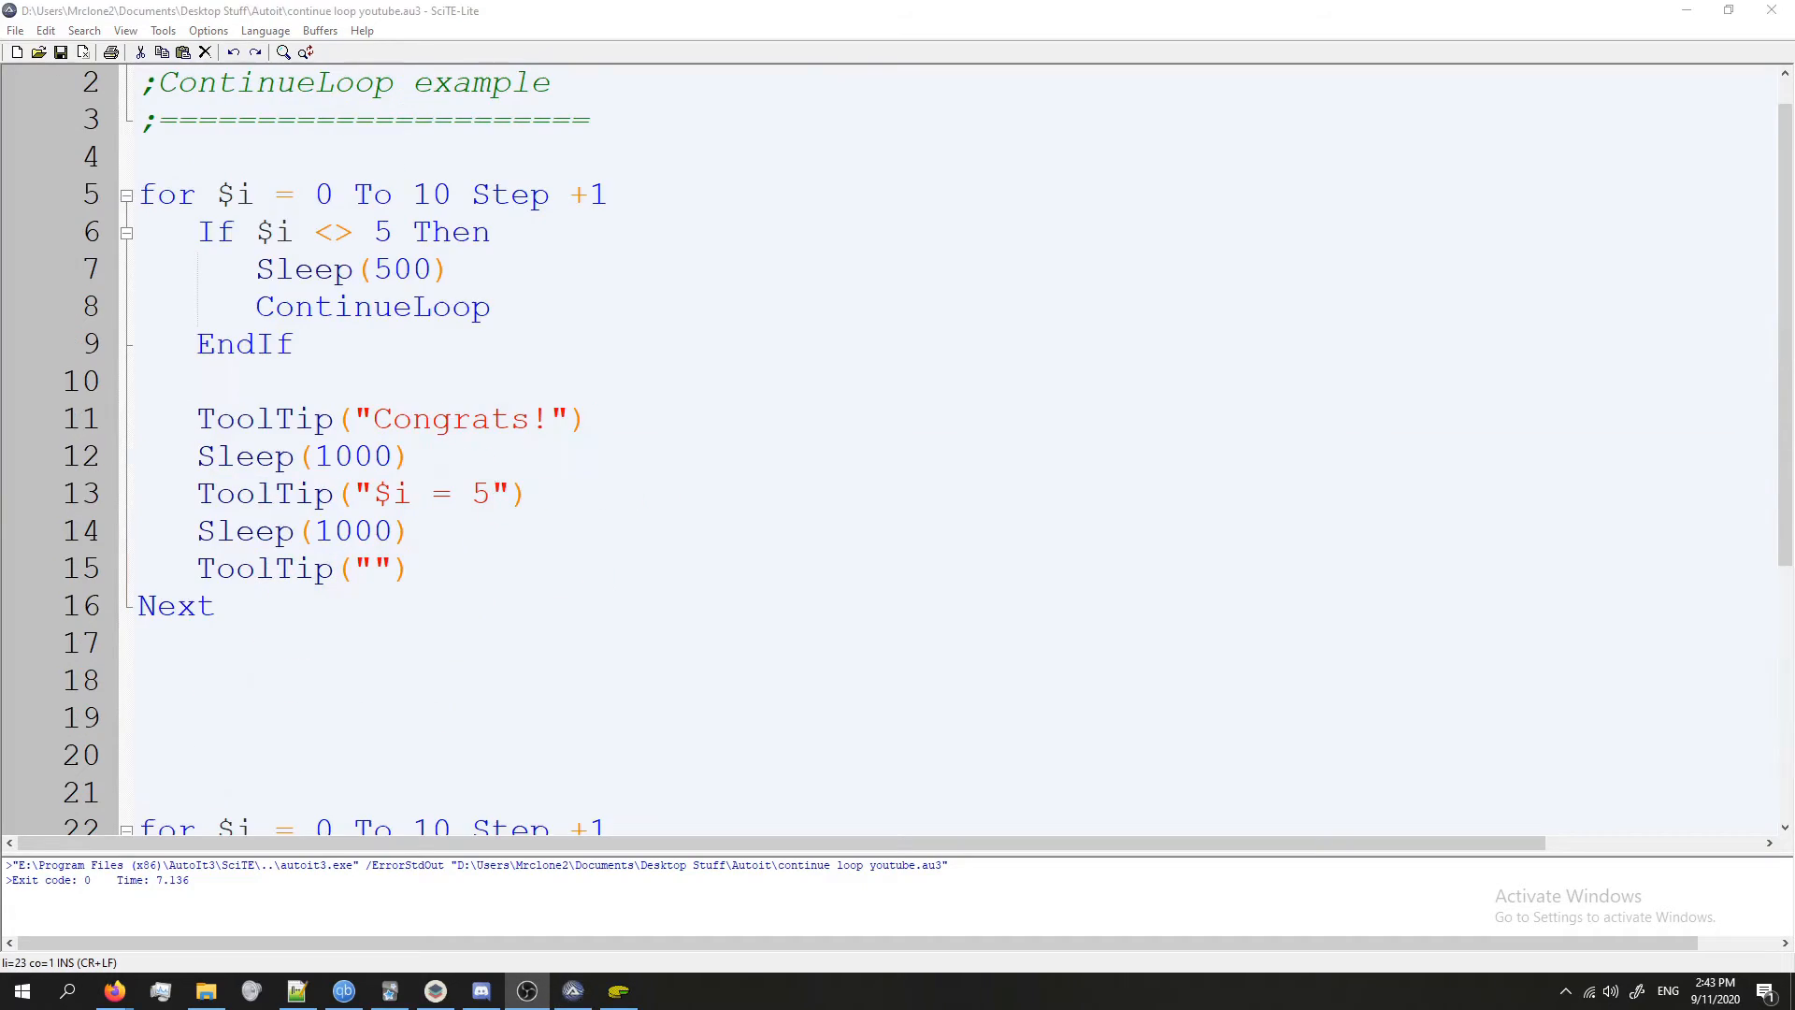
mouse_move(1714, 370)
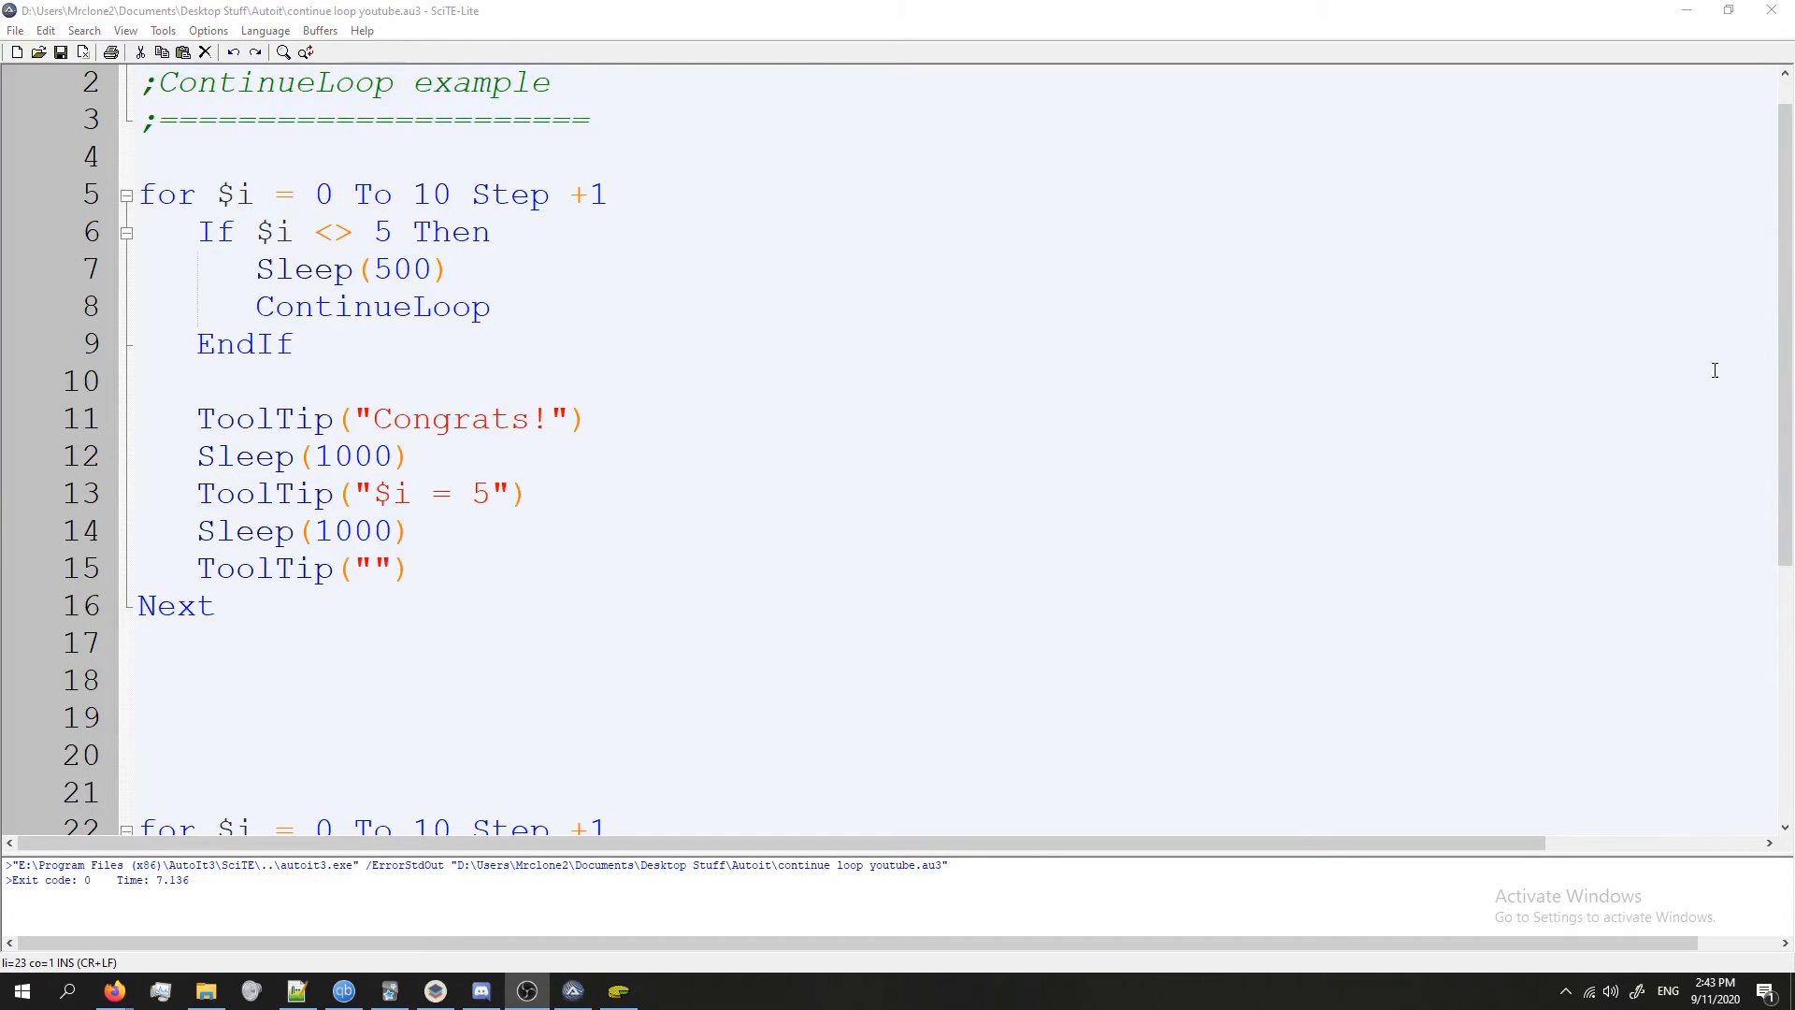
scroll("down", 3)
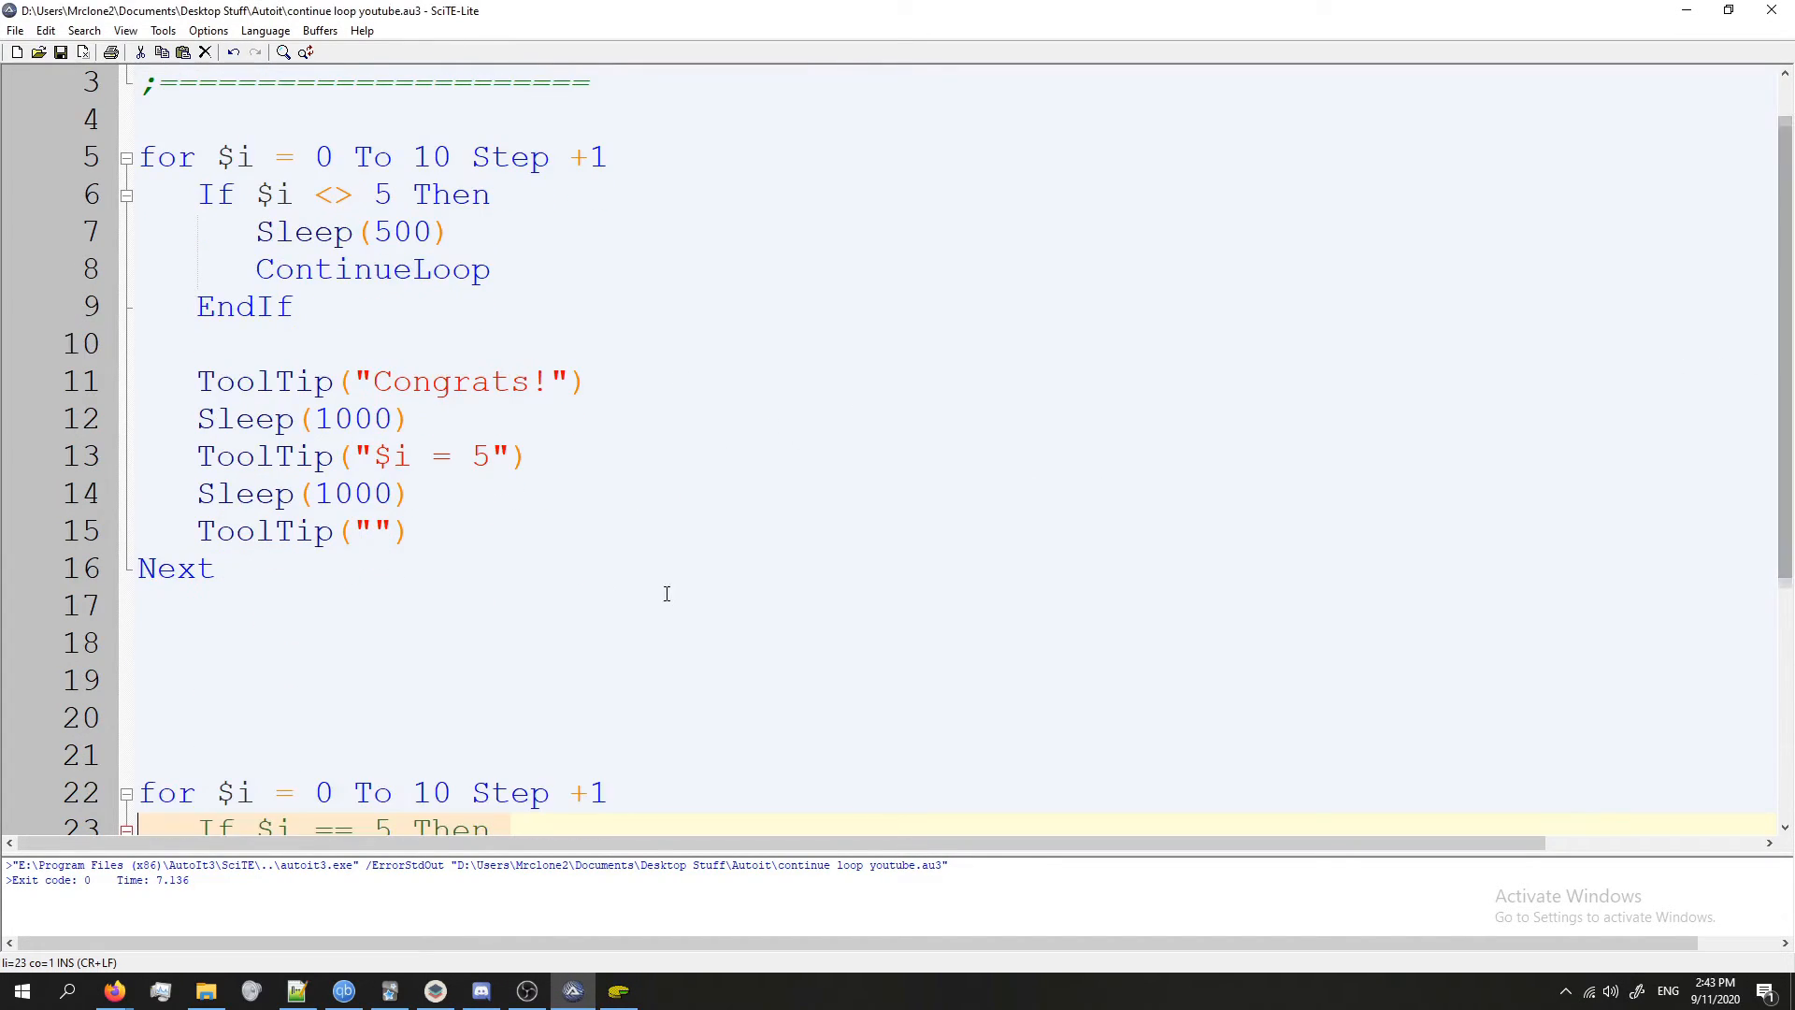
scroll("down", 3)
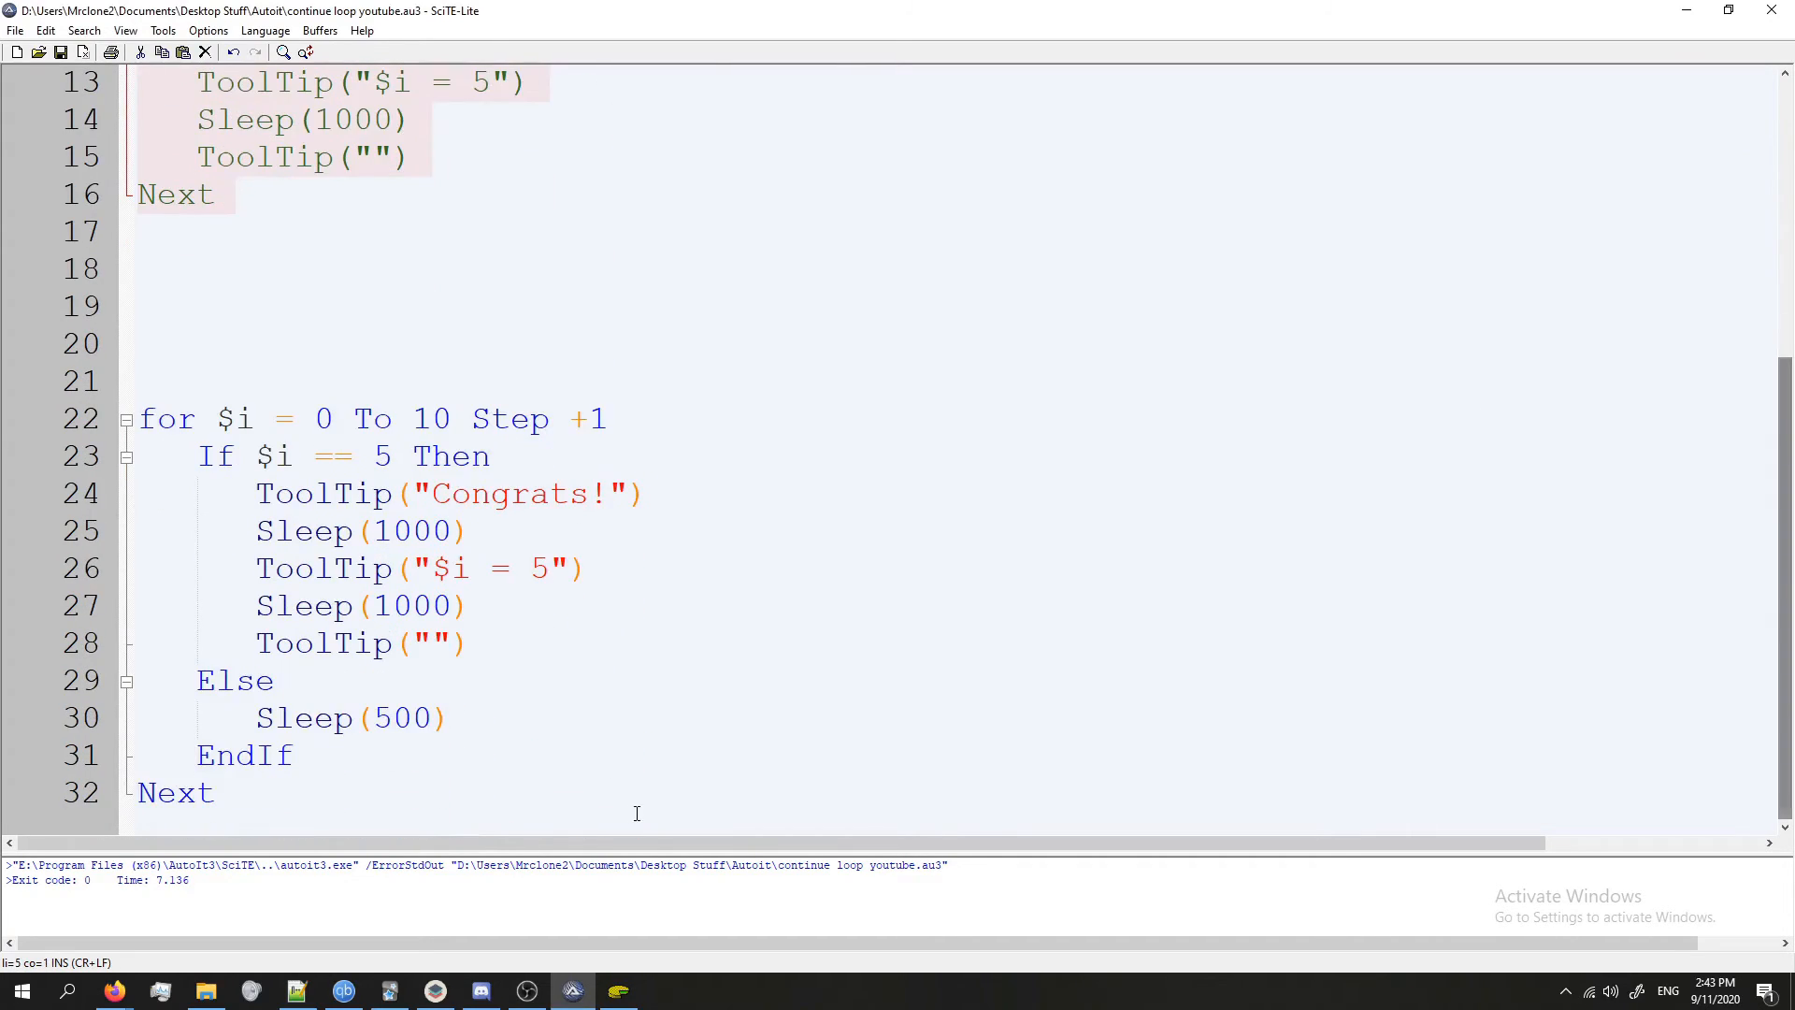
left_click(451, 718)
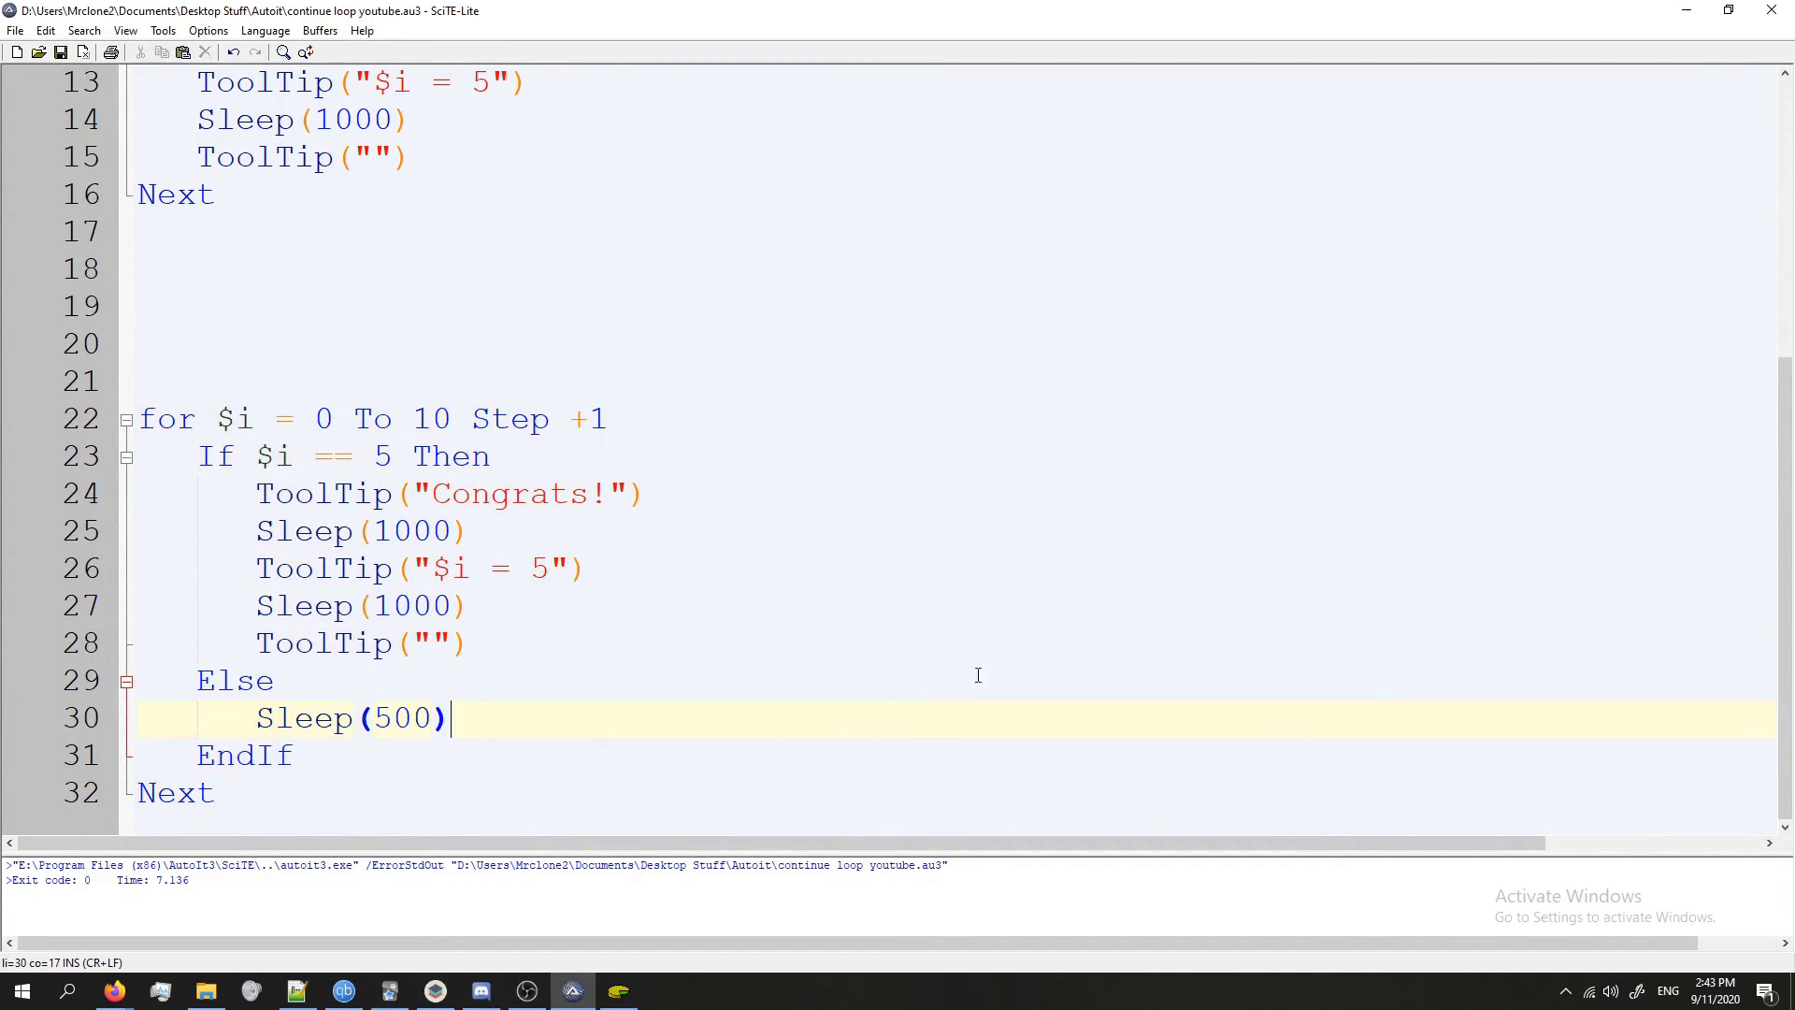
scroll("up", 3)
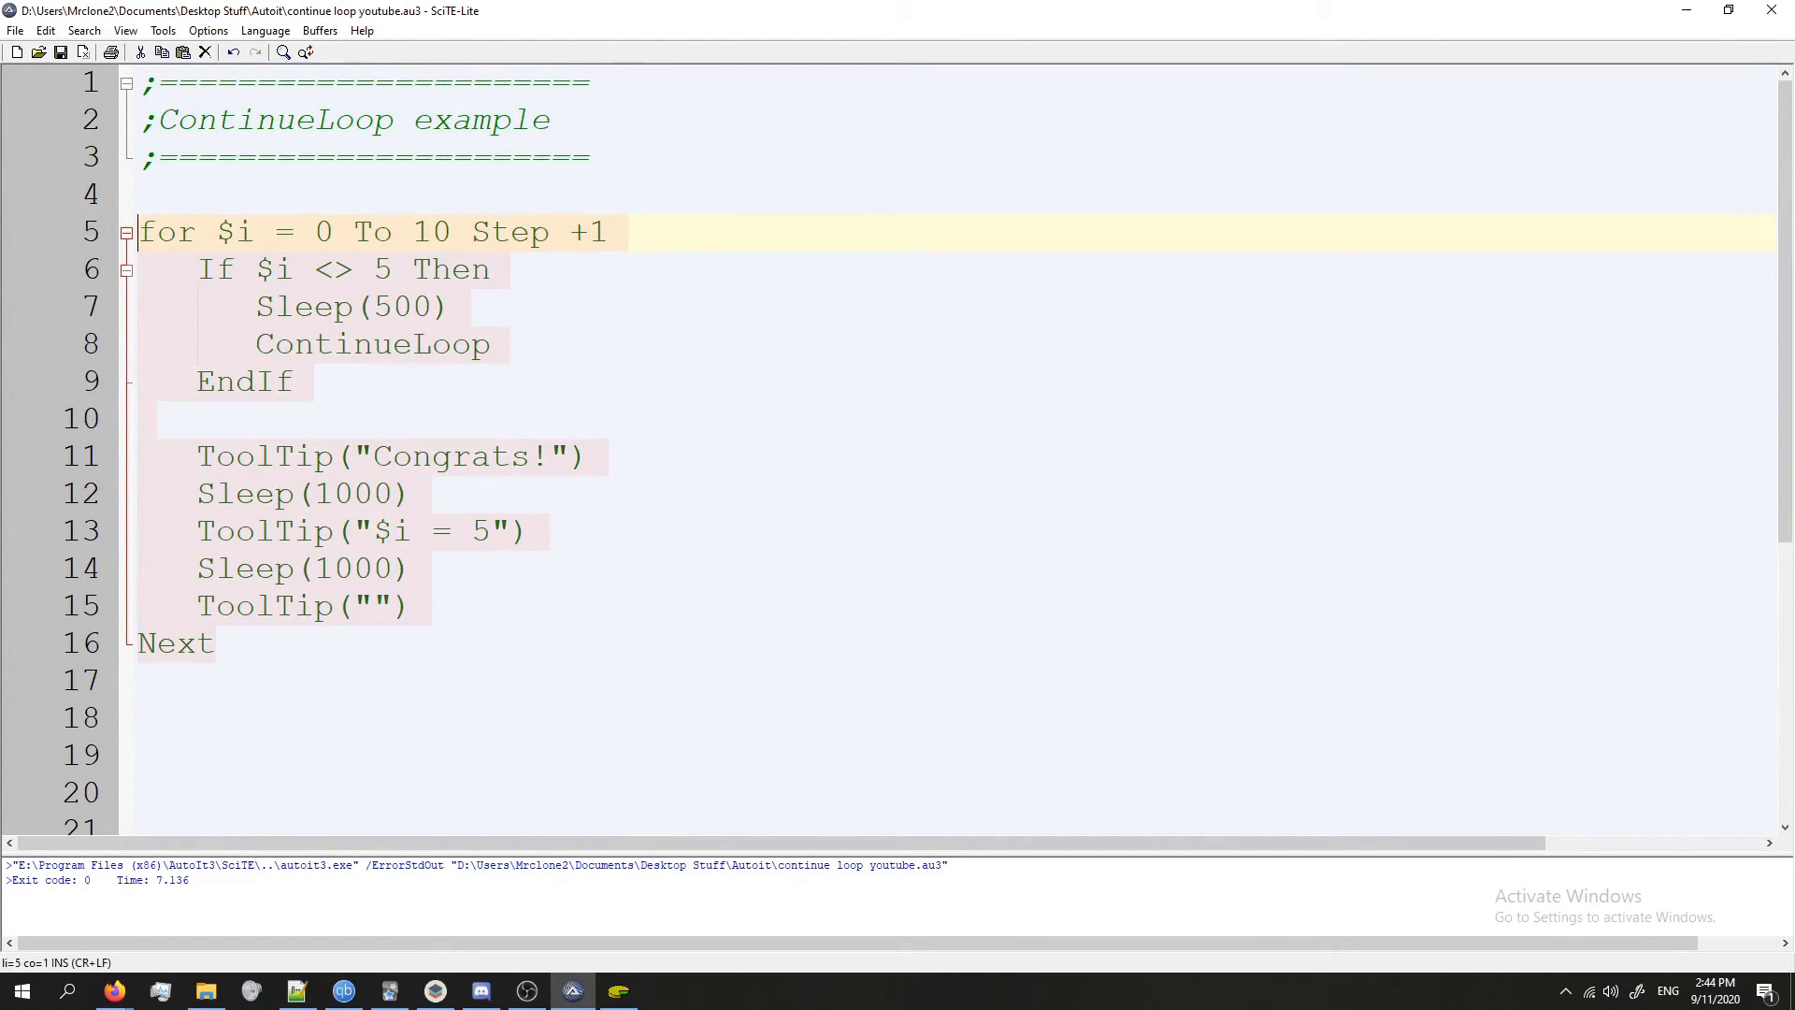
Step: Place the cursor in the script to remove the old If/Else loop copy
left_click(795, 457)
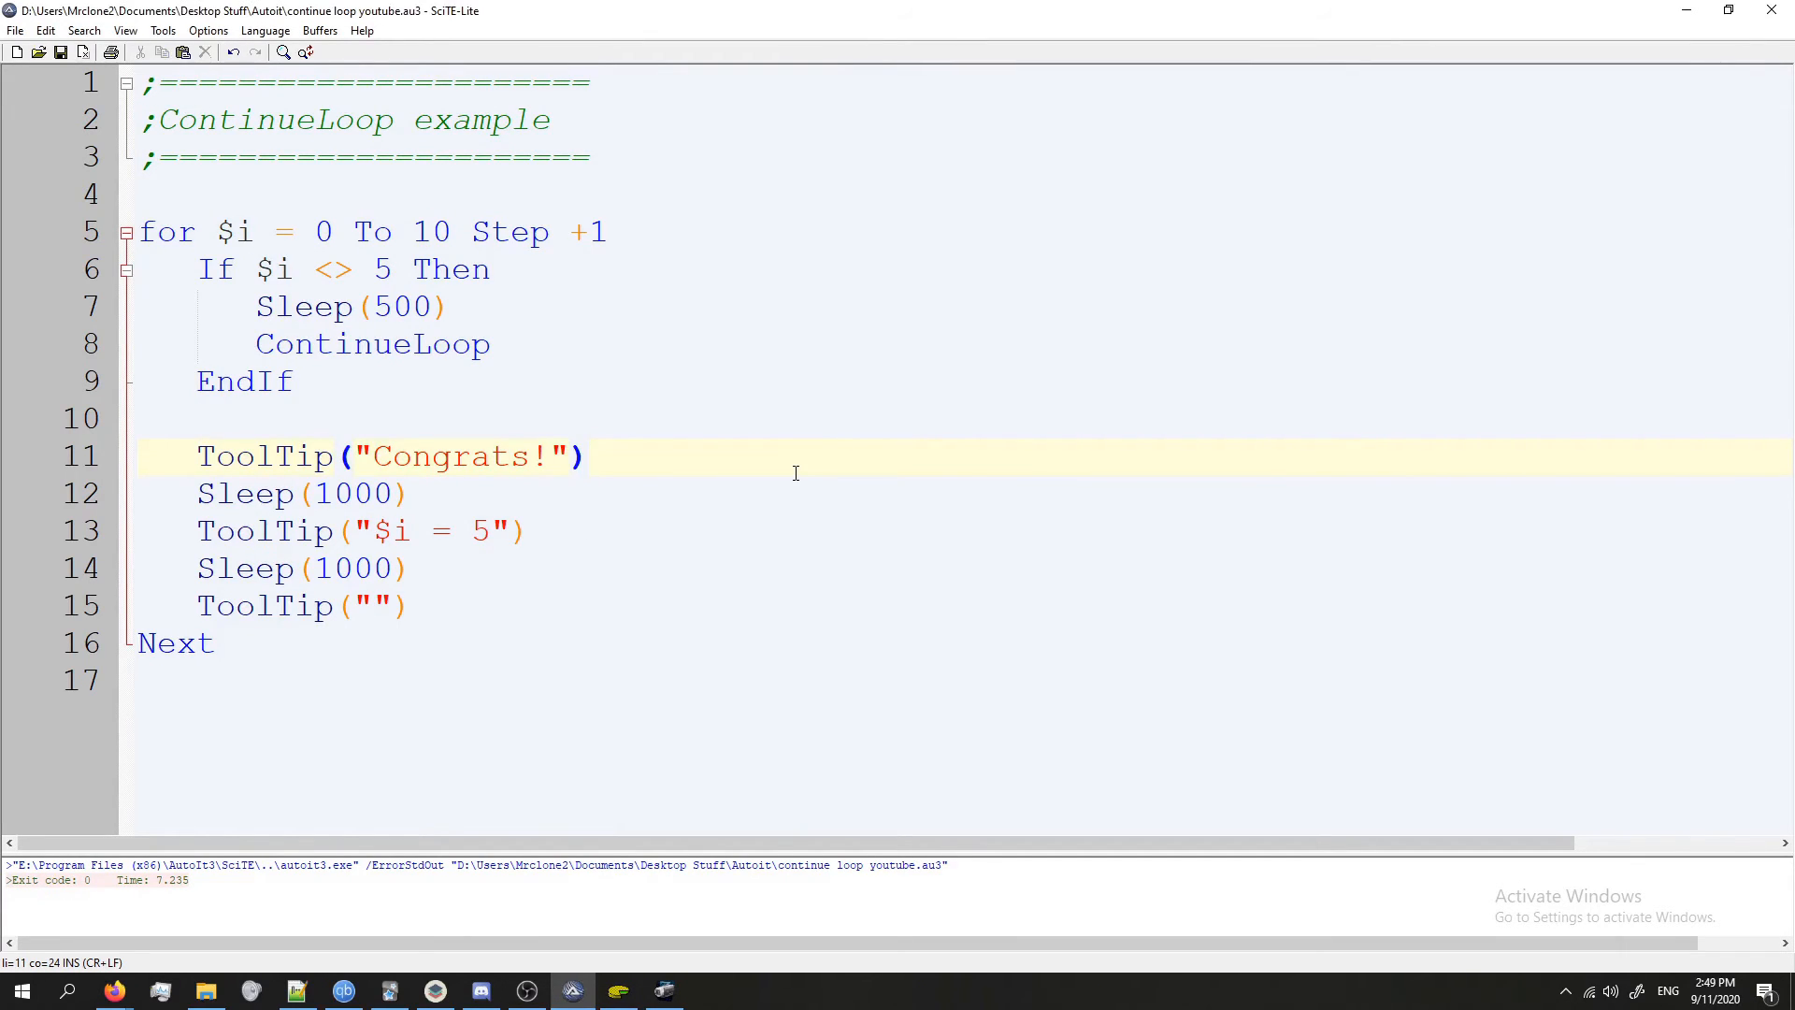
mouse_move(856, 320)
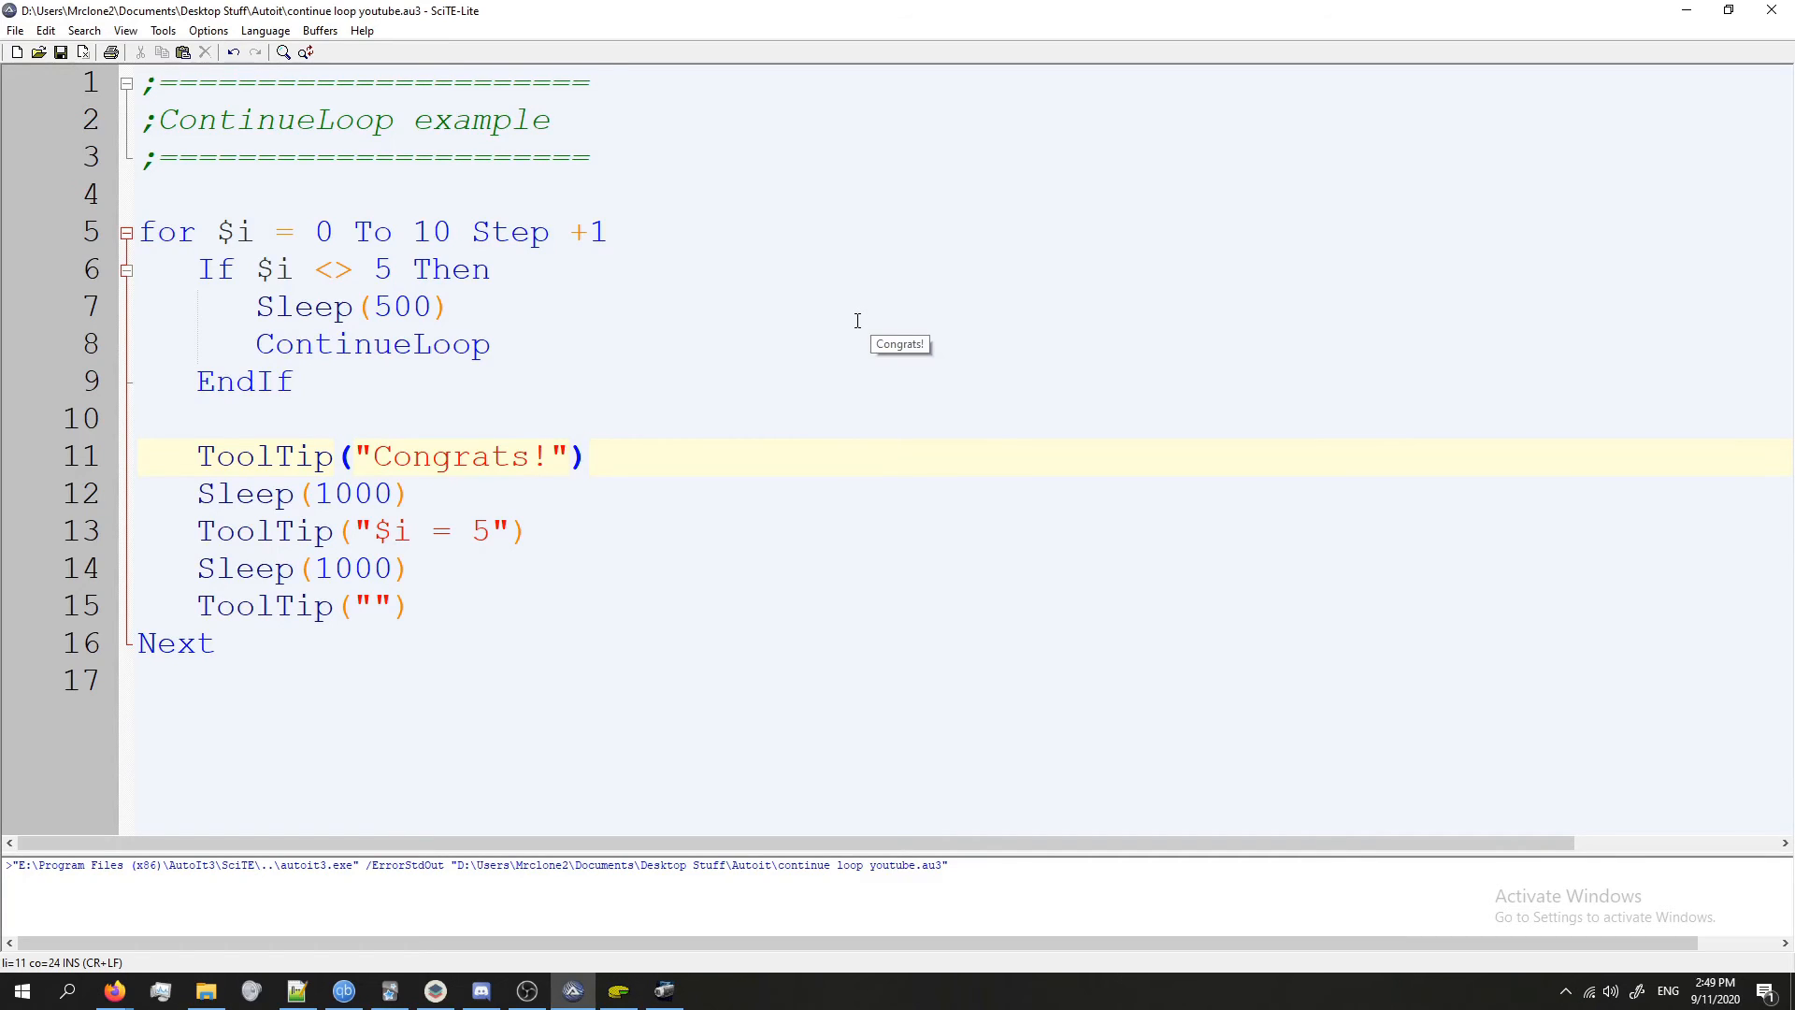
mouse_move(815, 320)
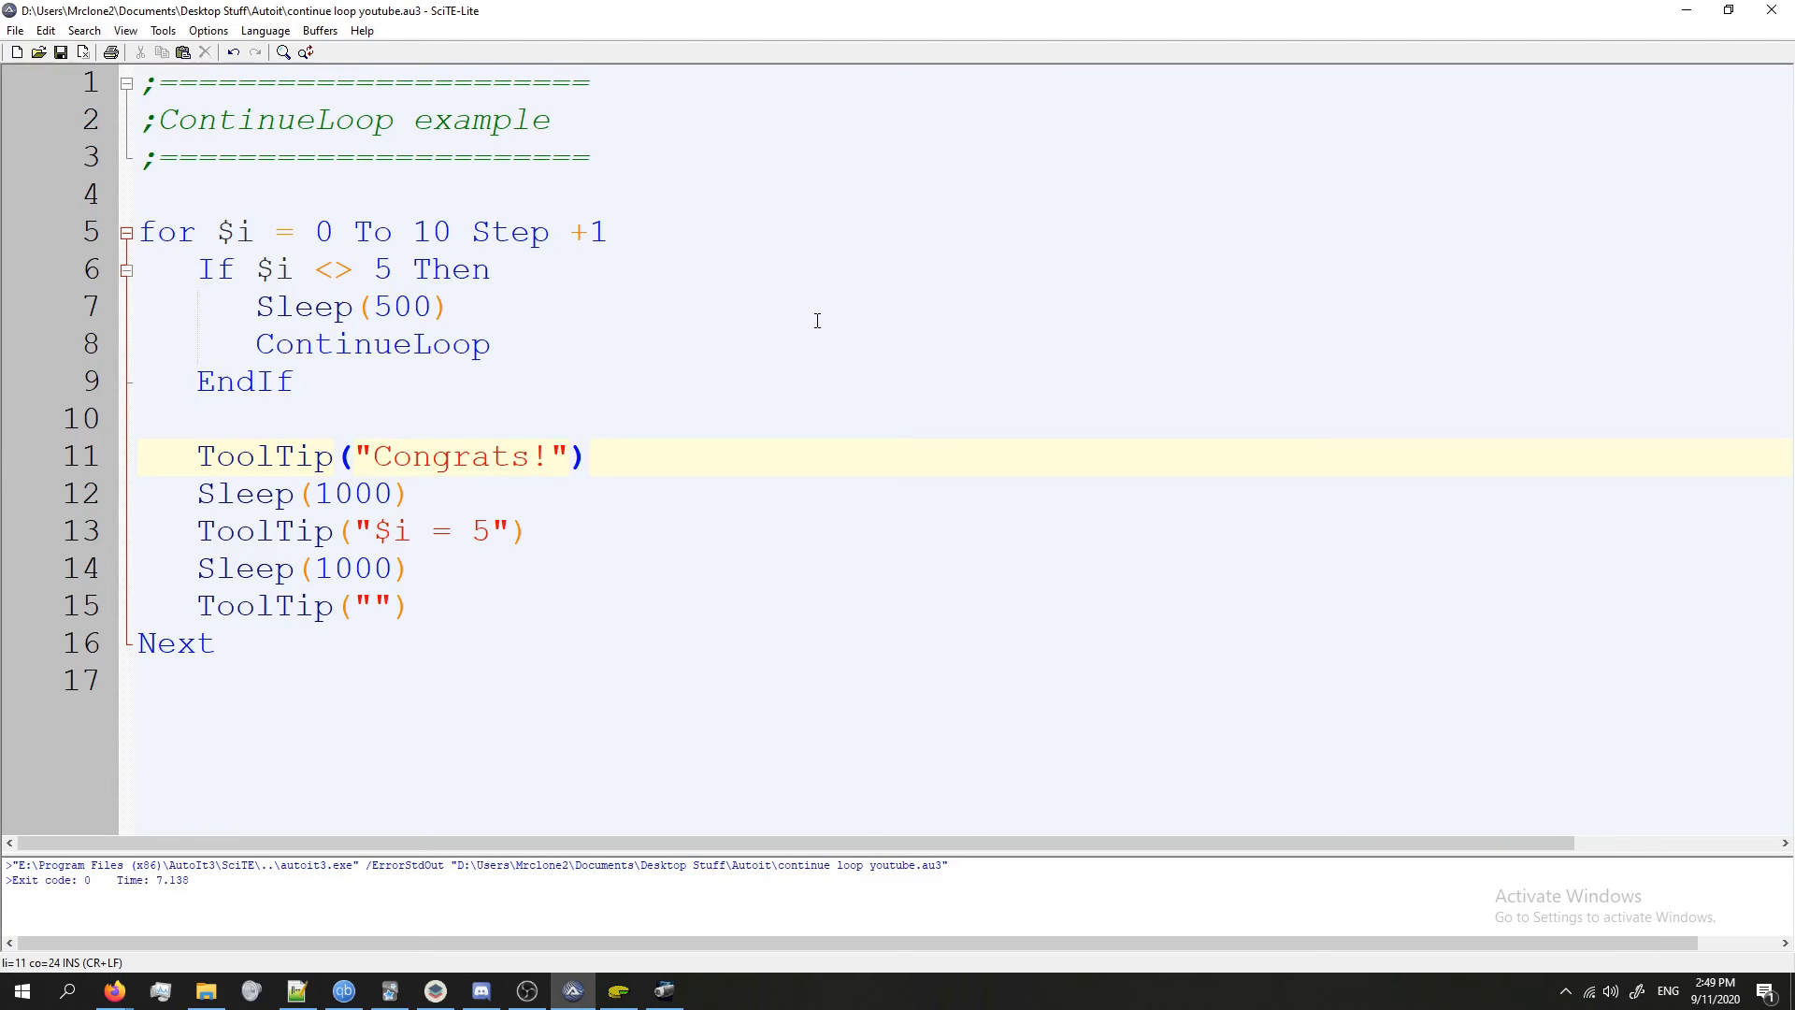
mouse_move(225, 853)
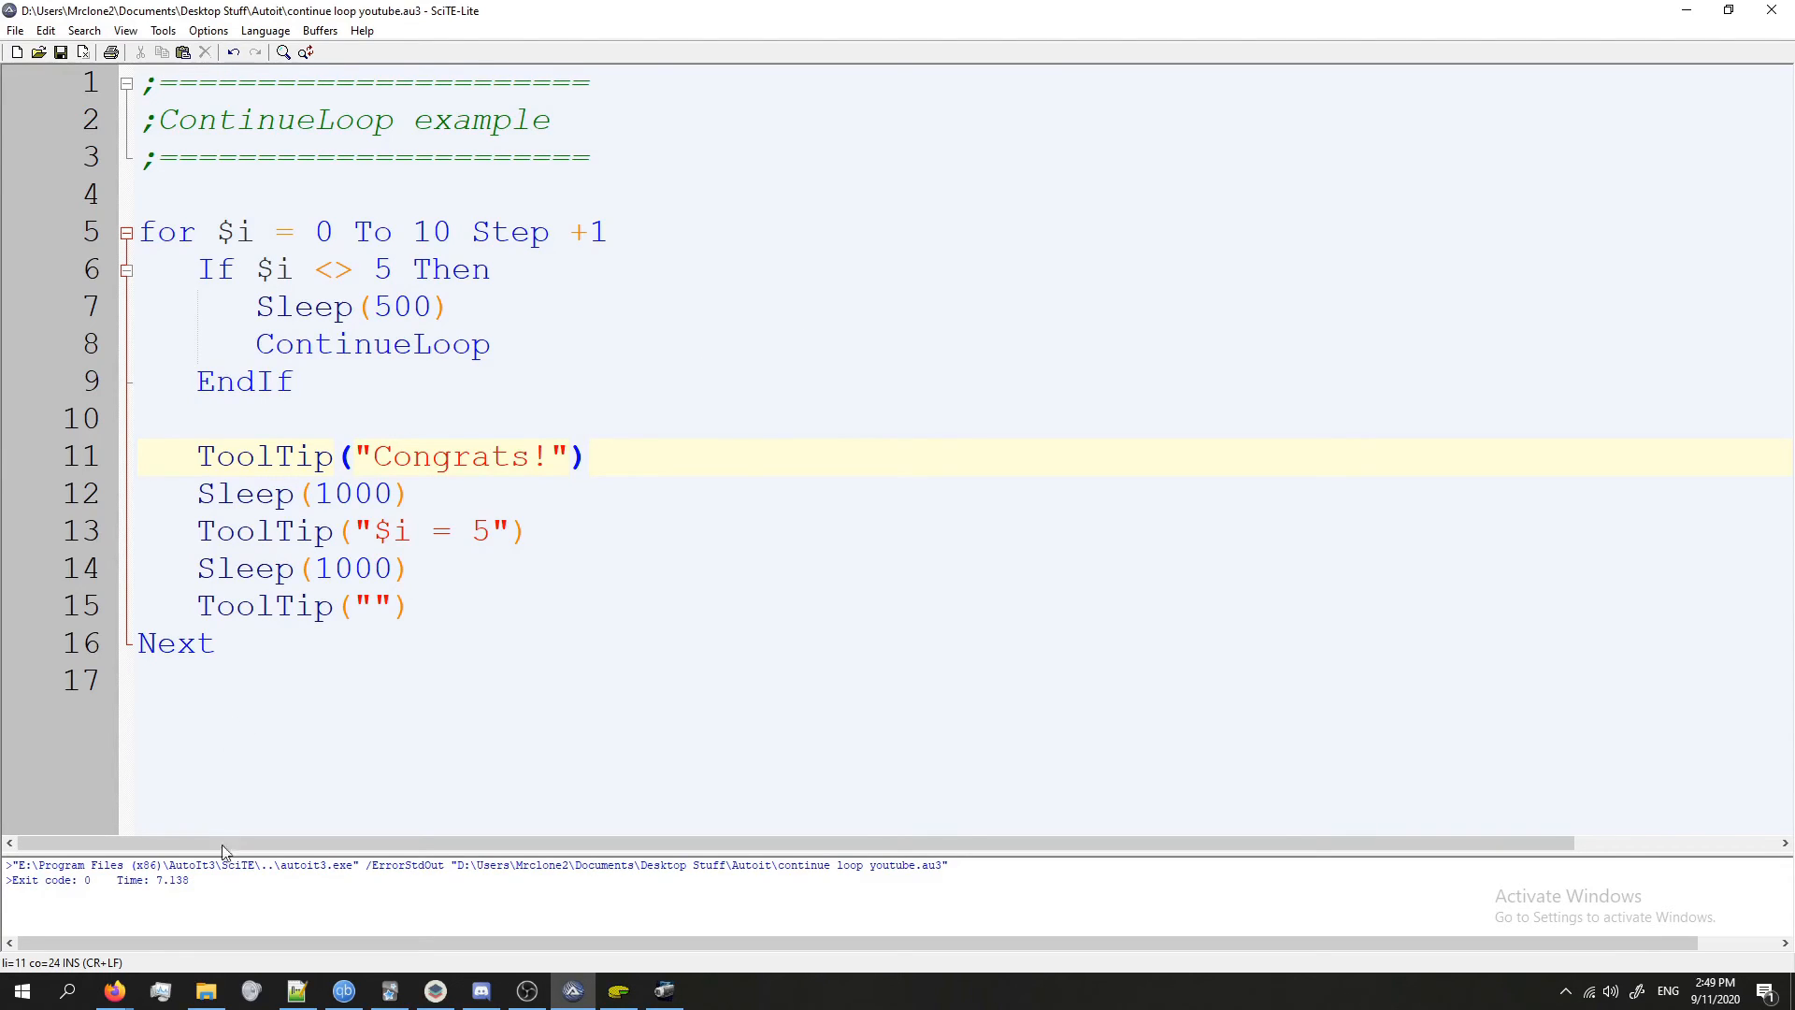
left_click(243, 569)
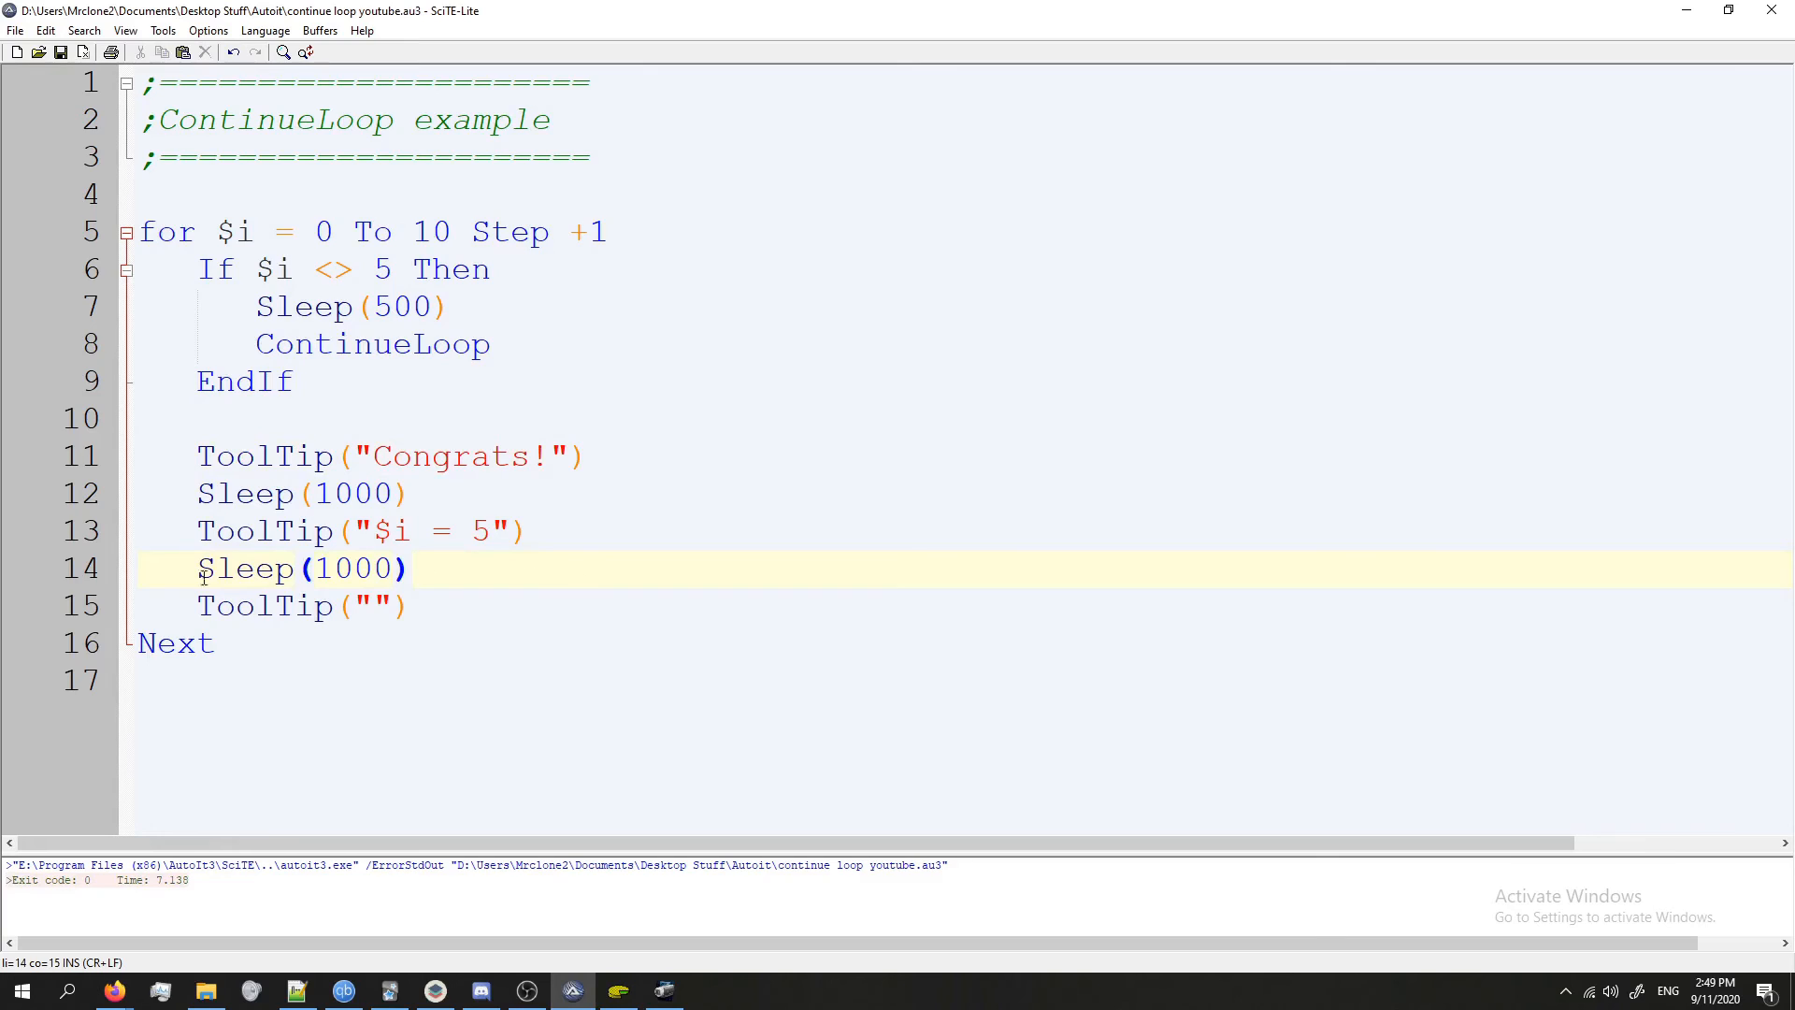
mouse_move(580, 523)
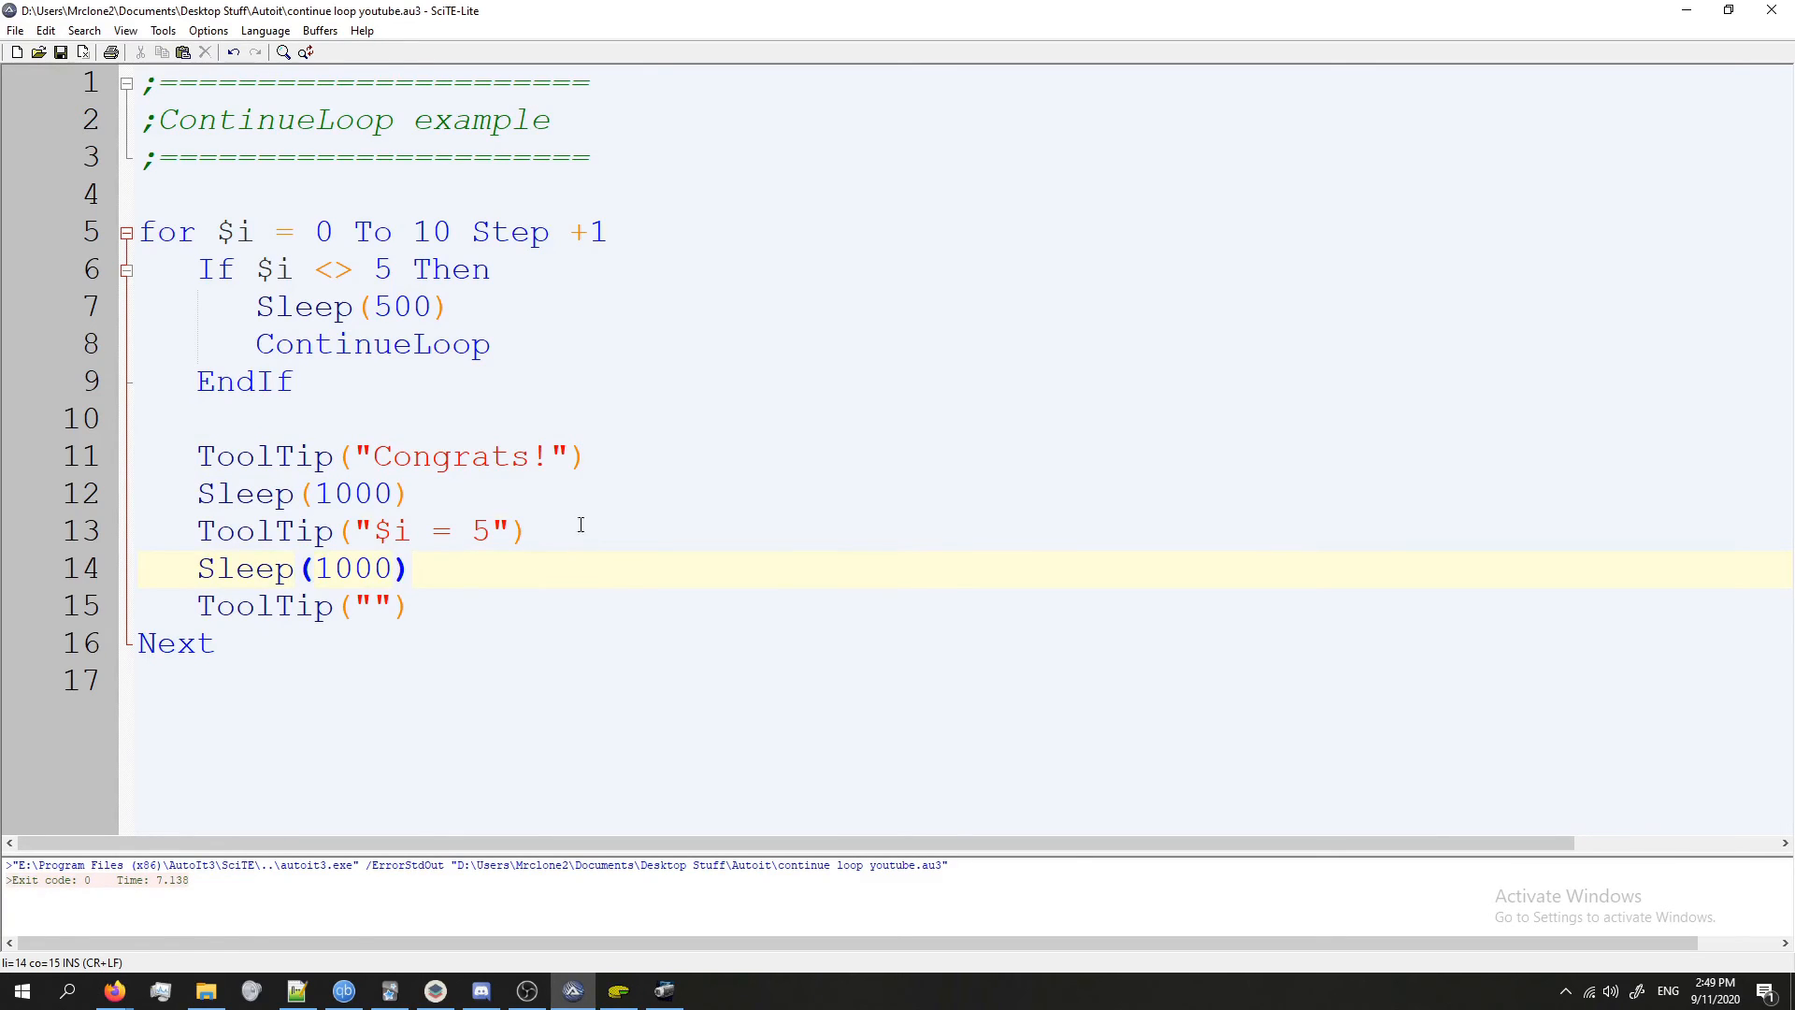
left_click(677, 529)
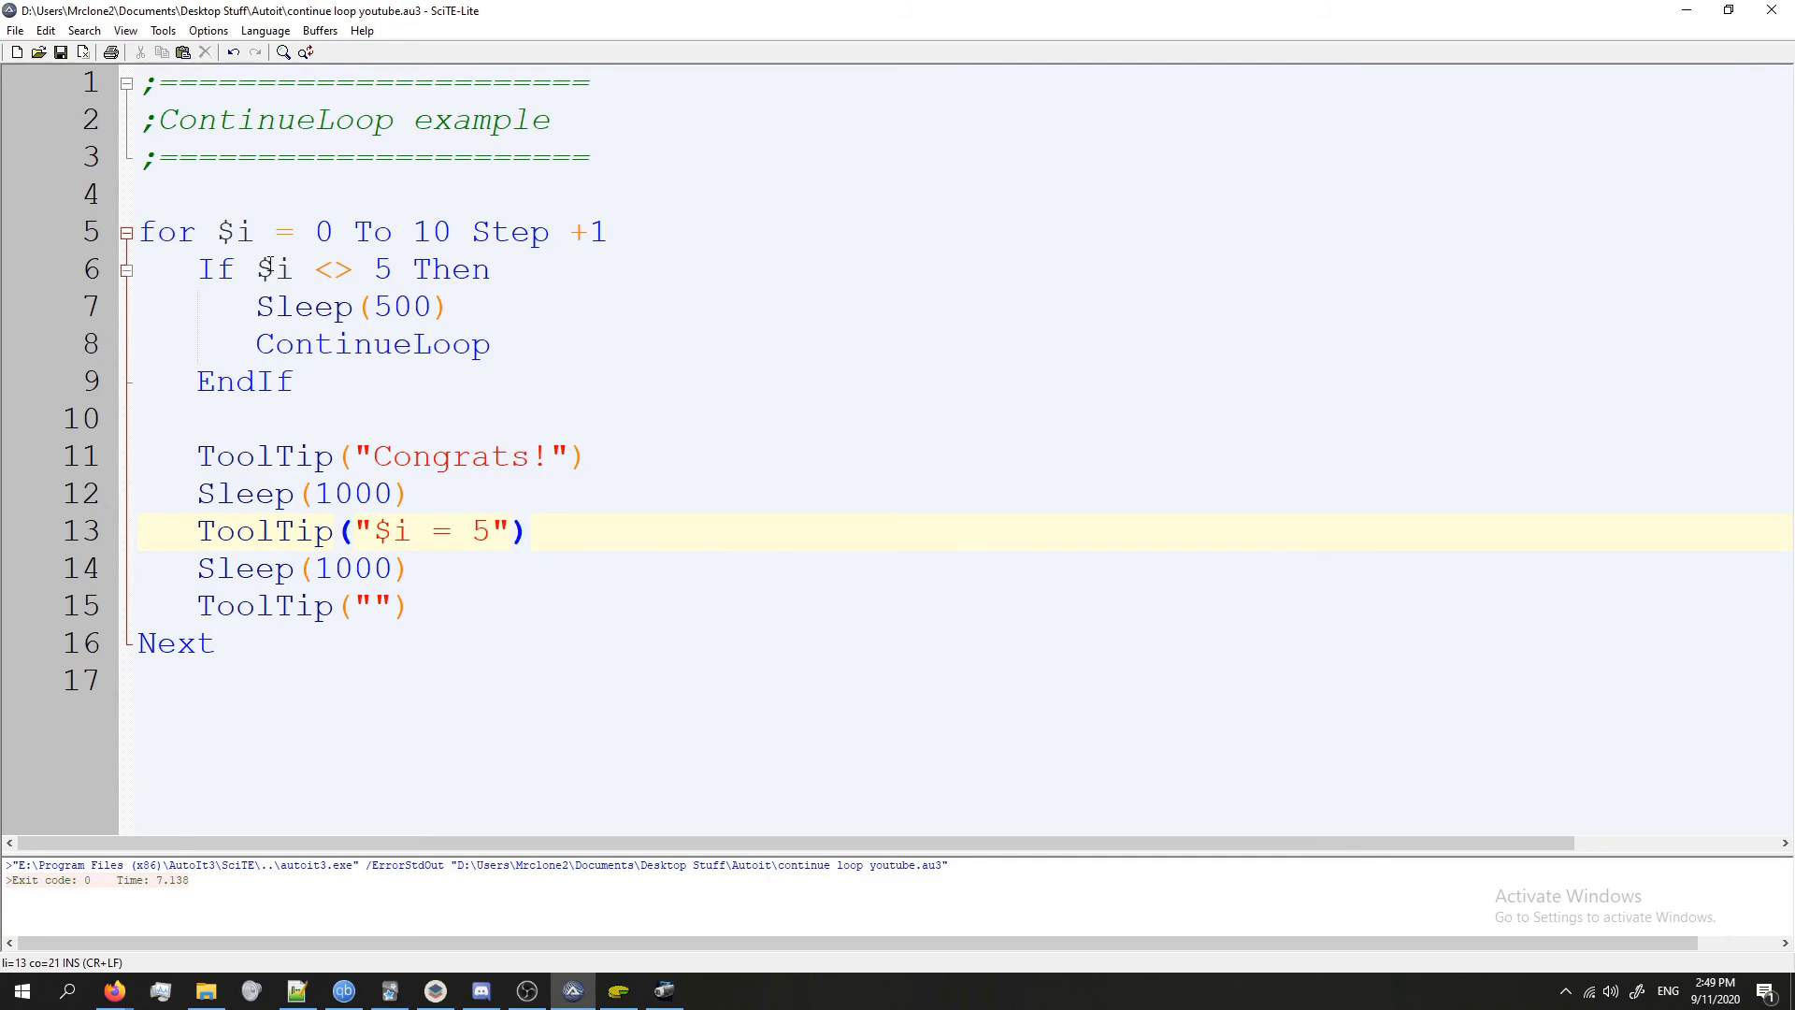
mouse_move(512, 334)
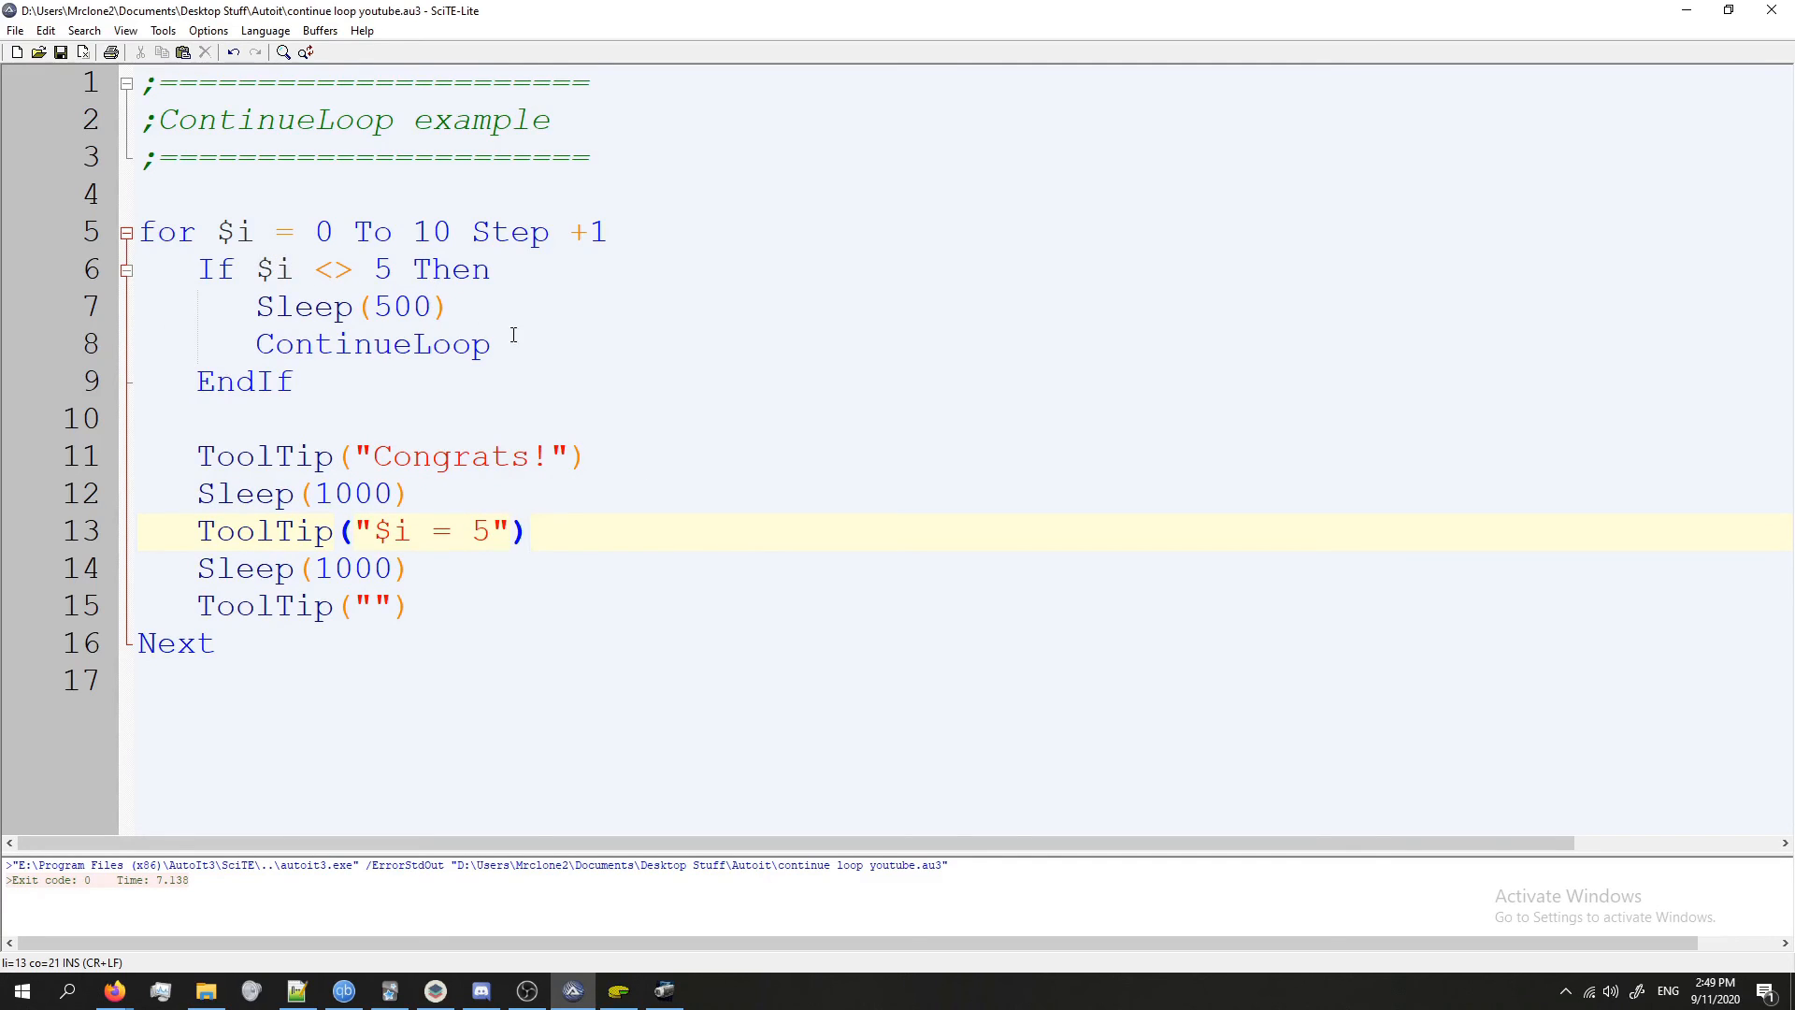
left_click(371, 344)
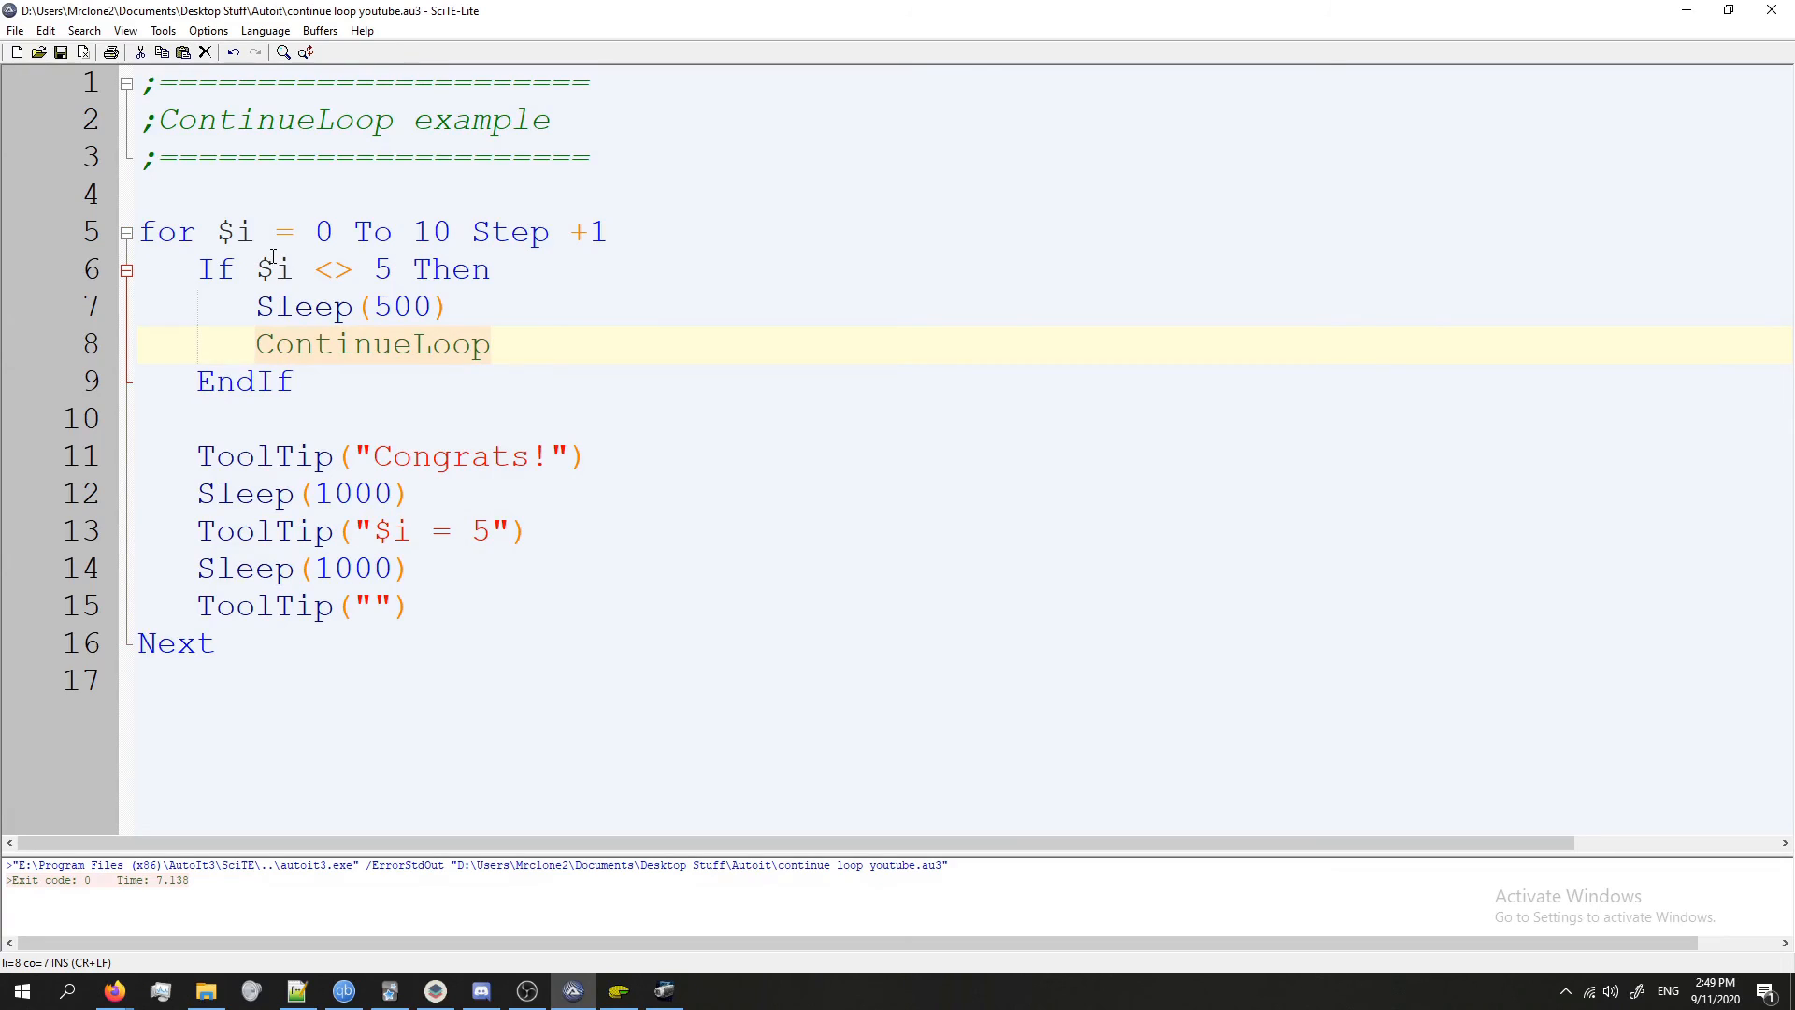